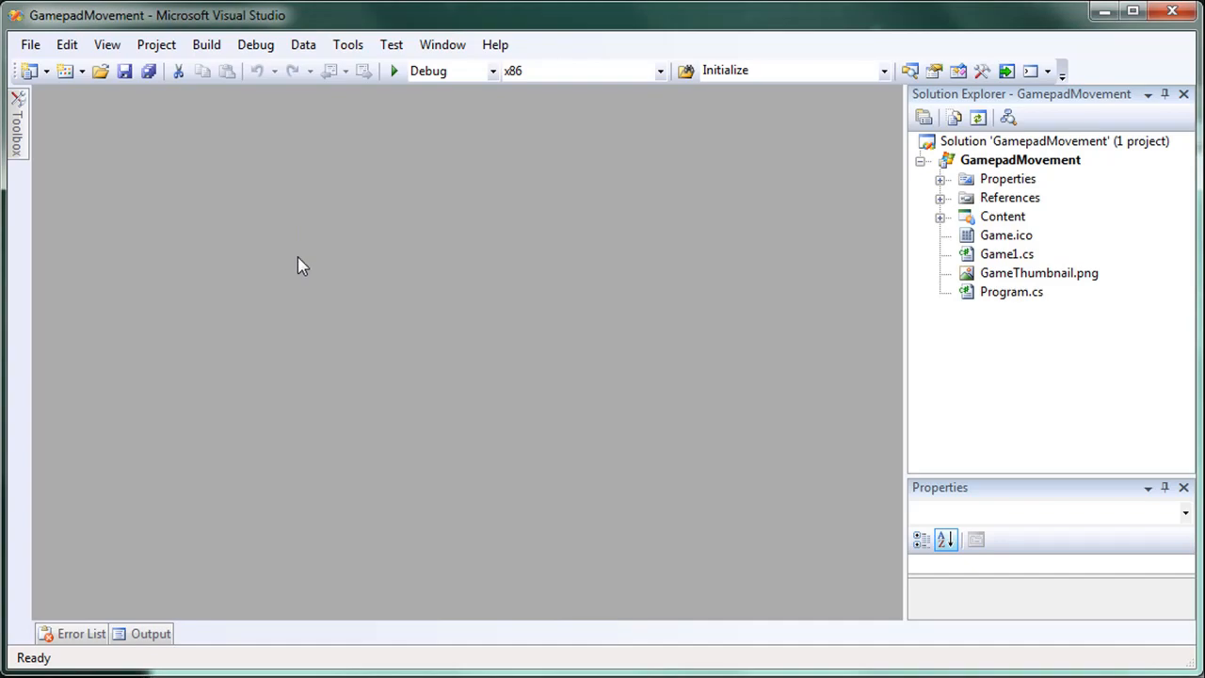
Step: Open GamepadMovement's Game1.cs and scroll through its thumbstick movement and bounds-checking Update code
double_click(1007, 253)
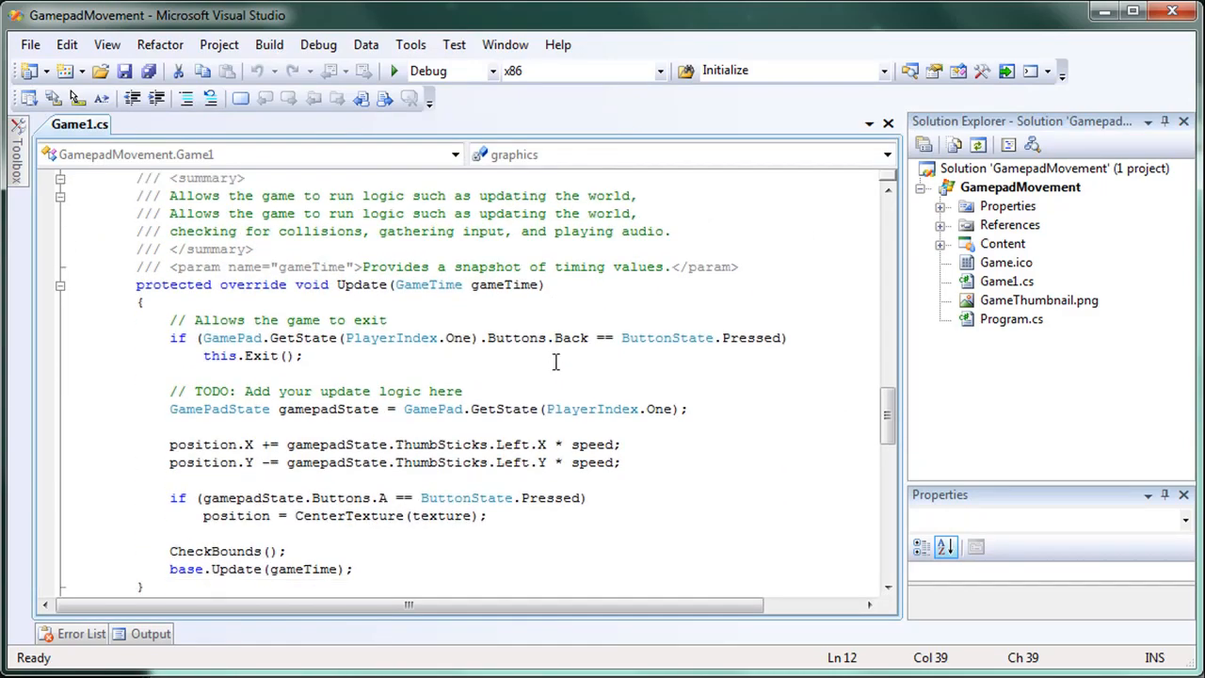
scroll("up", 3)
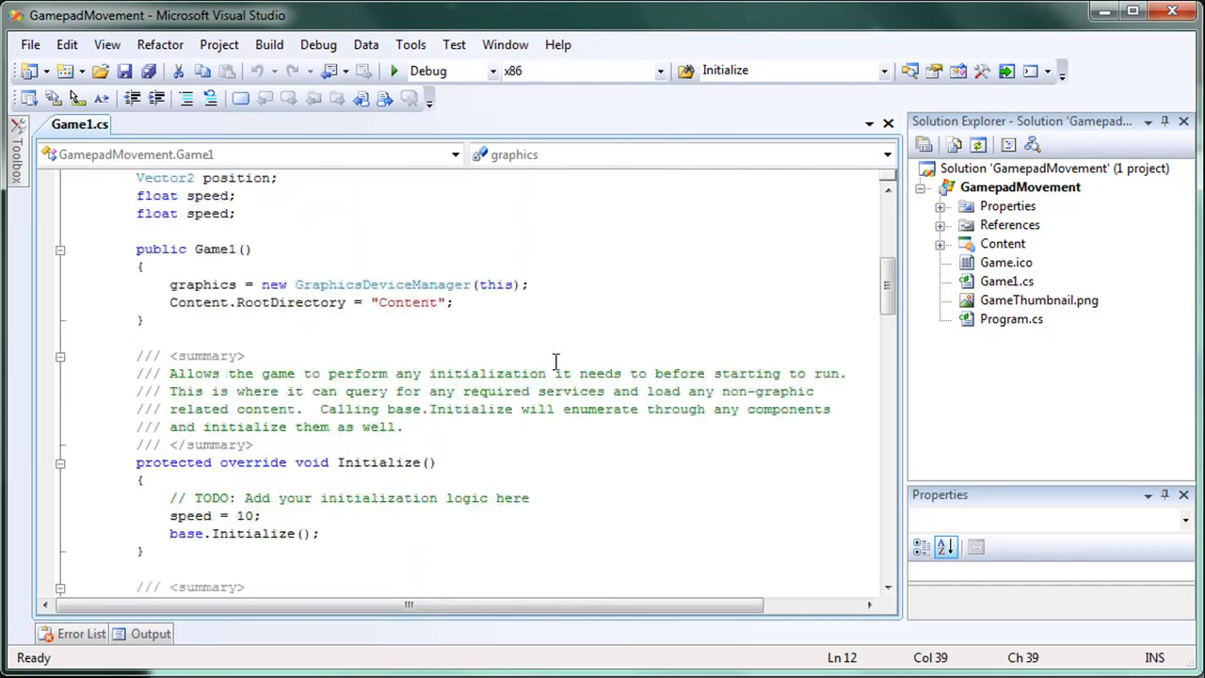
scroll("down", 3)
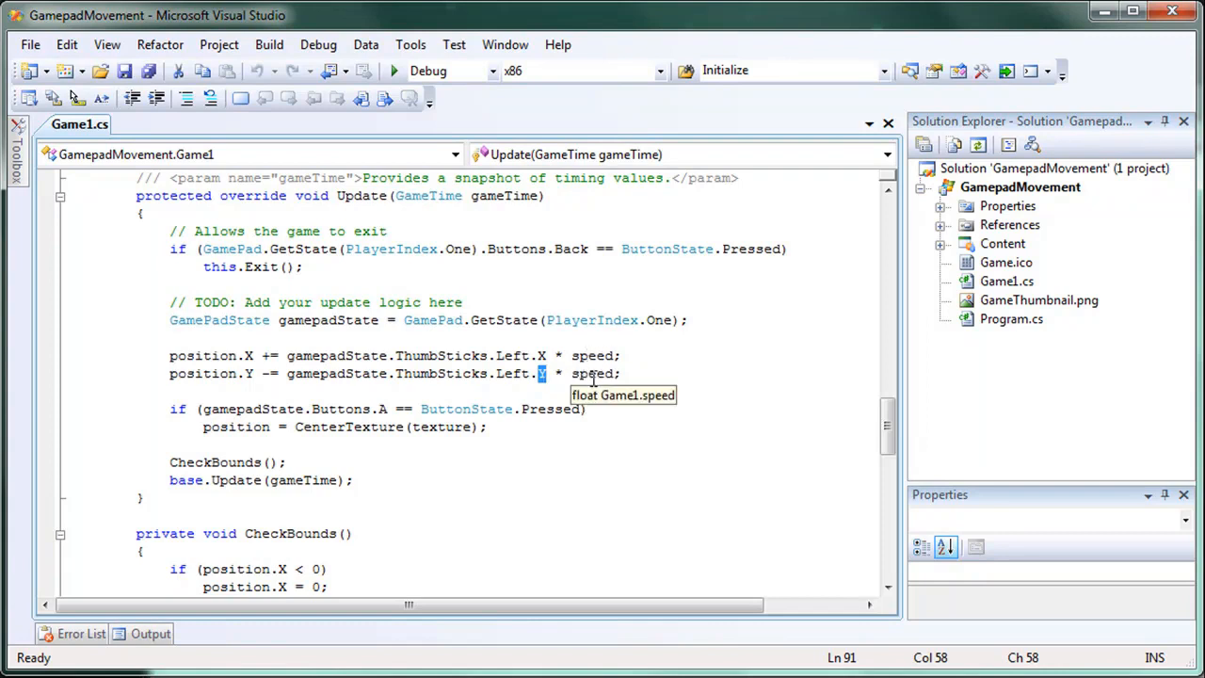
mouse_move(508, 449)
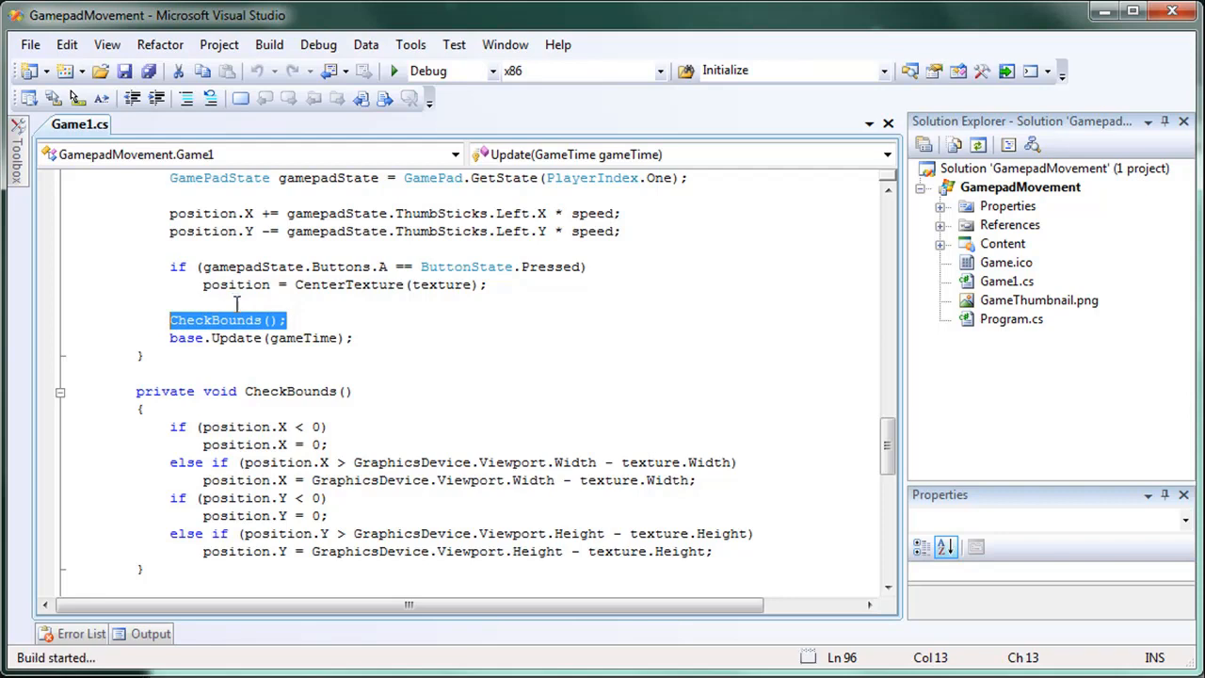
left_click(394, 70)
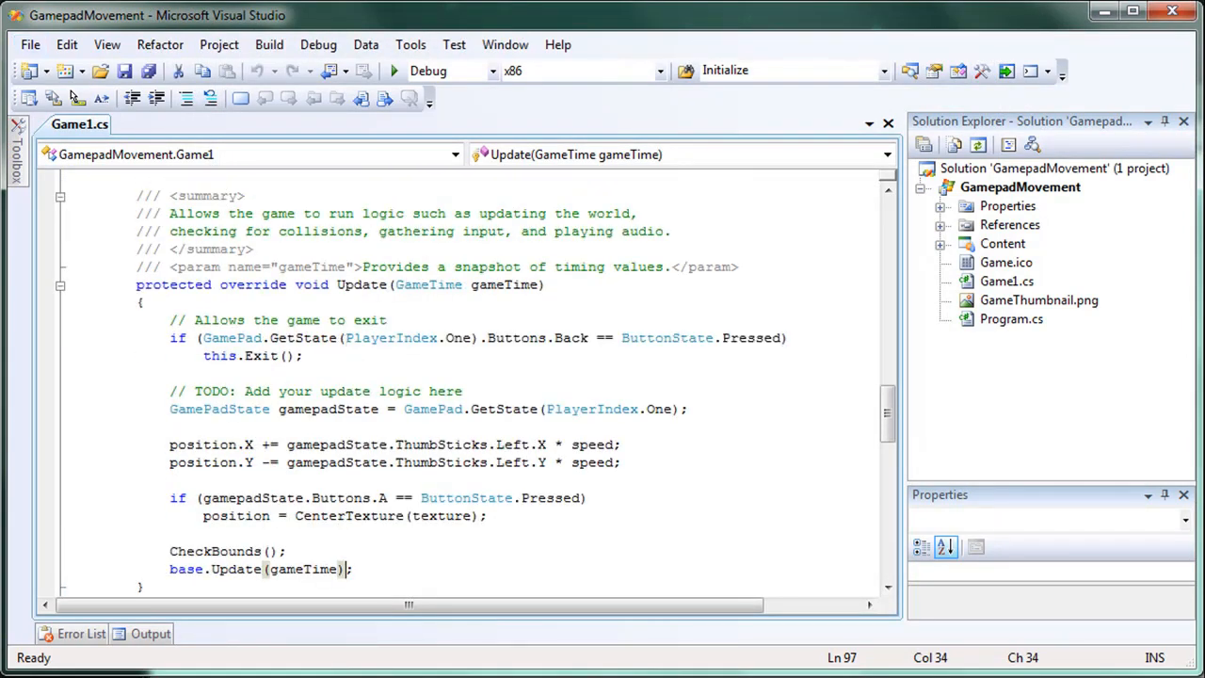
Step: Create an XNA Game Studio 3.1 Windows Game project named InputSystemTutorial
left_click(30, 44)
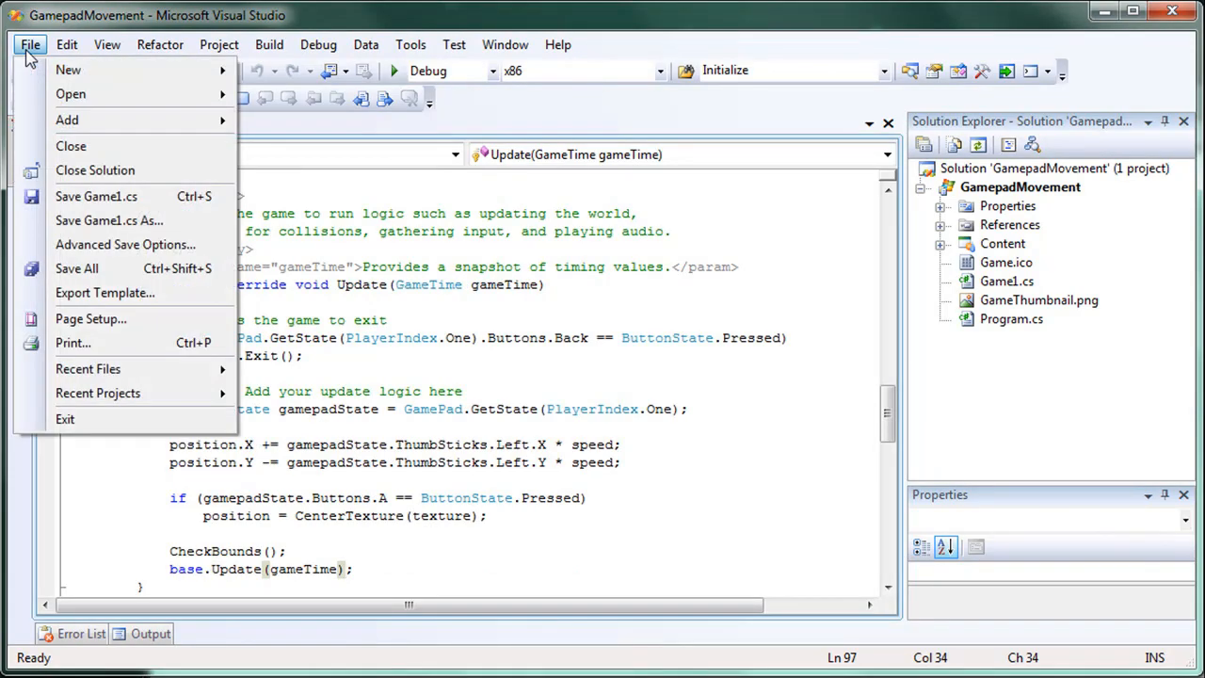
mouse_move(68, 68)
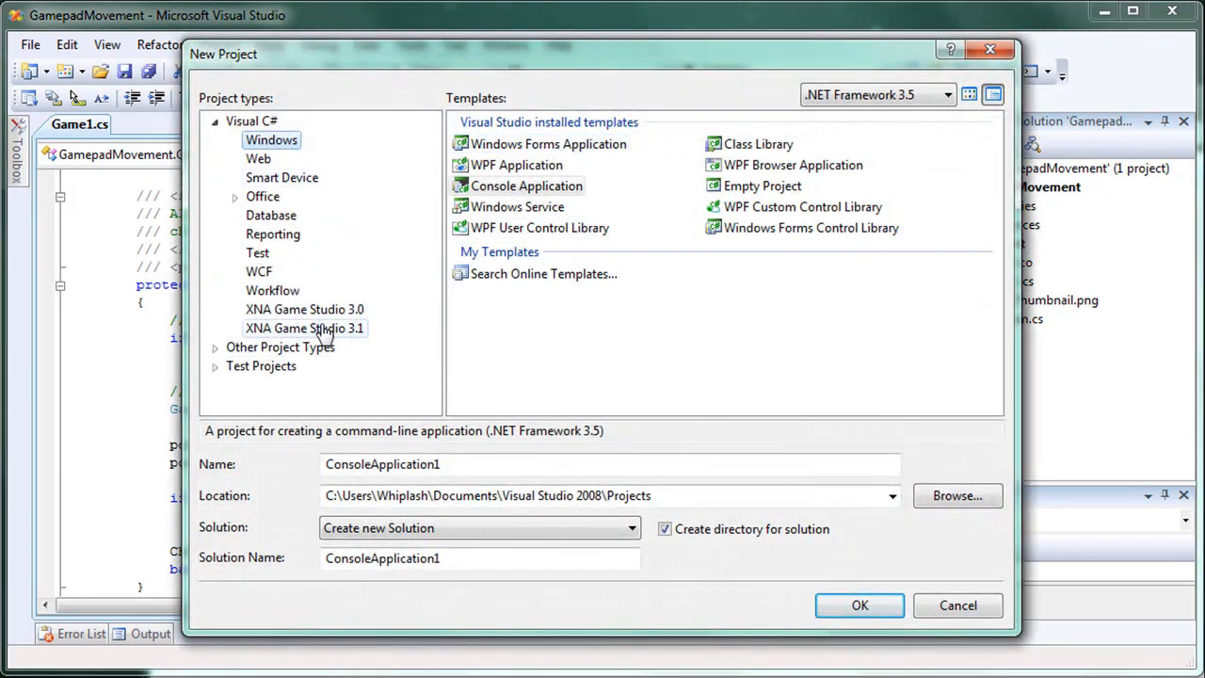
left_click(304, 328)
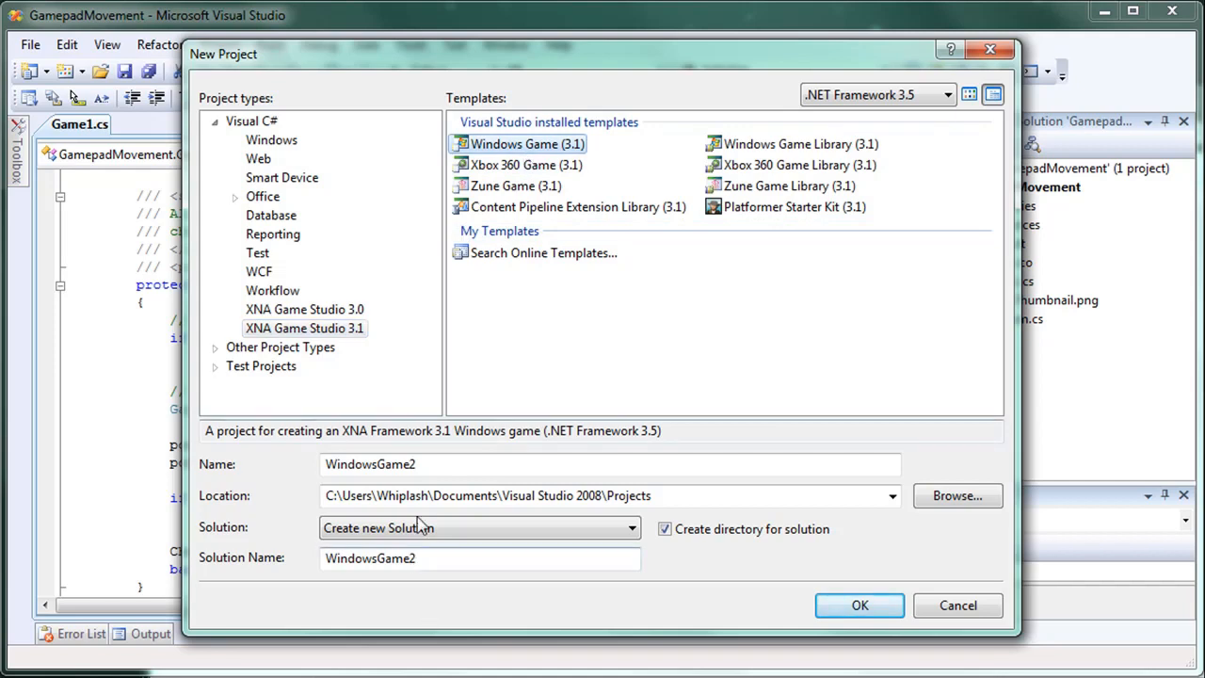
type("InputSystemTu")
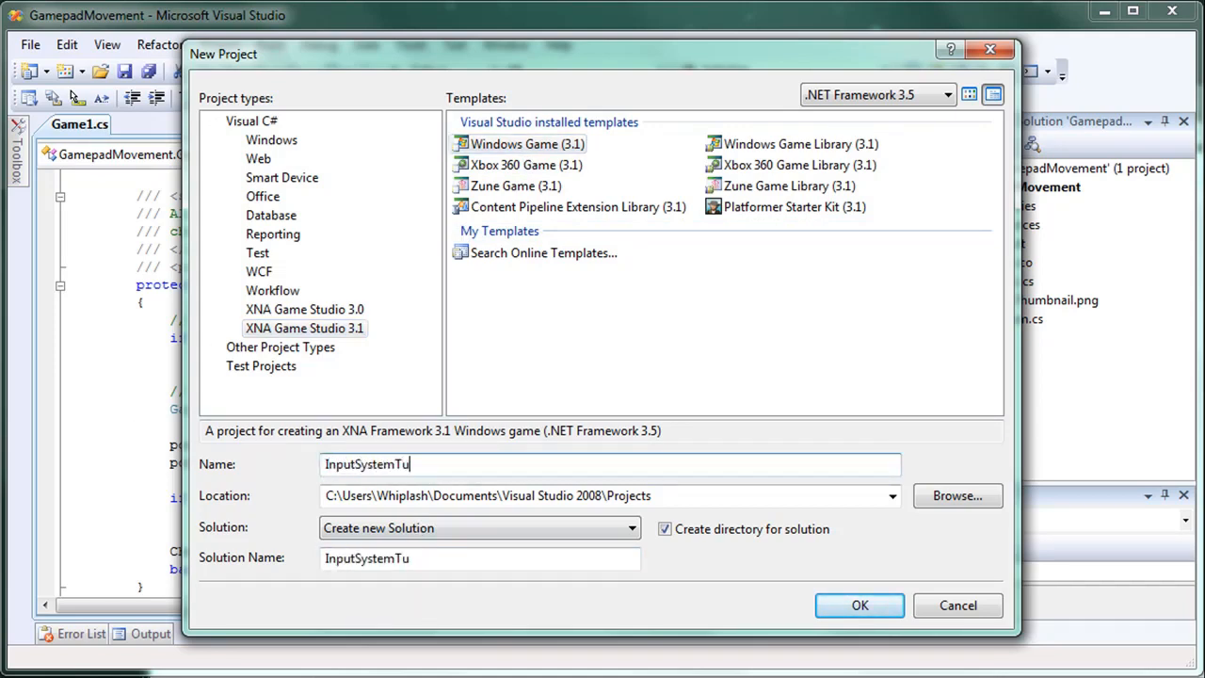
type("torial")
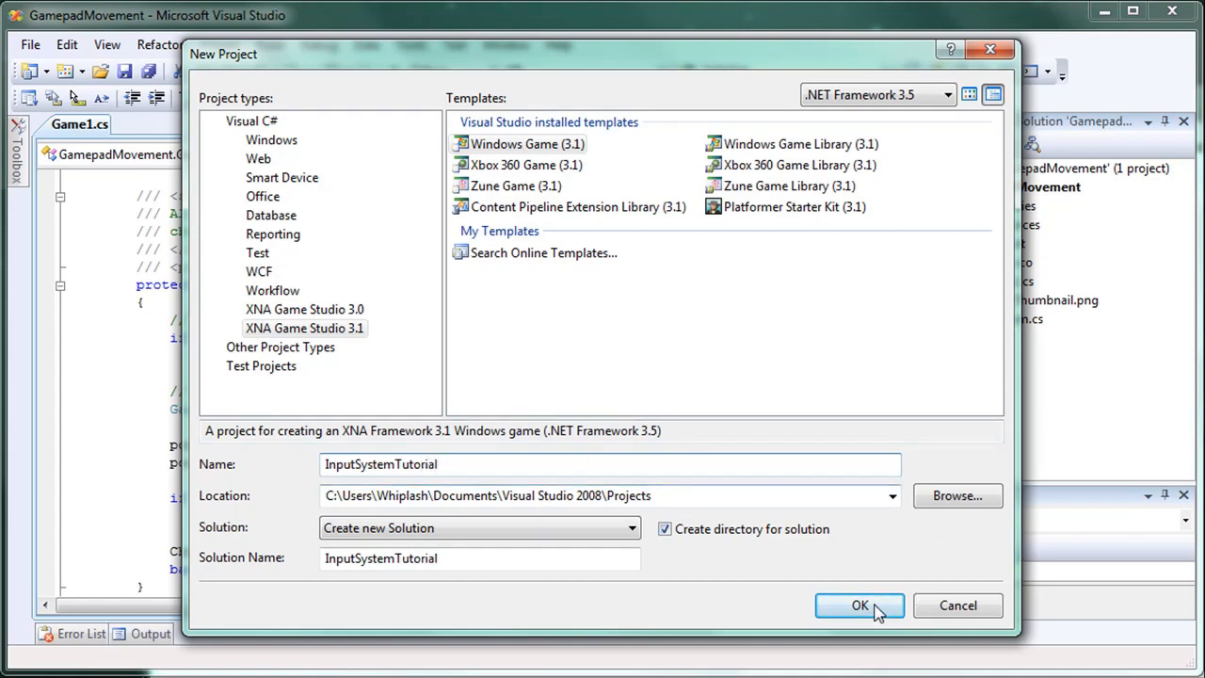
left_click(859, 605)
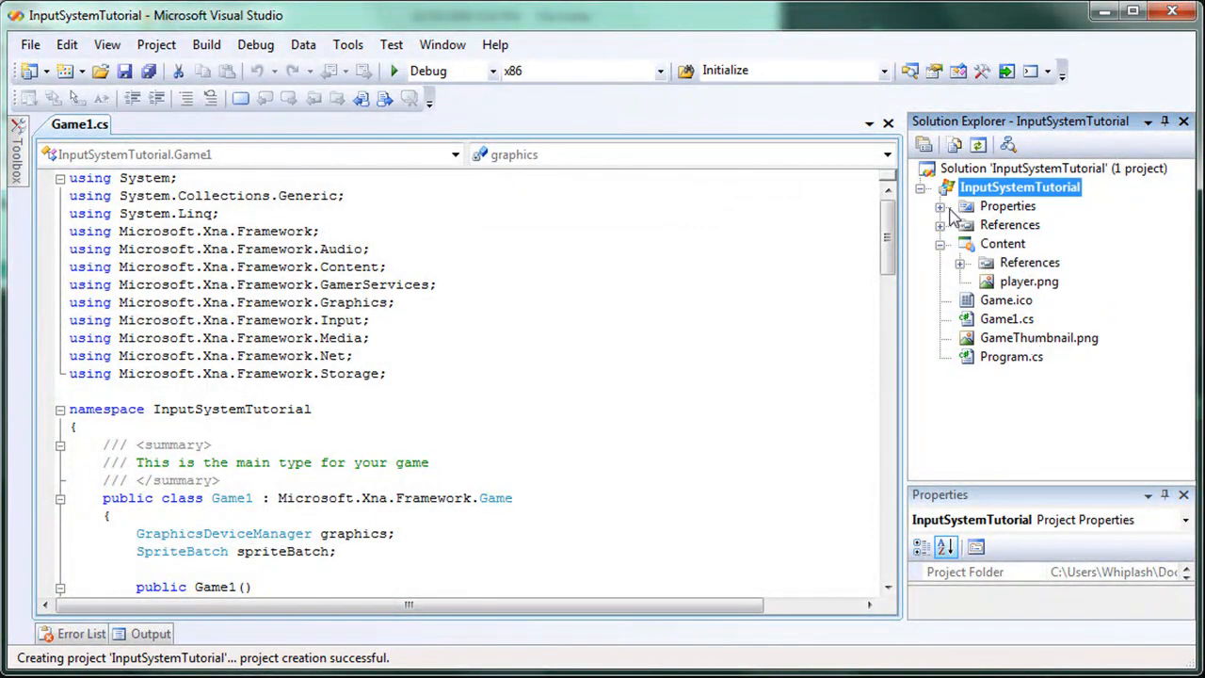
mouse_move(985, 229)
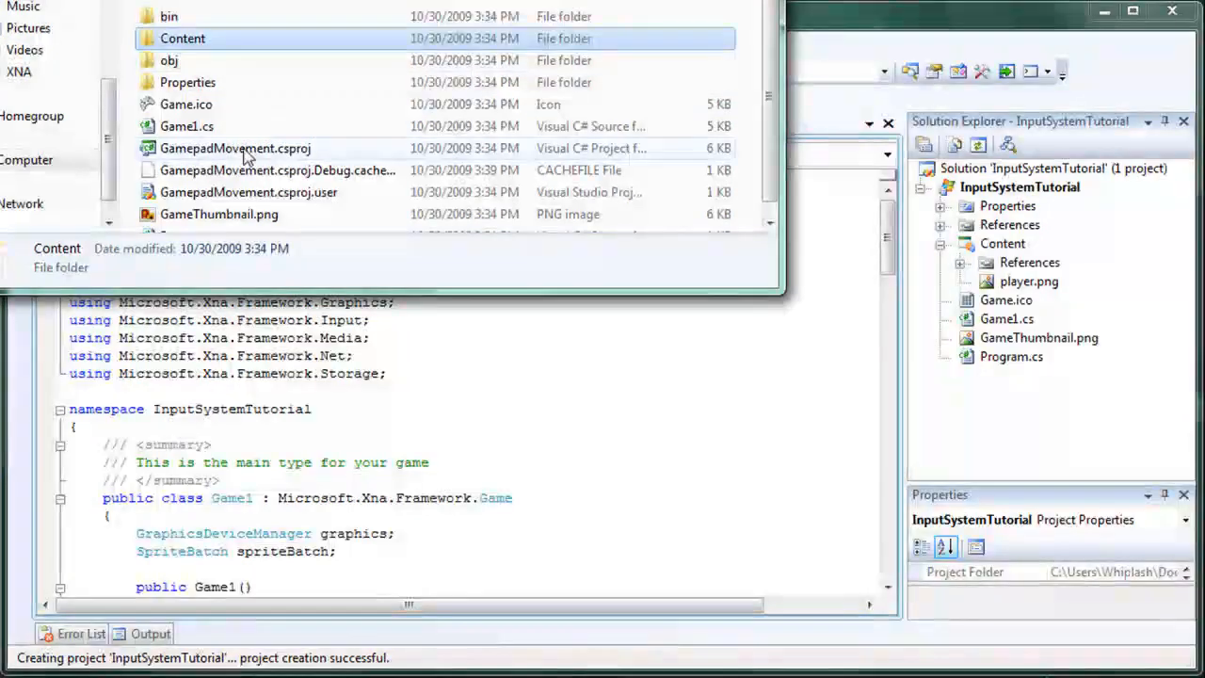
Step: Browse the GamepadMovement project folder's files in Windows Explorer
scroll("down", 3)
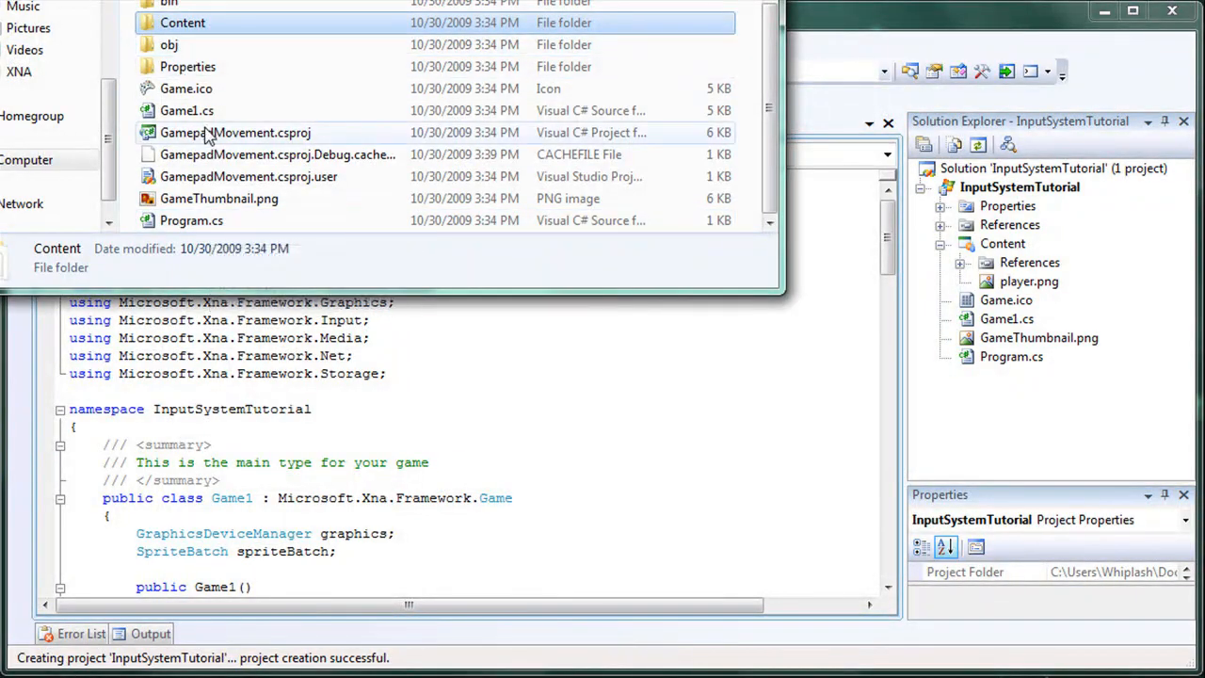
mouse_move(186, 110)
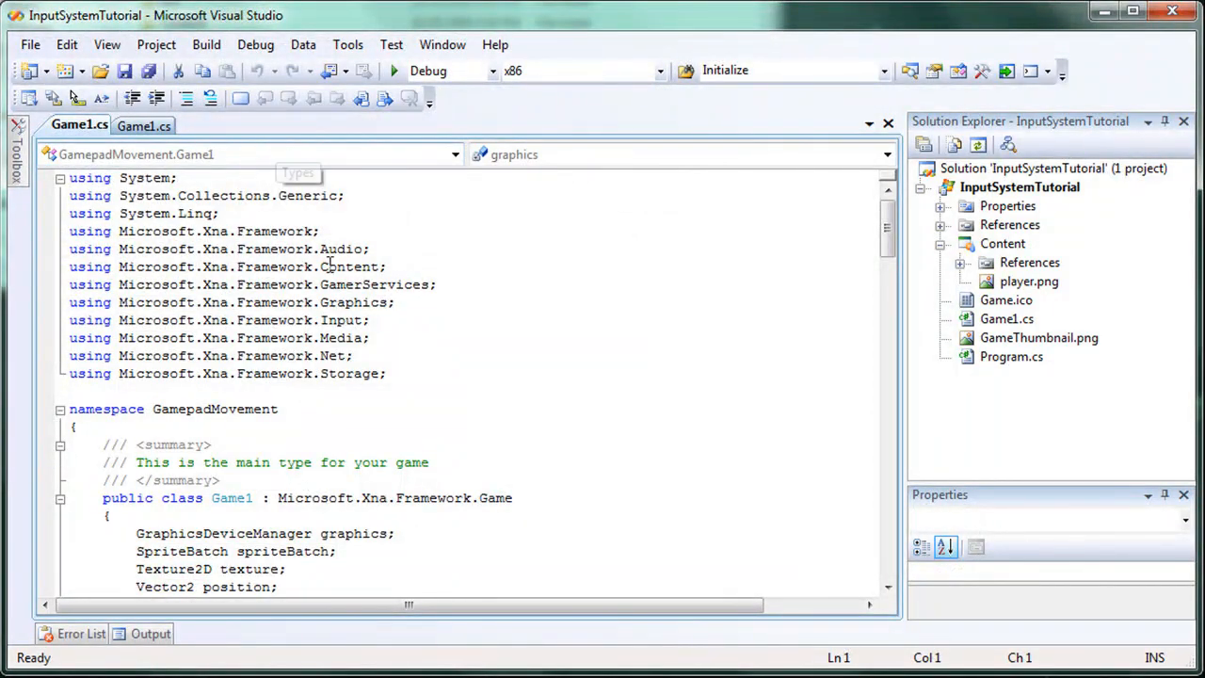
Step: Rename the new project's Game1.cs to InputGame.cs, renaming all Game1 references
scroll("down", 3)
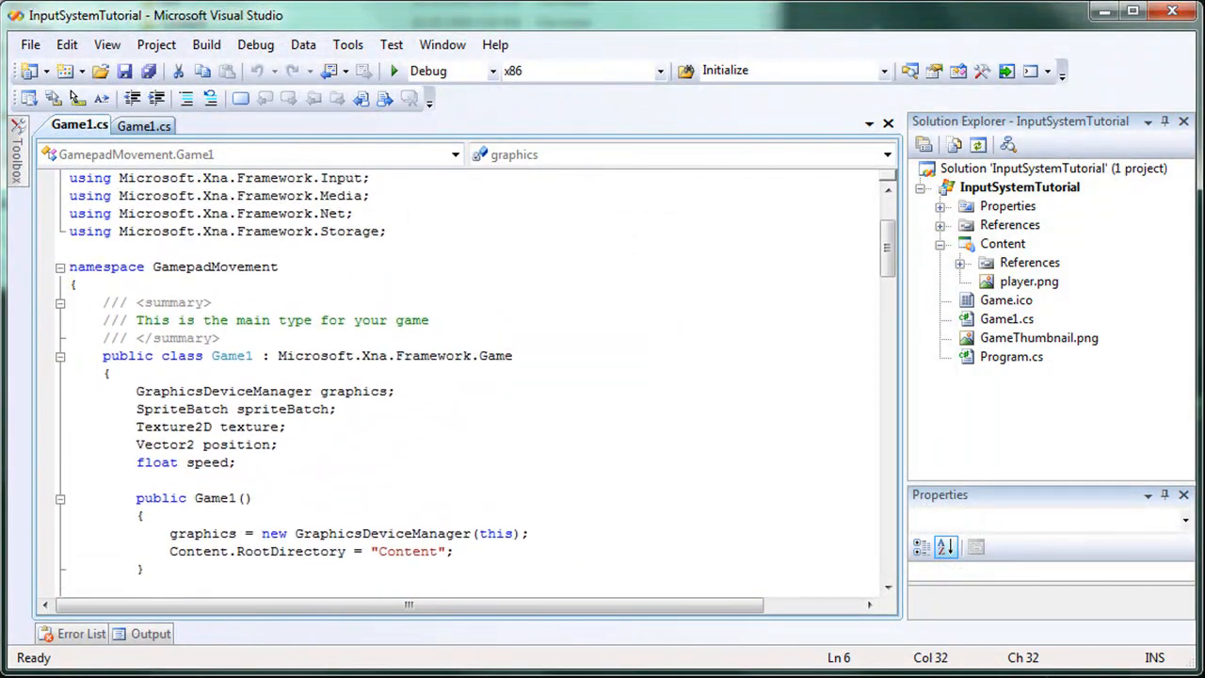
mouse_move(79, 124)
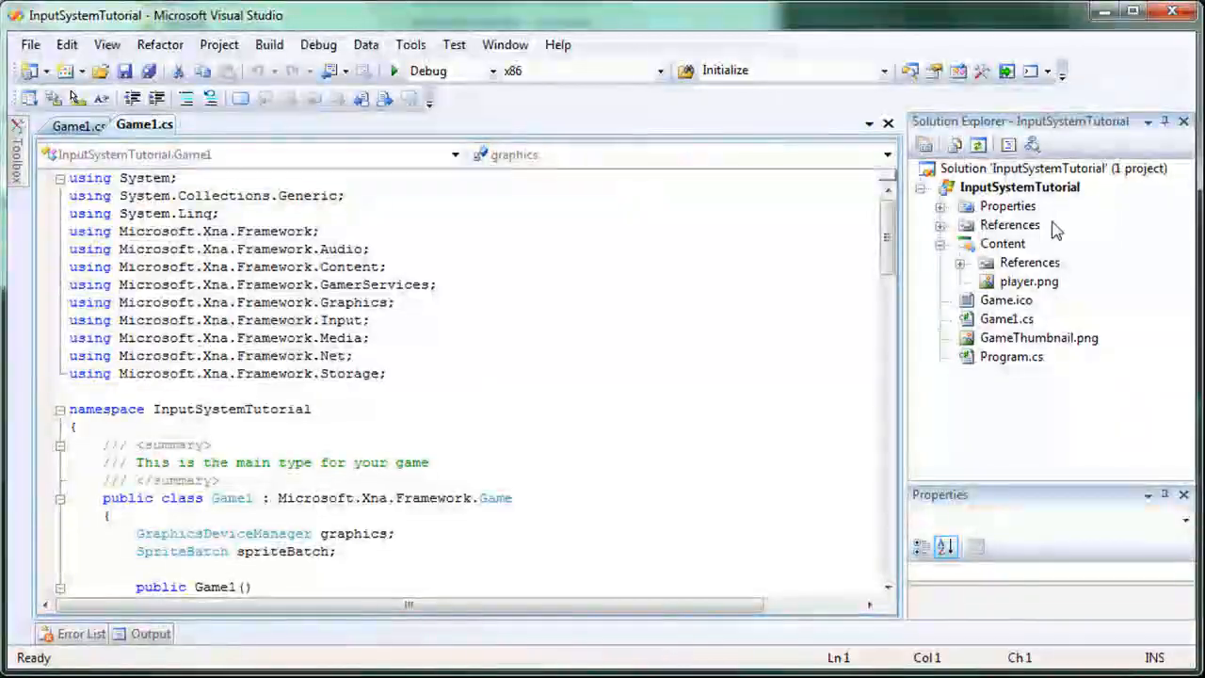
left_click(1020, 186)
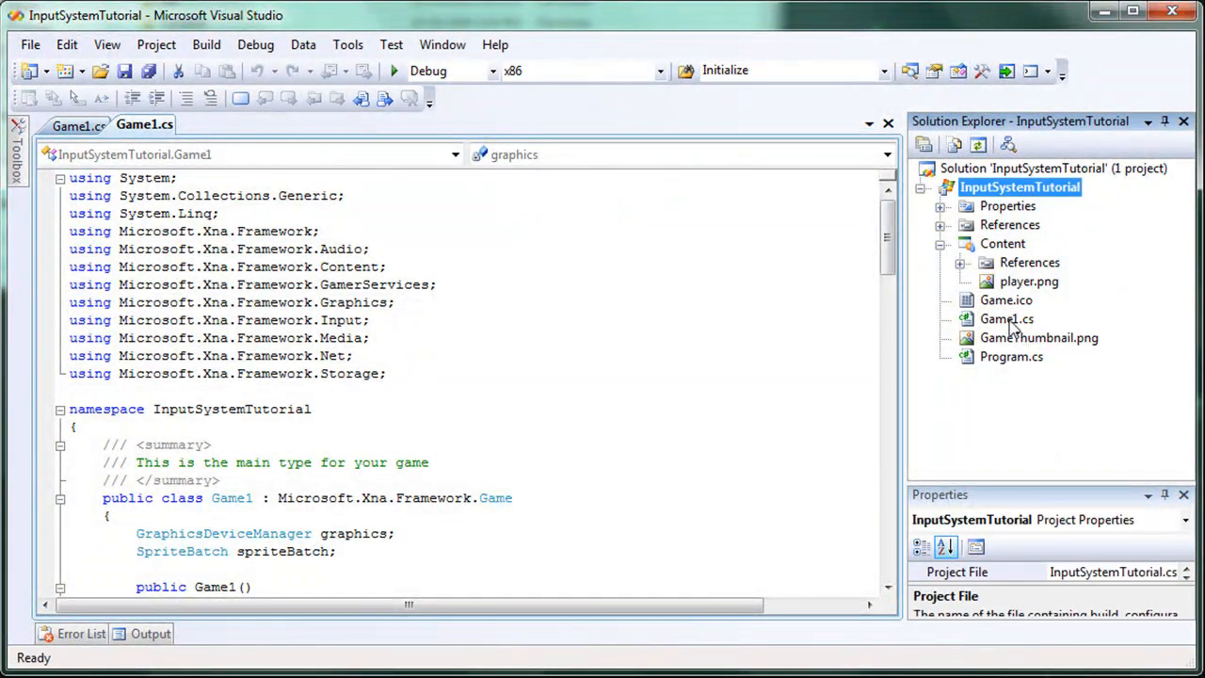
left_click(1006, 318)
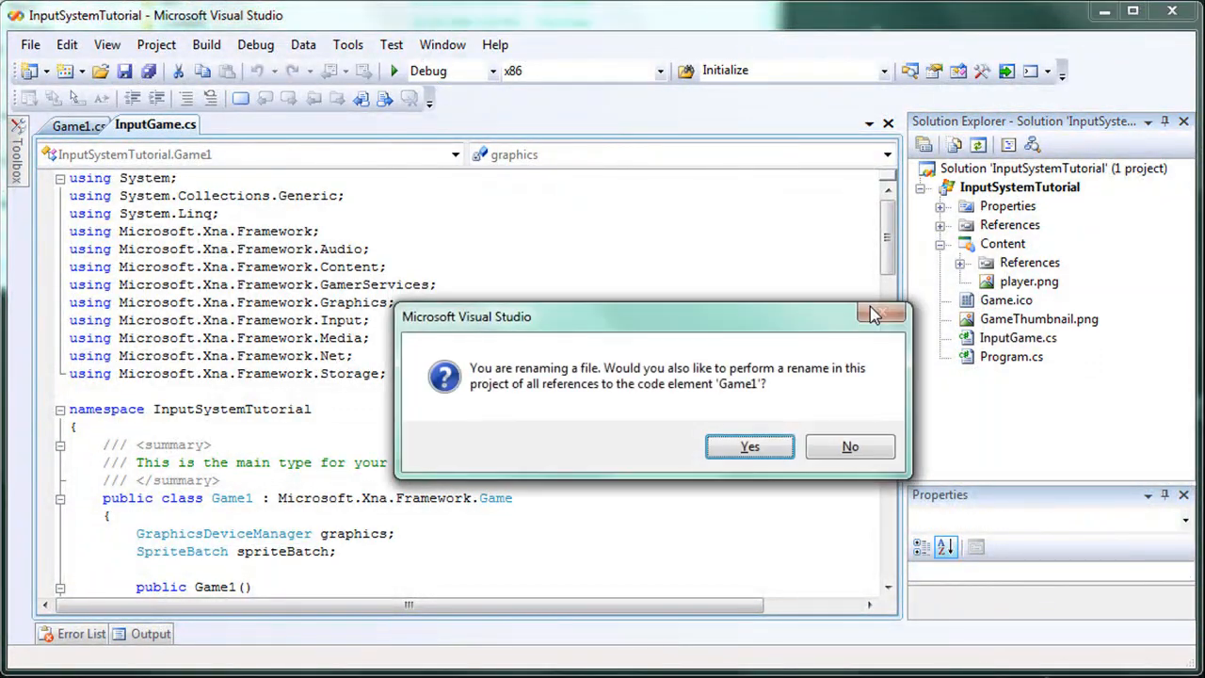
left_click(749, 446)
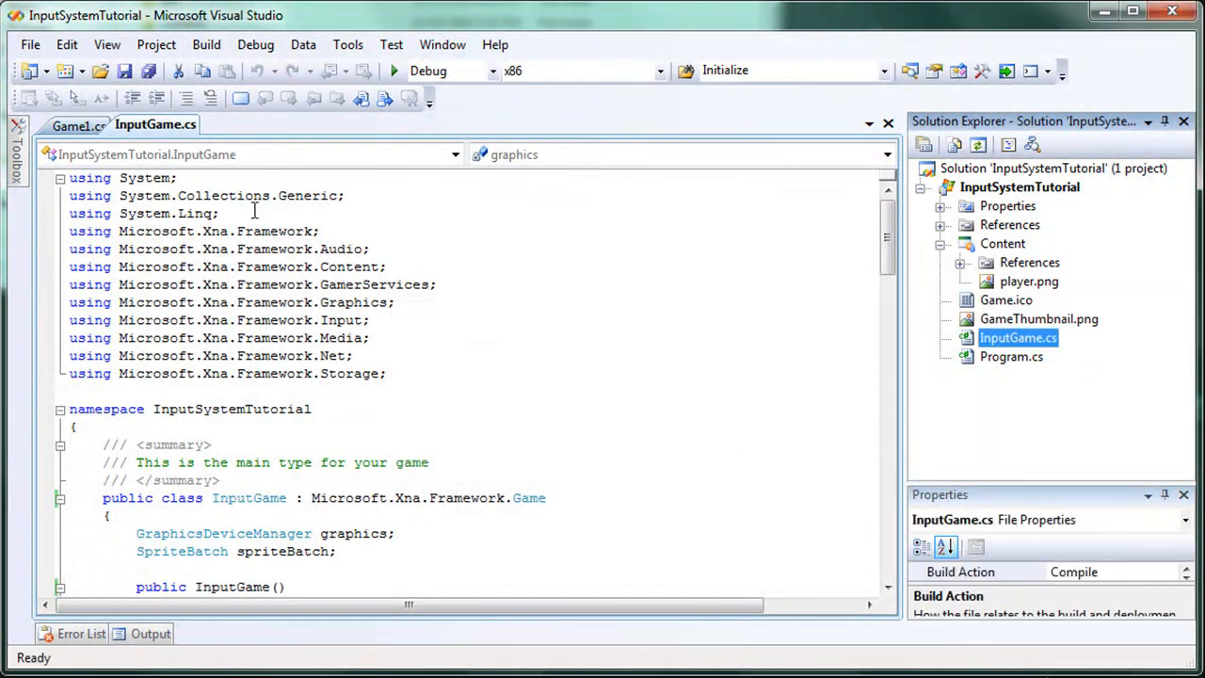
Step: Look up the speed field in the old GamepadMovement code, then return to InputGame
left_click(79, 125)
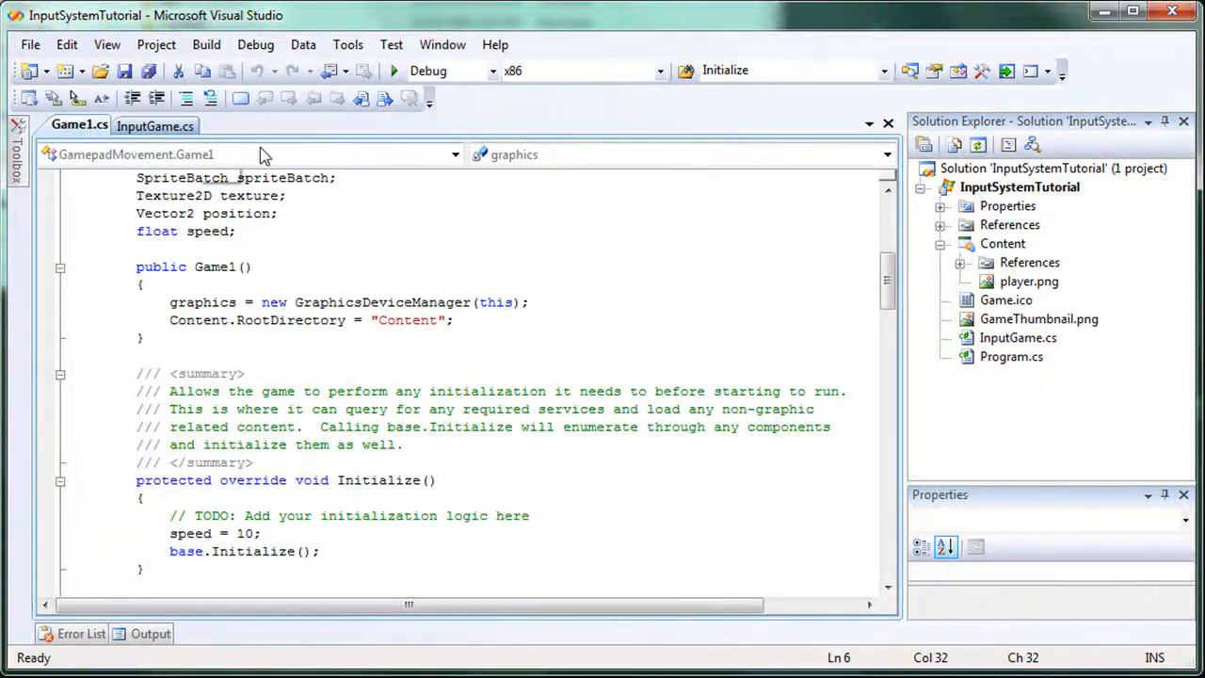
mouse_move(278, 405)
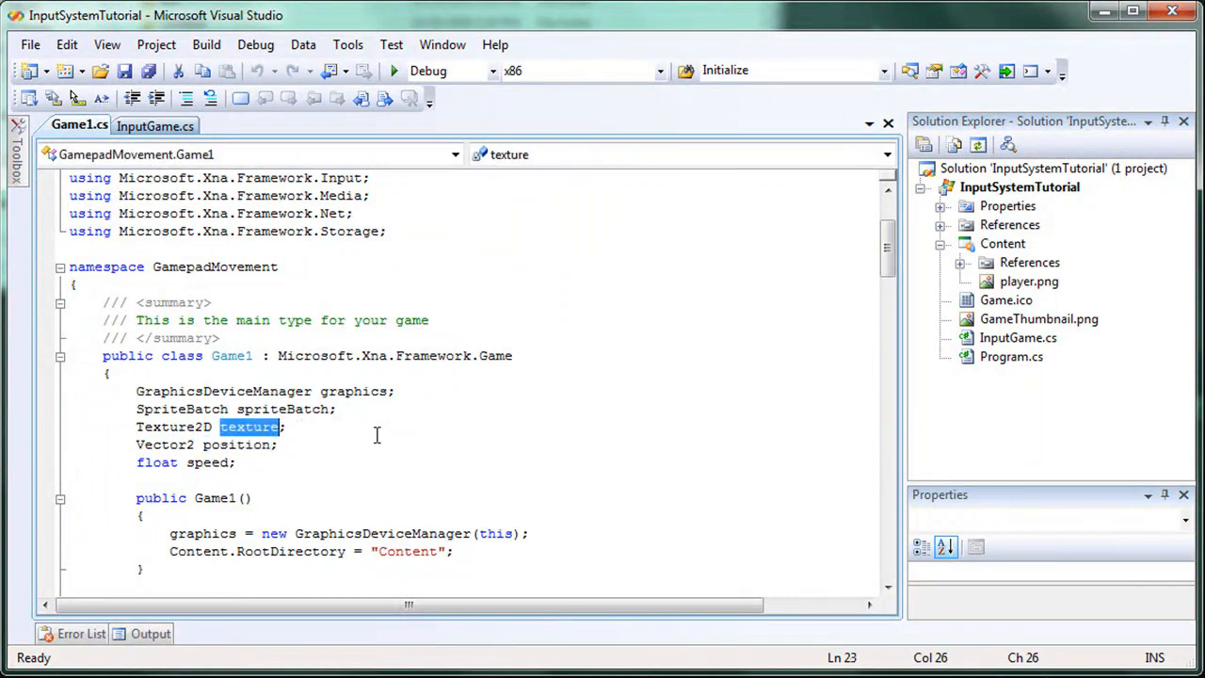
double_click(206, 462)
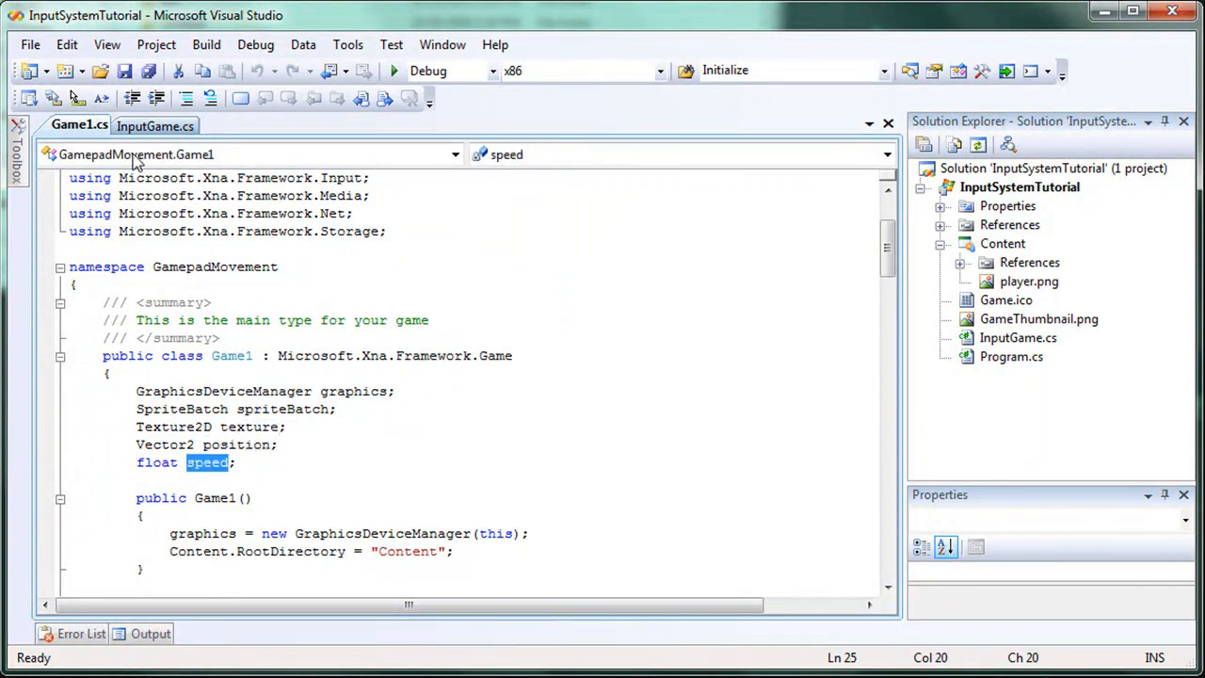
left_click(155, 124)
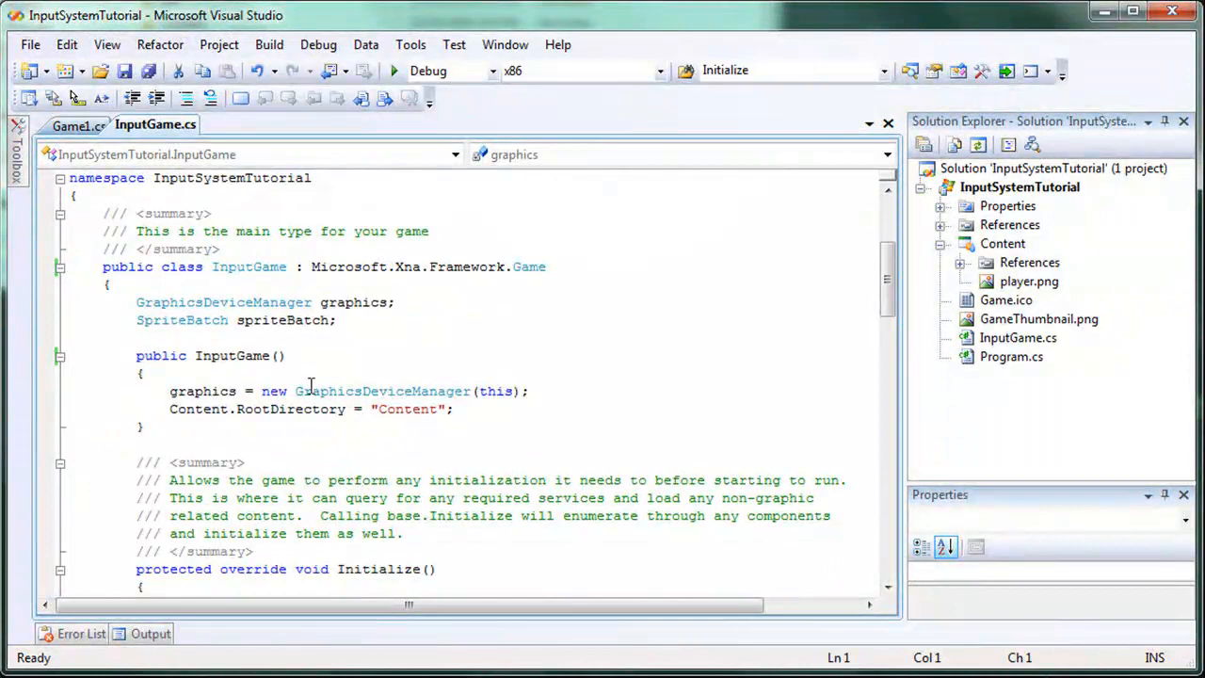
Step: Declare Vector2 position, Texture2D texture and float speed fields below spriteBatch
type("Vector2 posi")
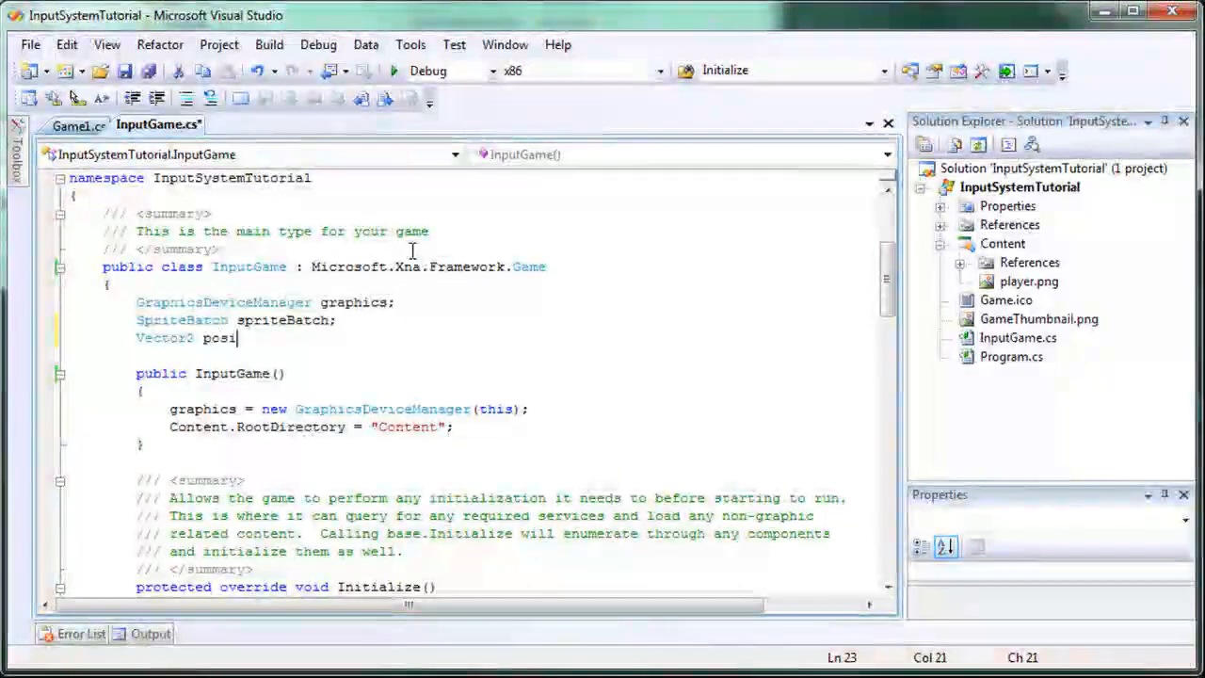
type("tion;")
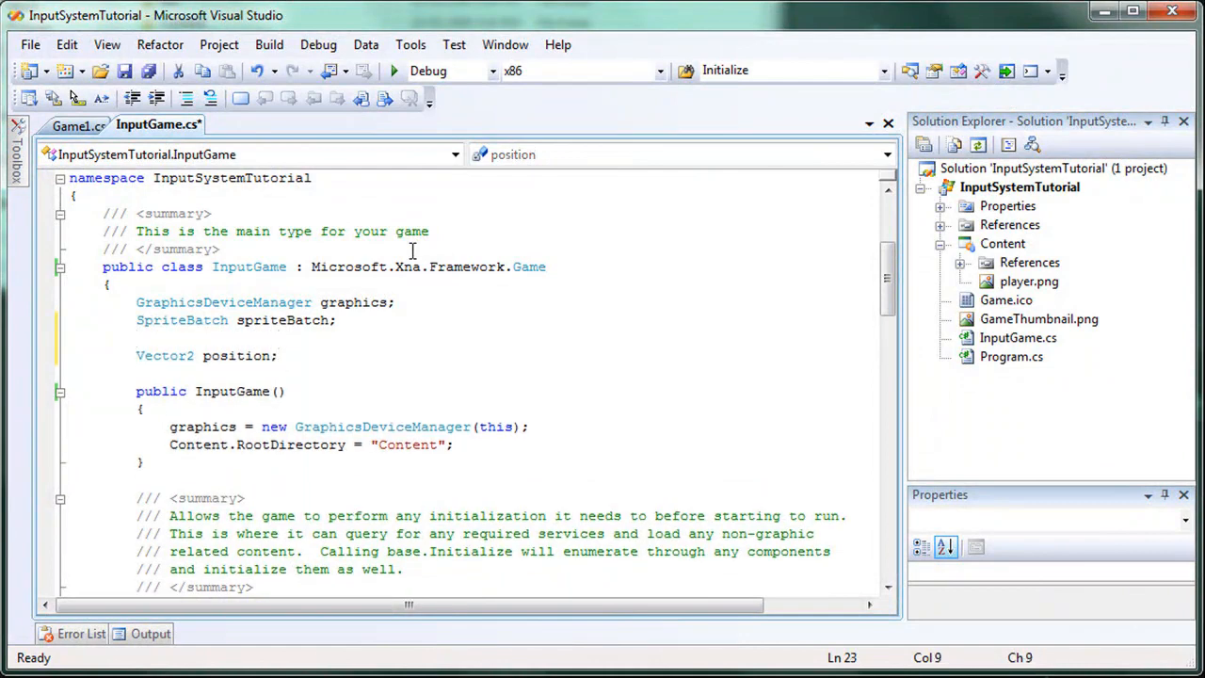
type("Texture2d")
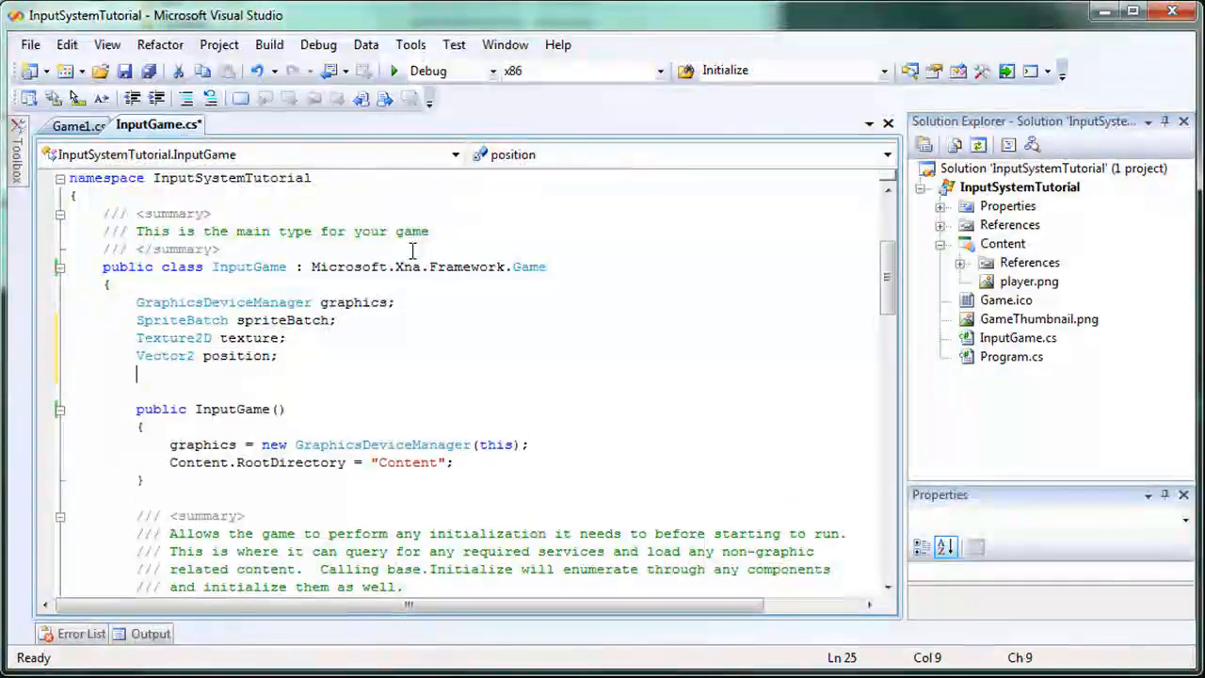
type("float spee")
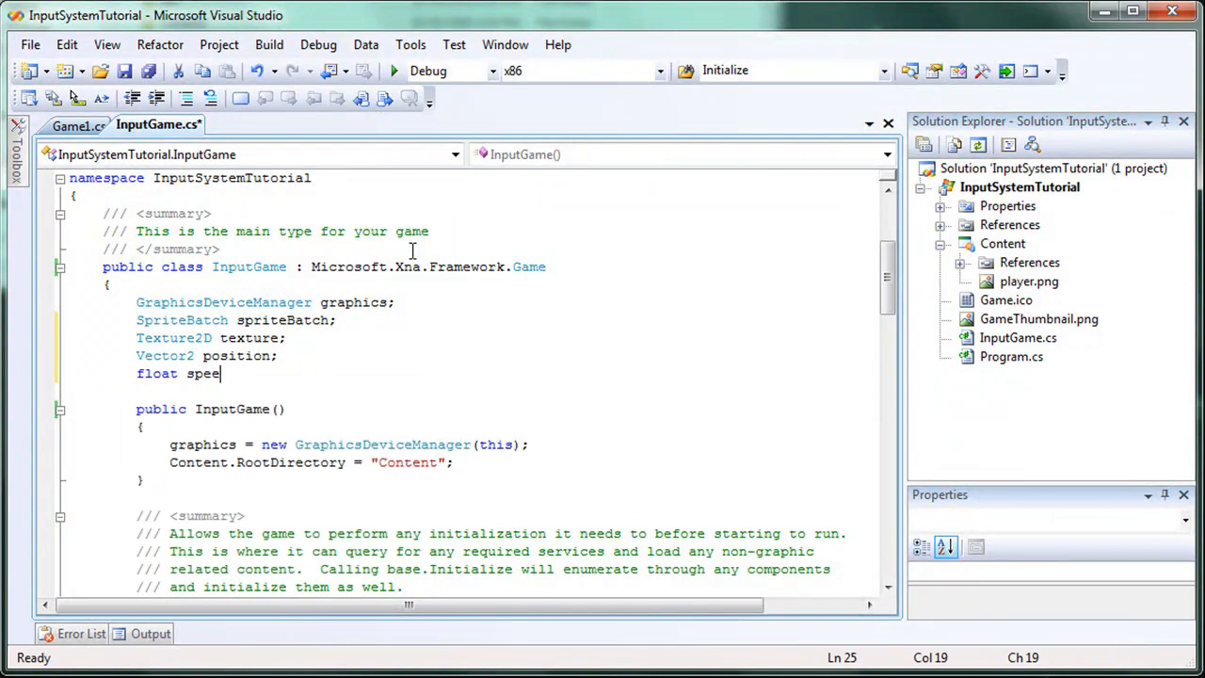
type("d;")
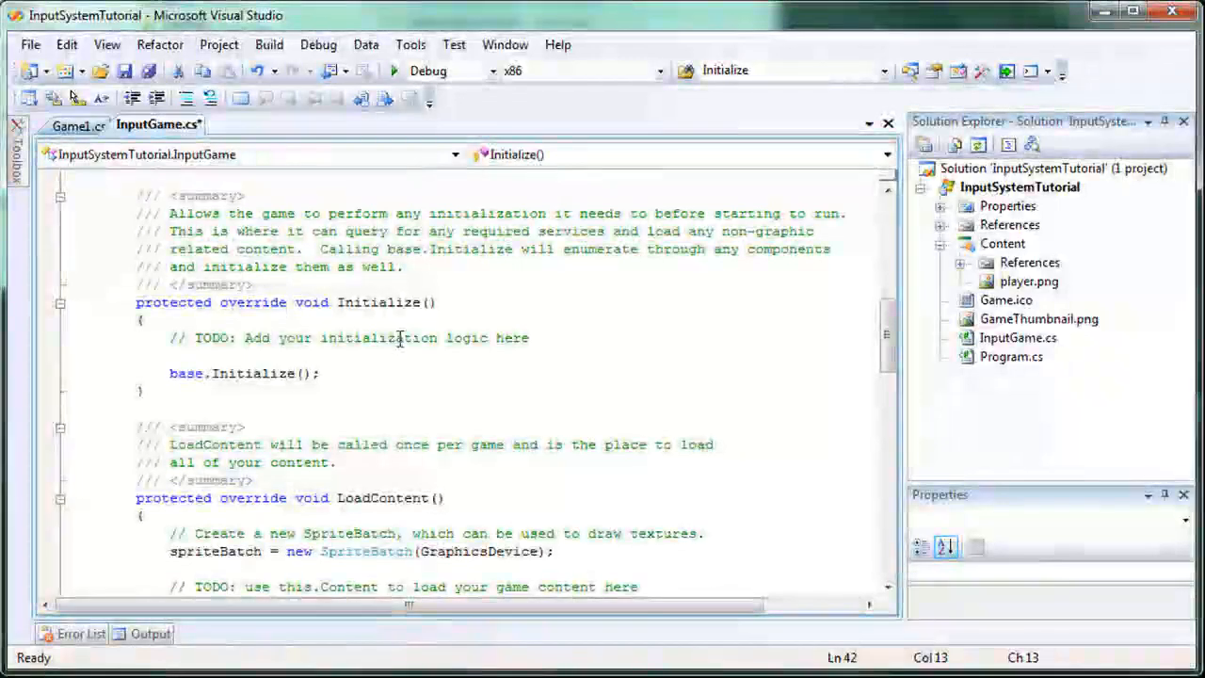
Step: Set position from CenterTexture(texture) and start the CenterTexture method returning a new Vector2
type("position = C")
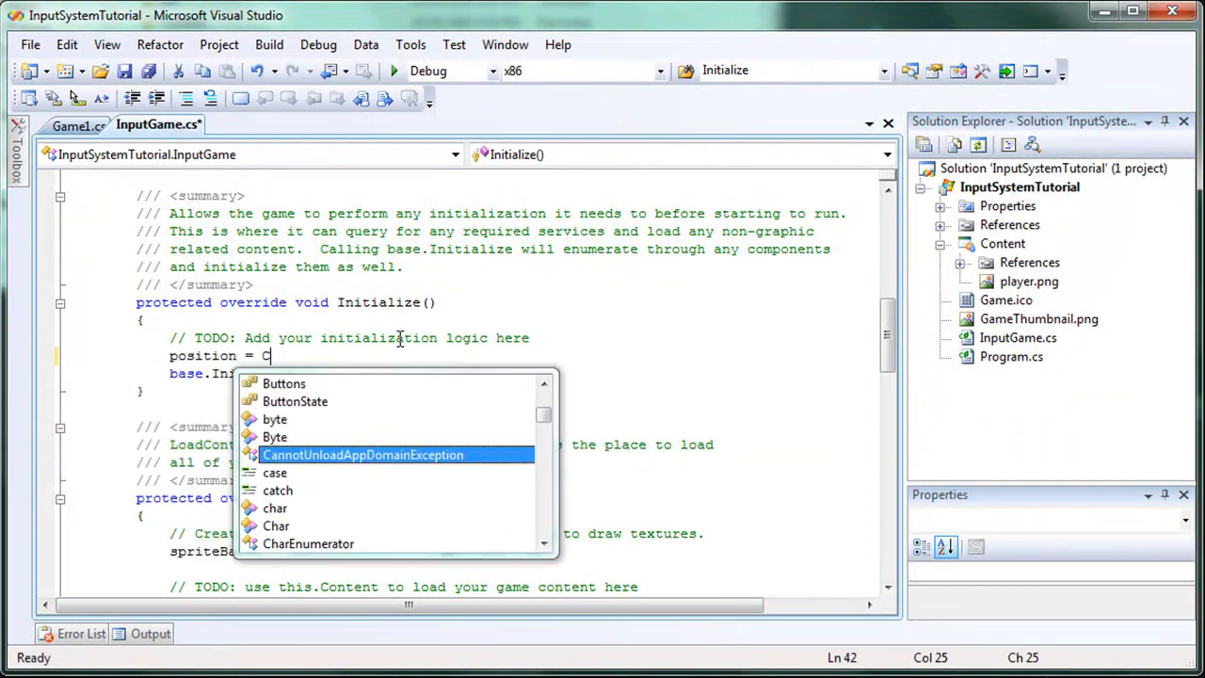
type("en")
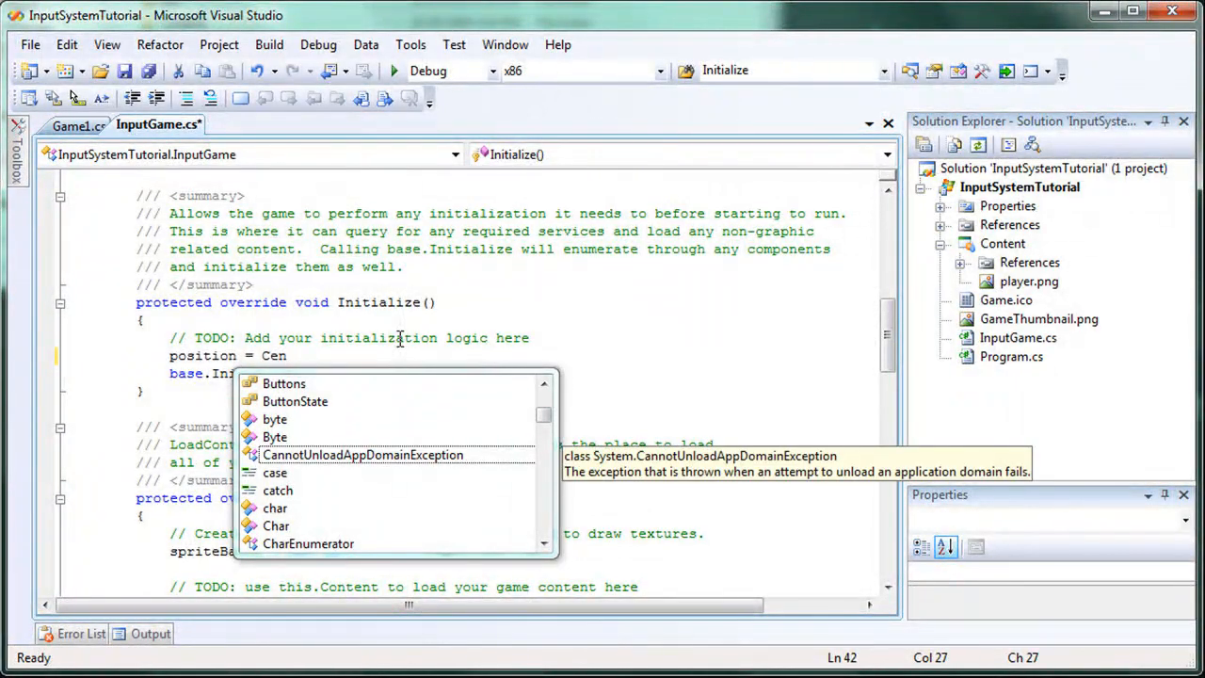
type("ter")
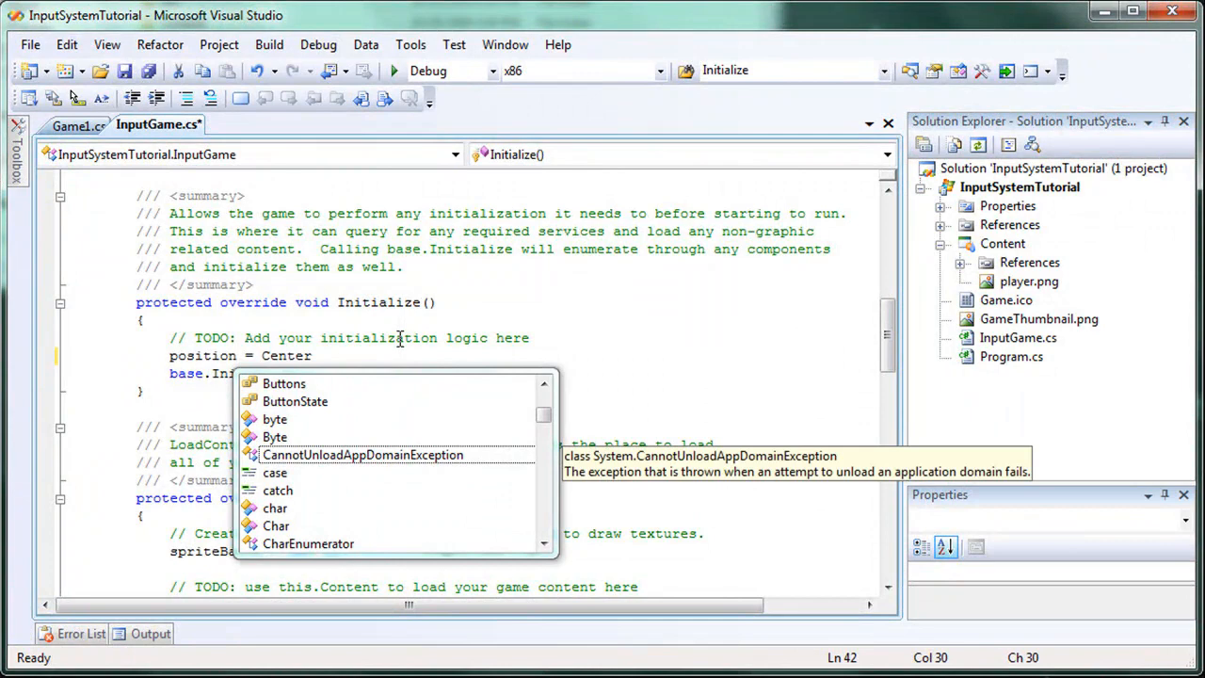
type("Texture(")
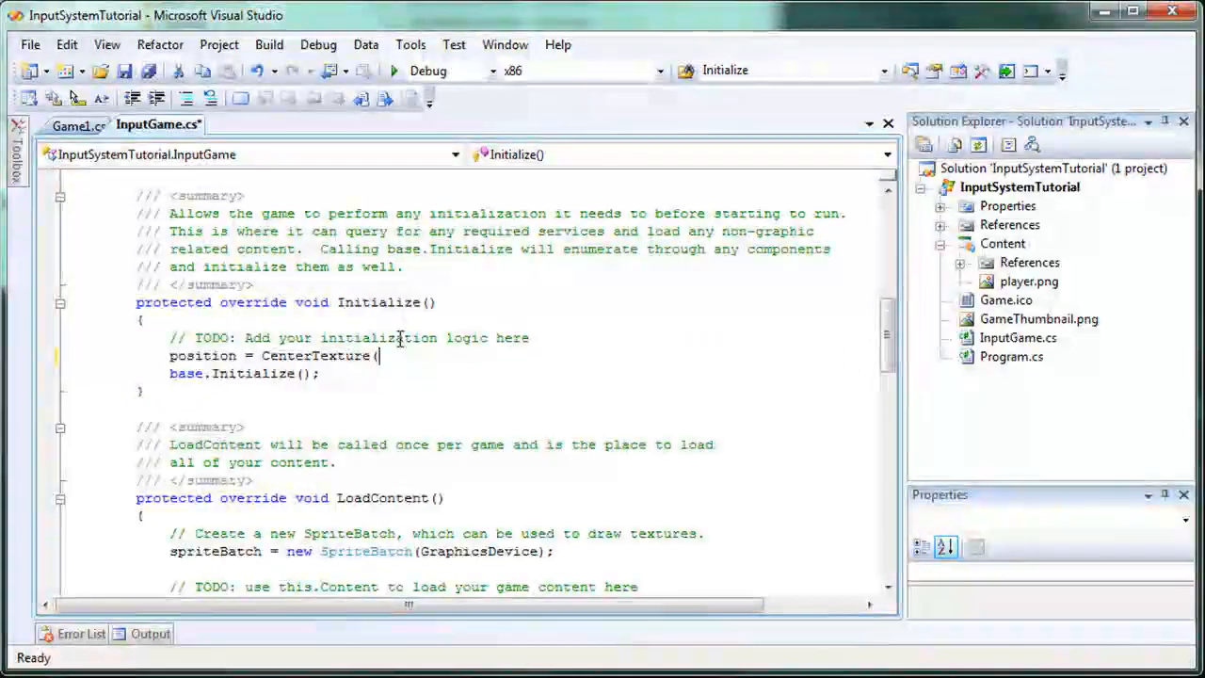
type("texture);")
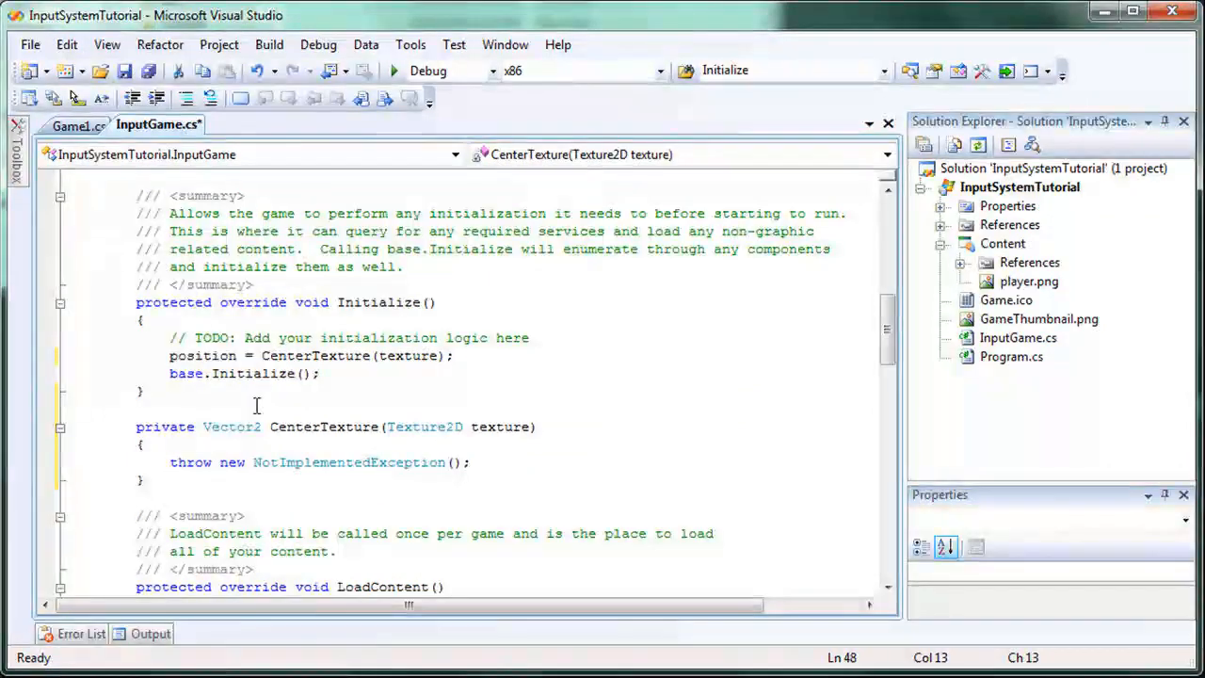
type("re")
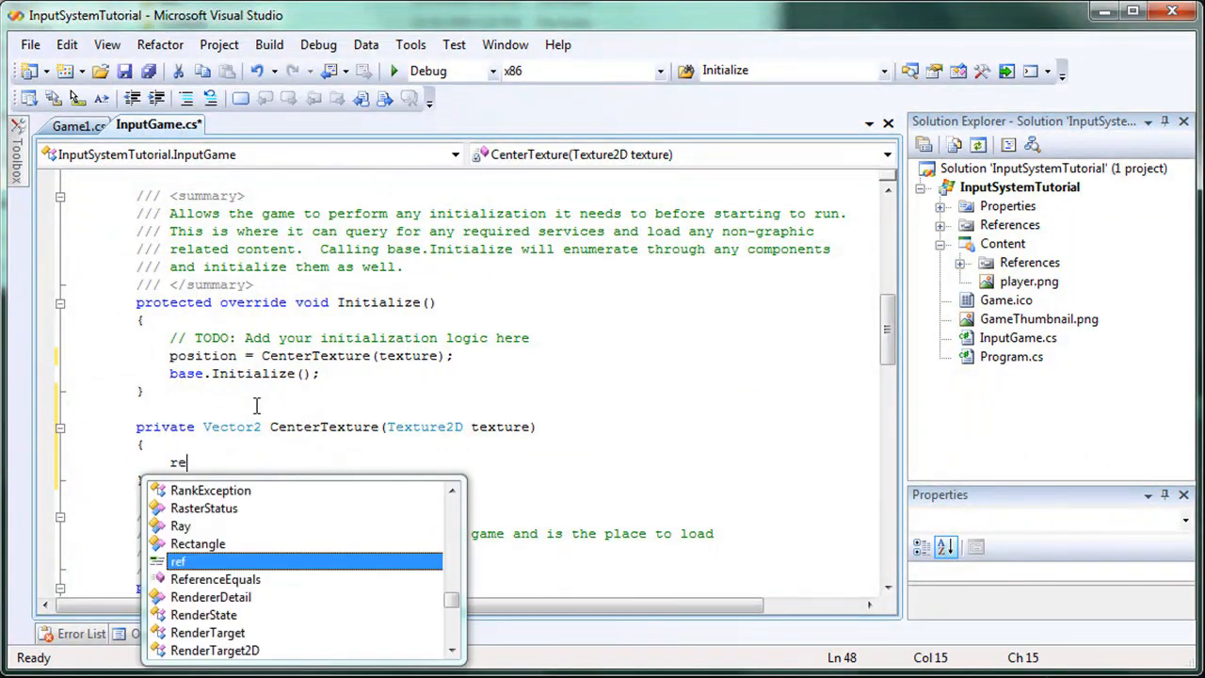
type("turn new Vector2")
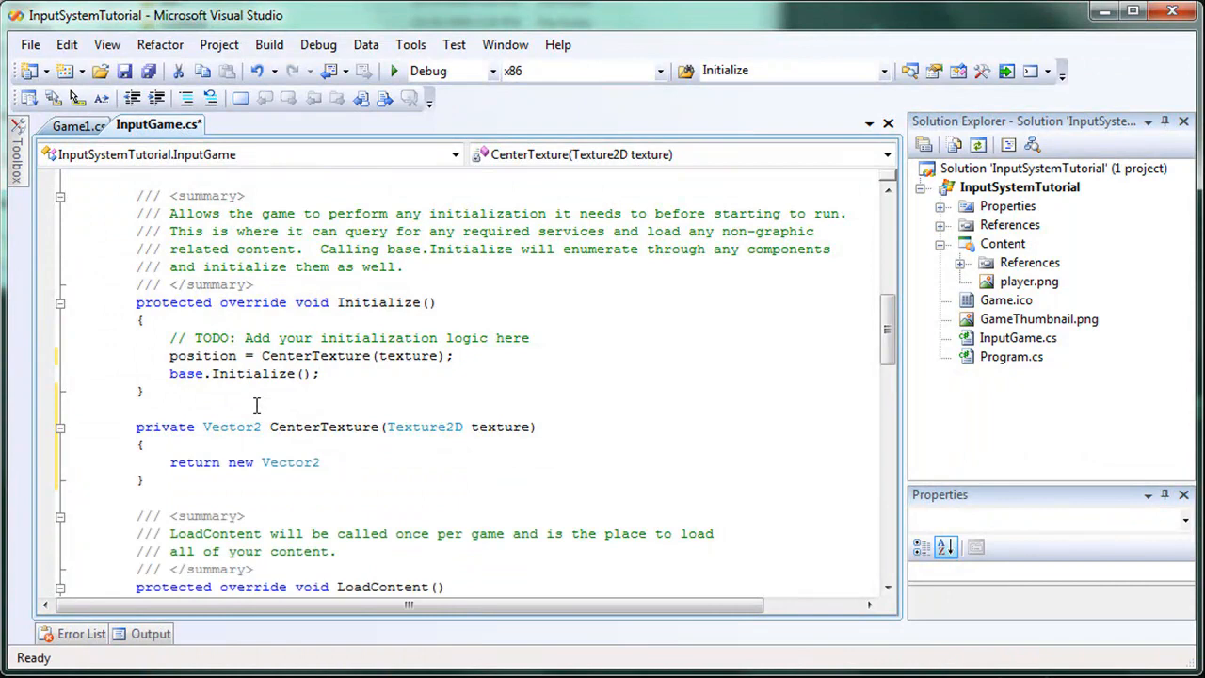
type("(")
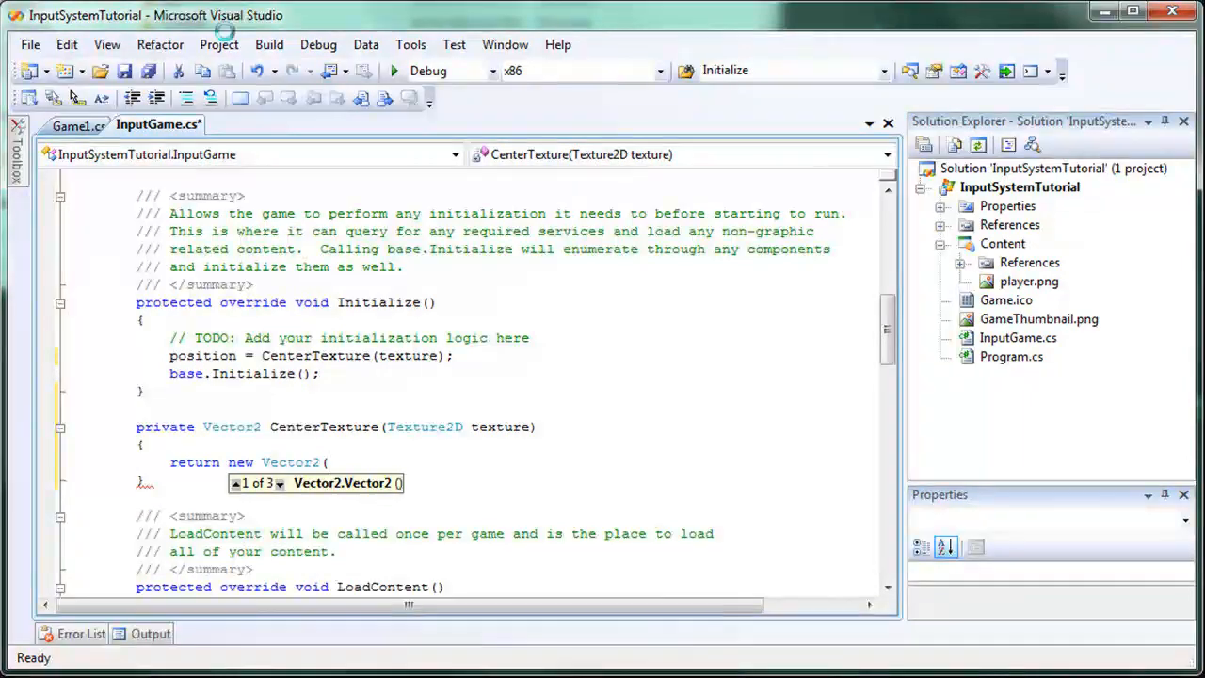
Step: Review the old Game1's viewport-centring formula for reference
left_click(79, 125)
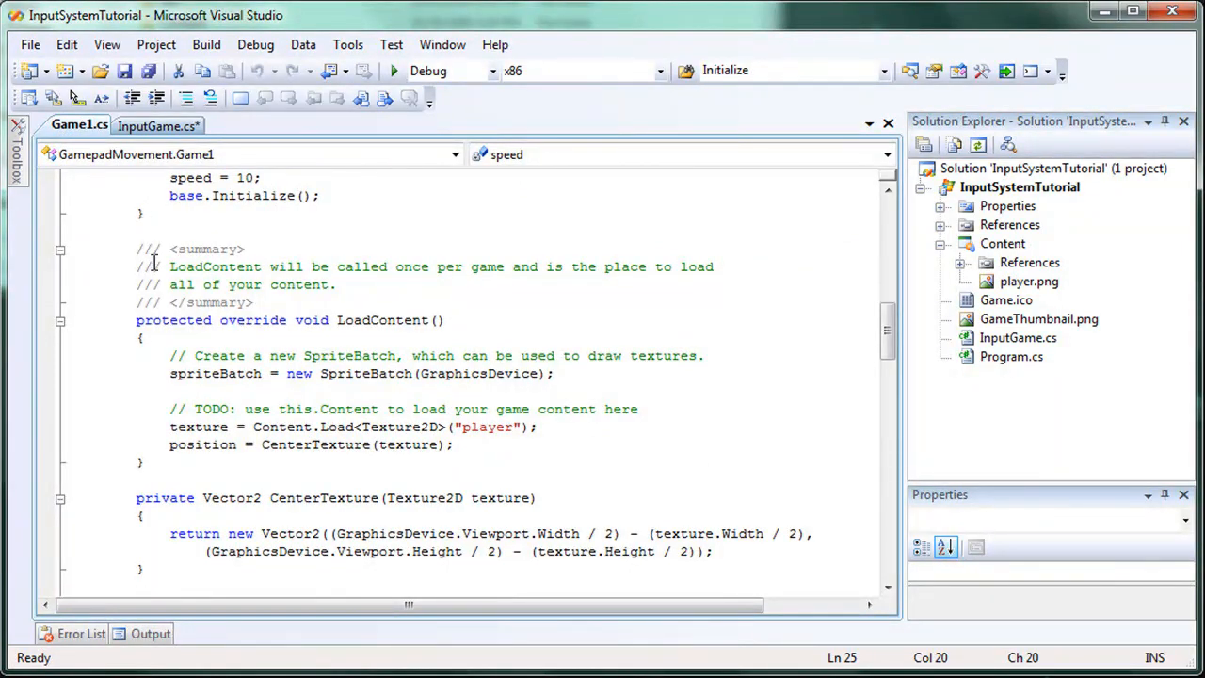
scroll("down", 3)
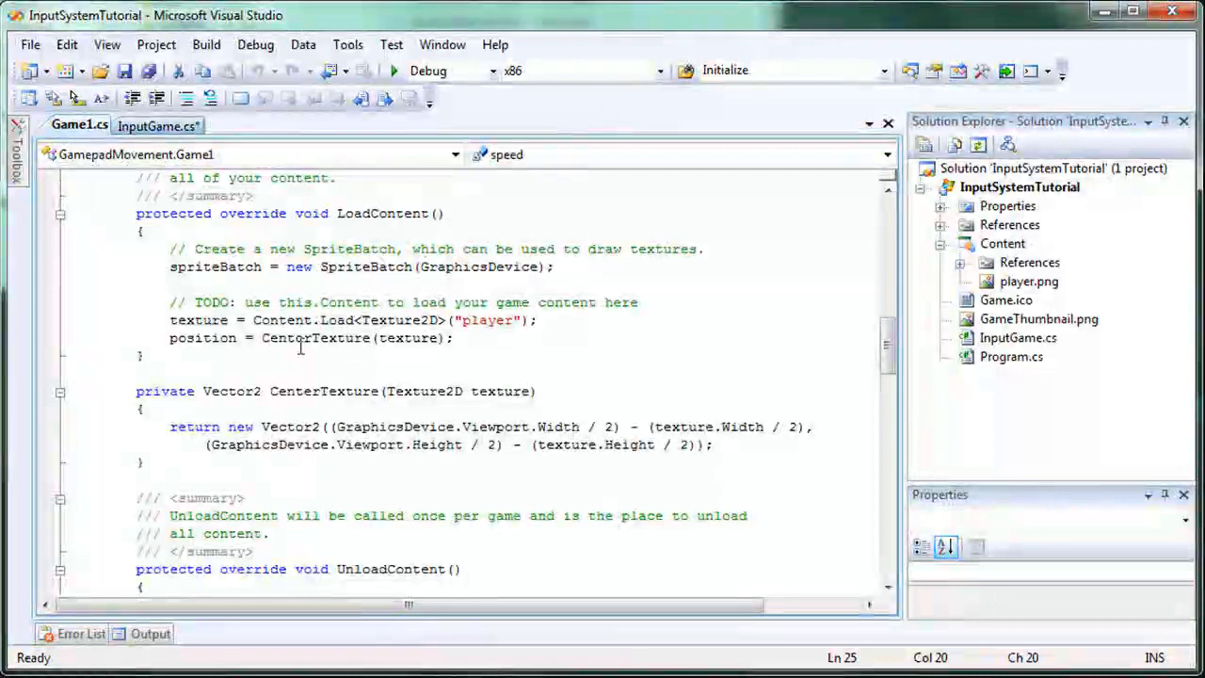
double_click(324, 391)
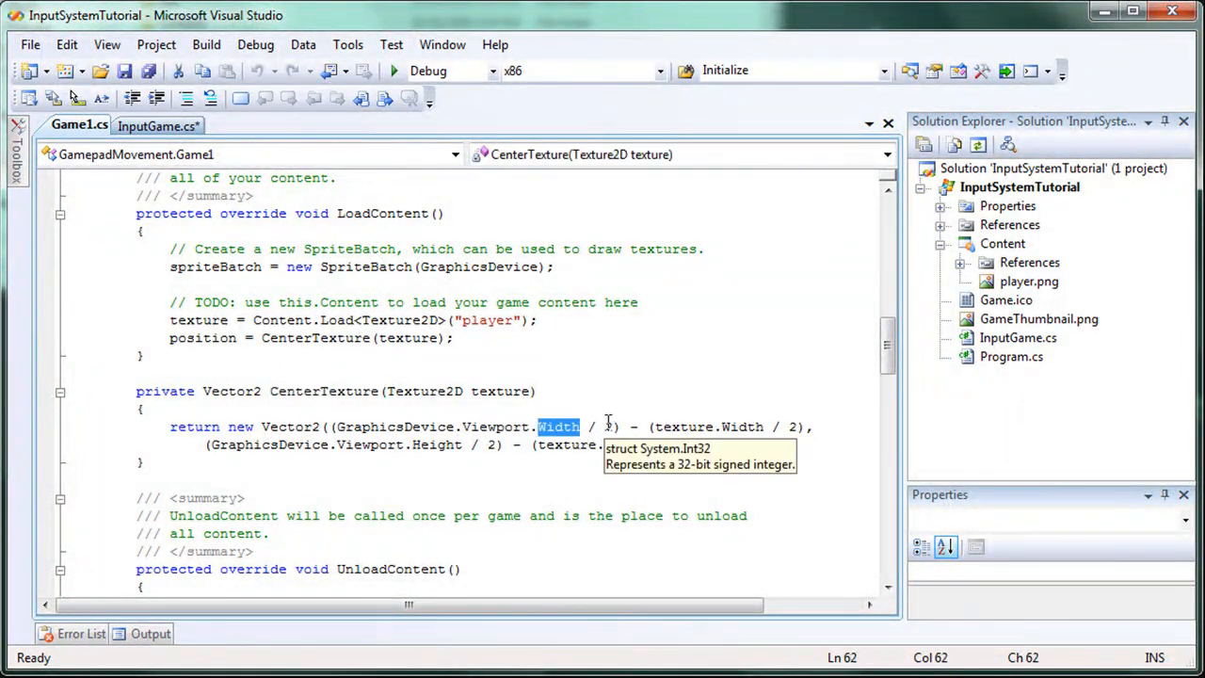
double_click(741, 427)
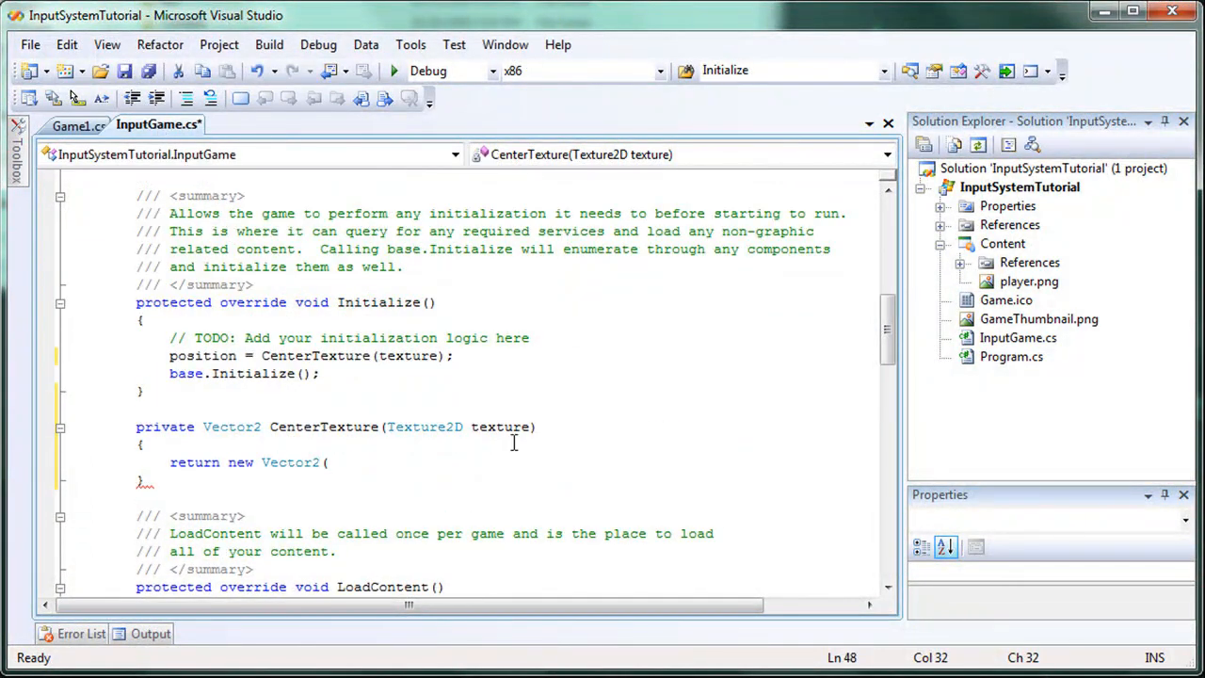
Step: Build the X coordinate from GraphicsDevice.Viewport.Width / 2 and texture.Width / 2
type("(")
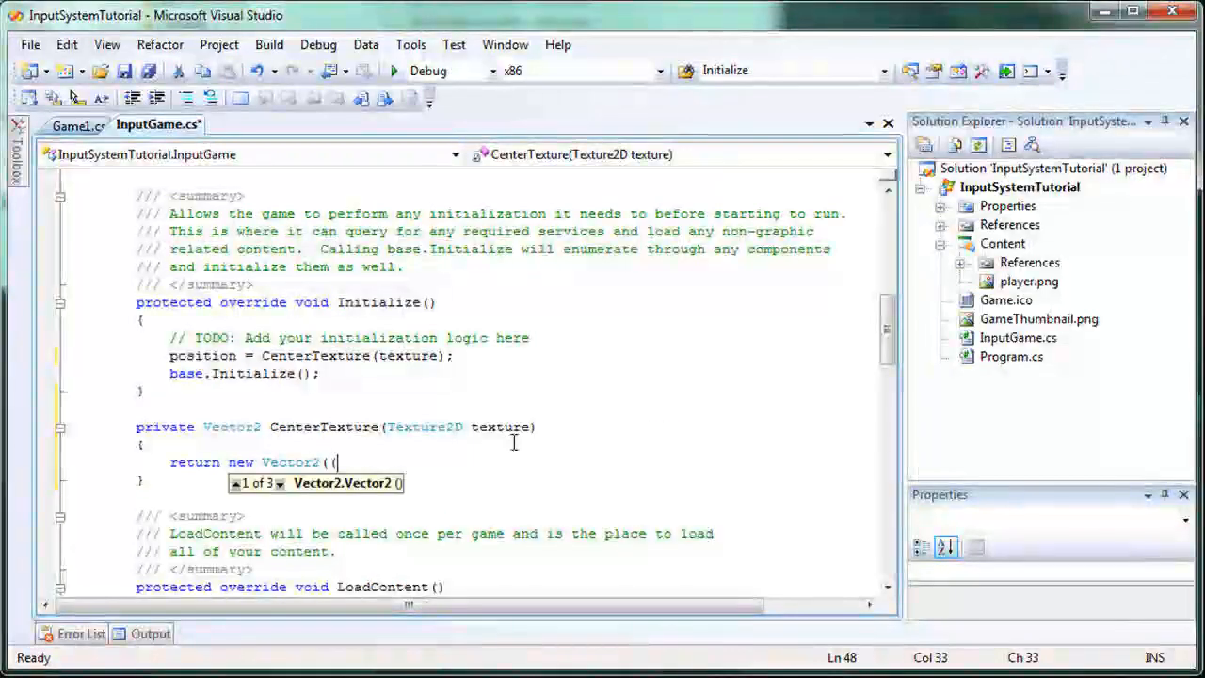
type("GraphicsDevice")
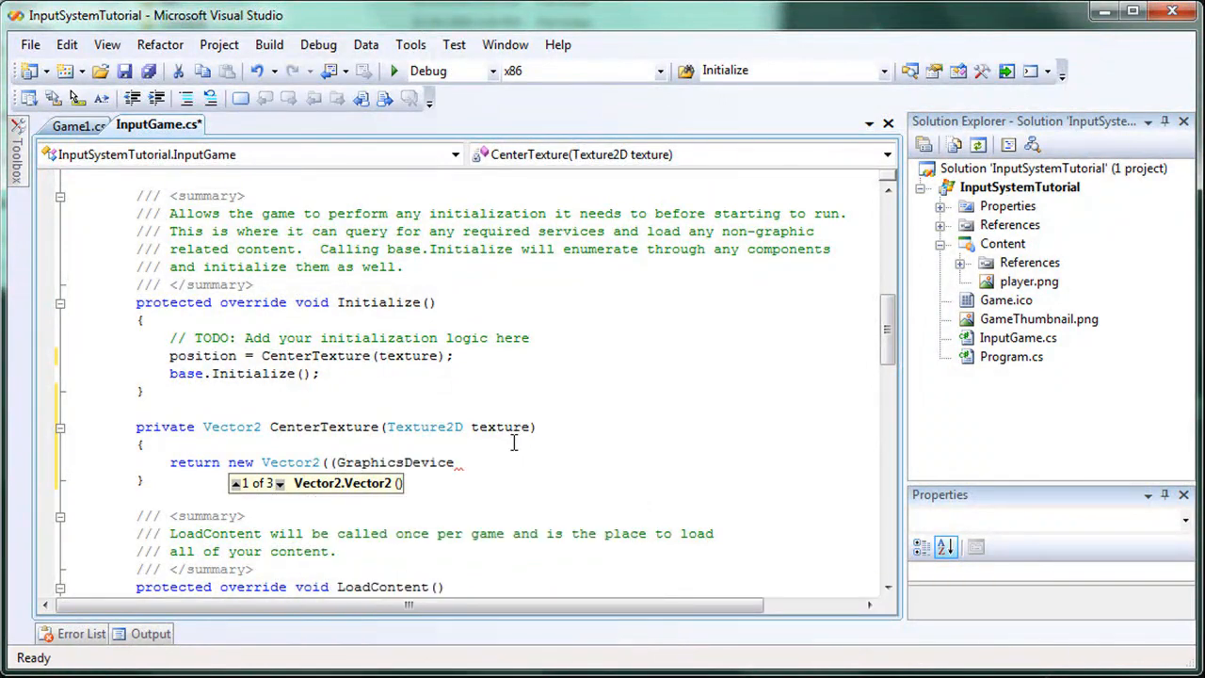
type(".Viewport")
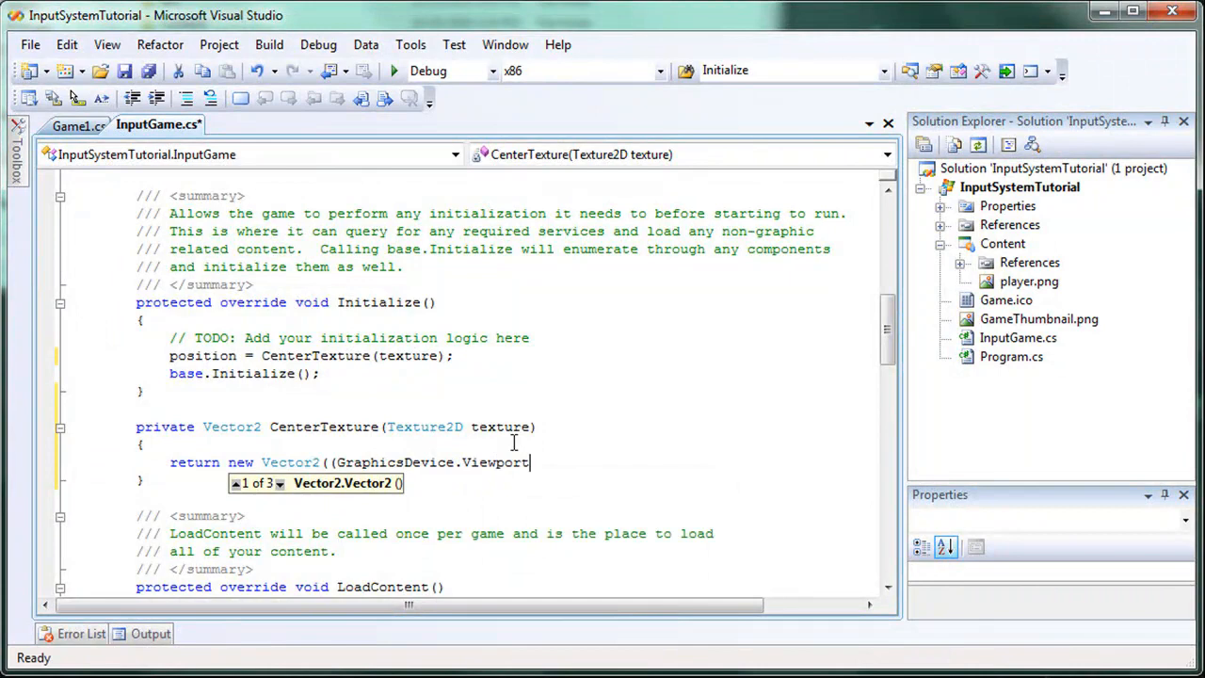
type(".Width /")
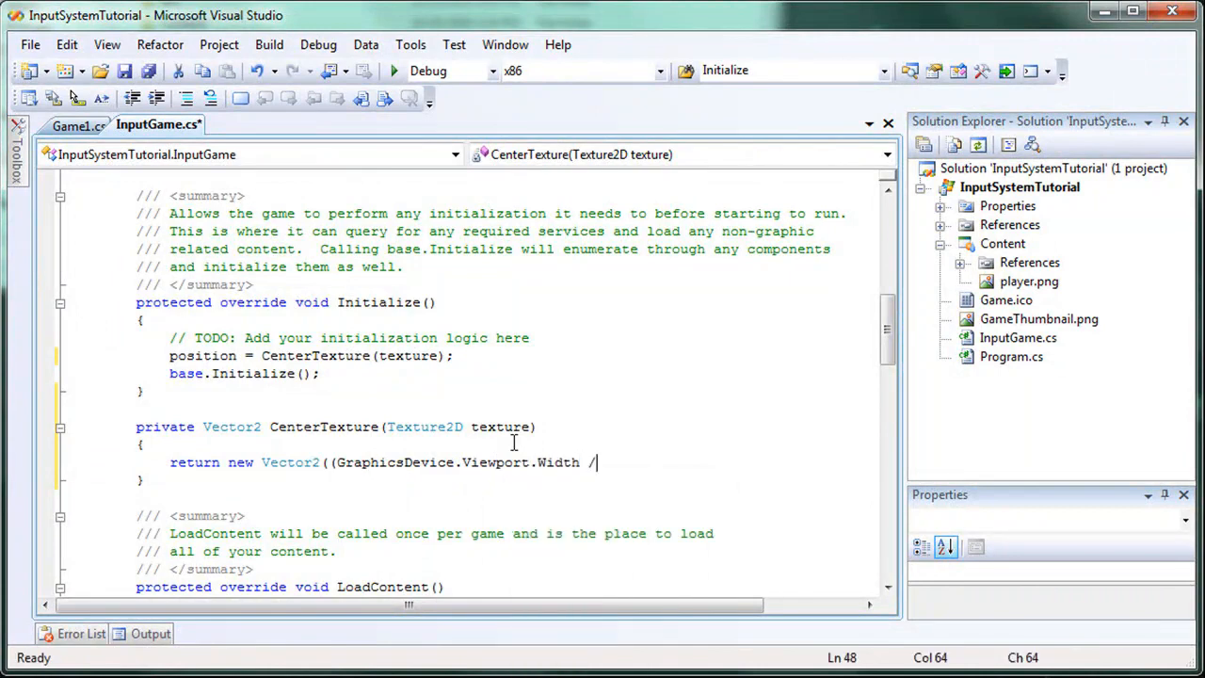
type("2) -")
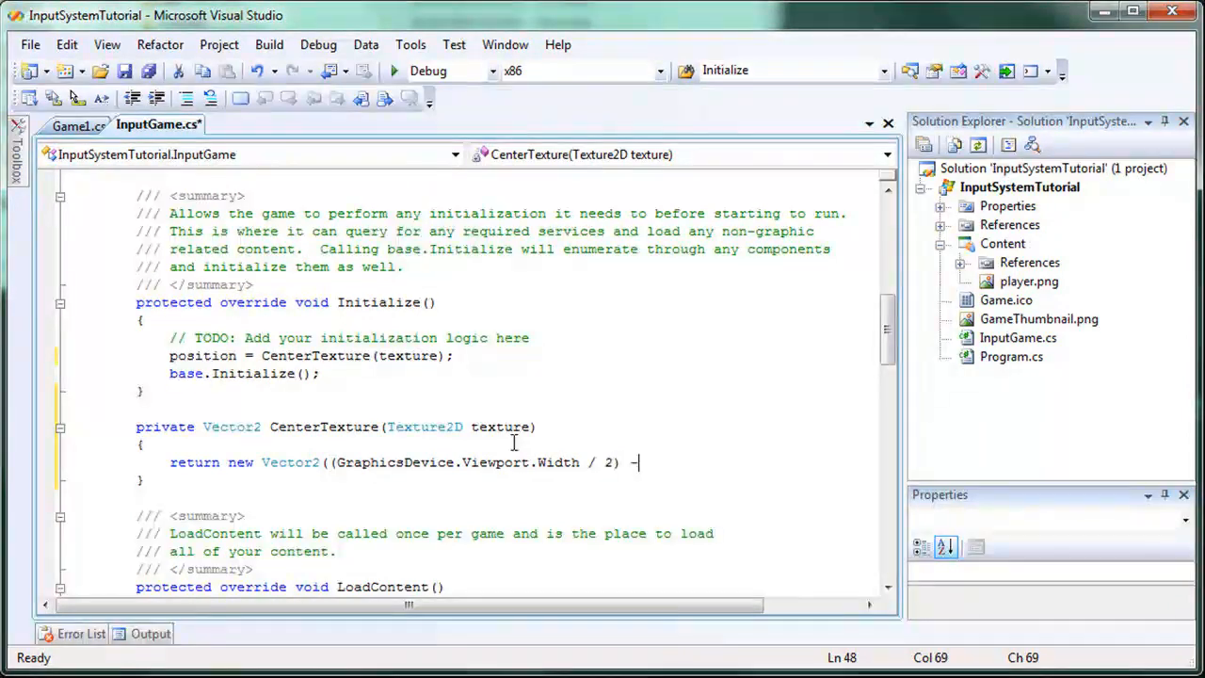
type("(")
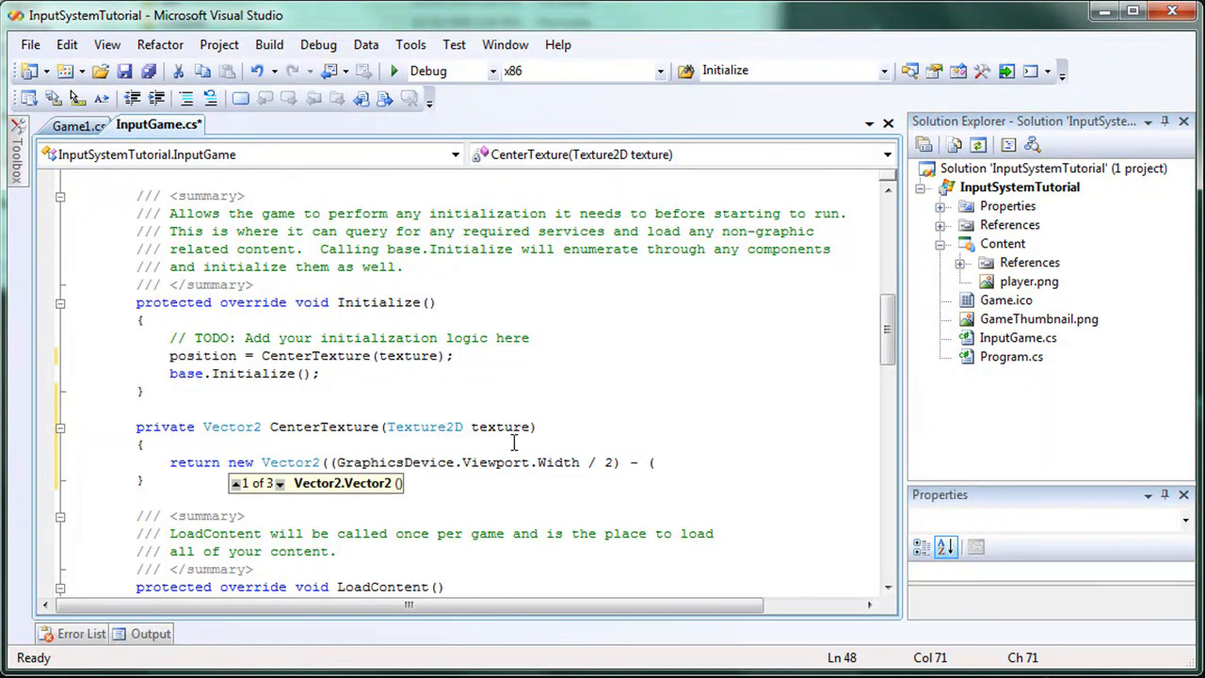
type("texture")
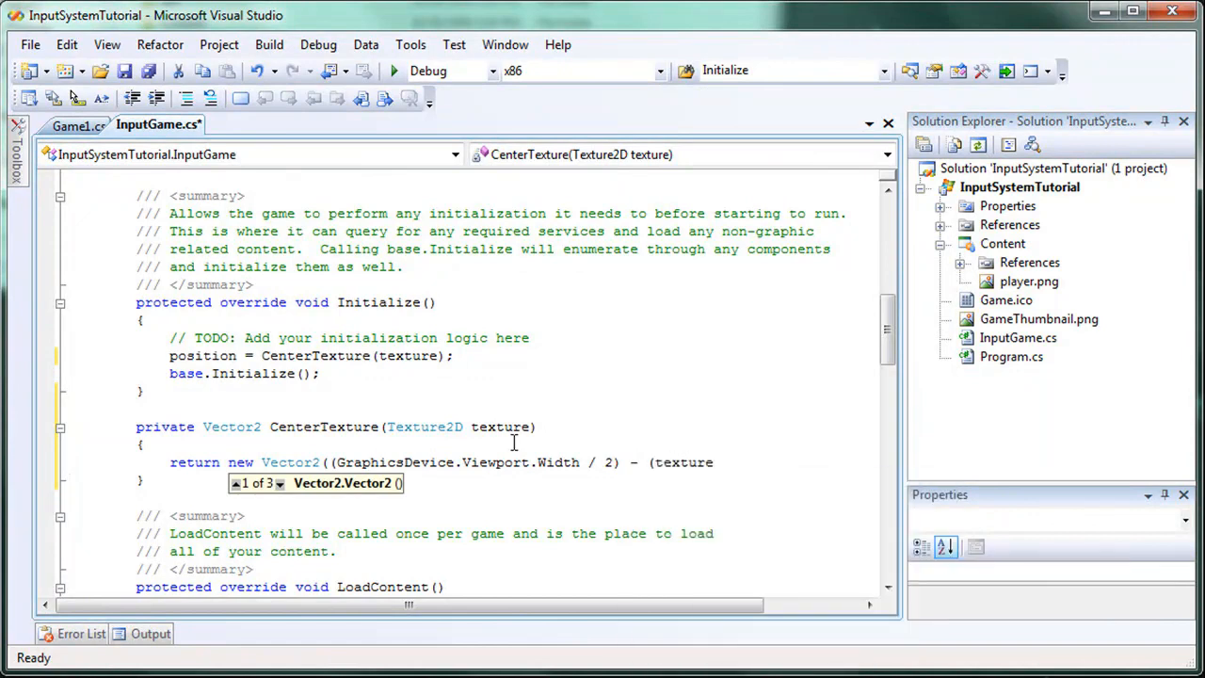
type(".Width /")
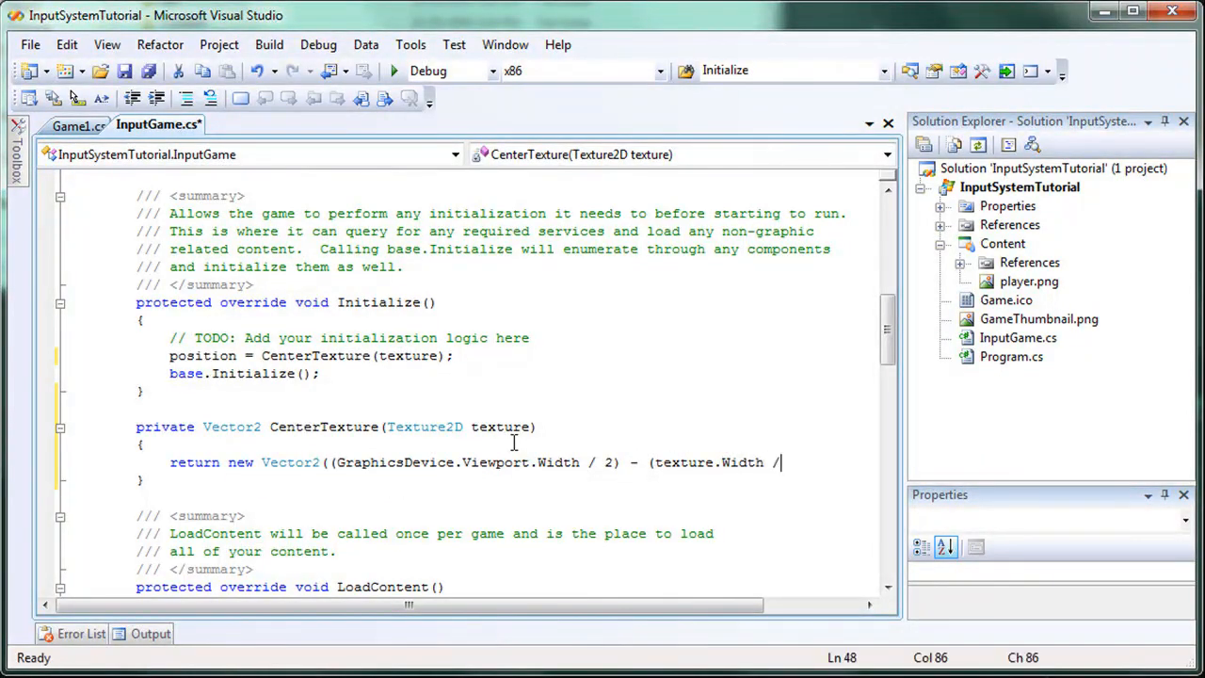
type("2)")
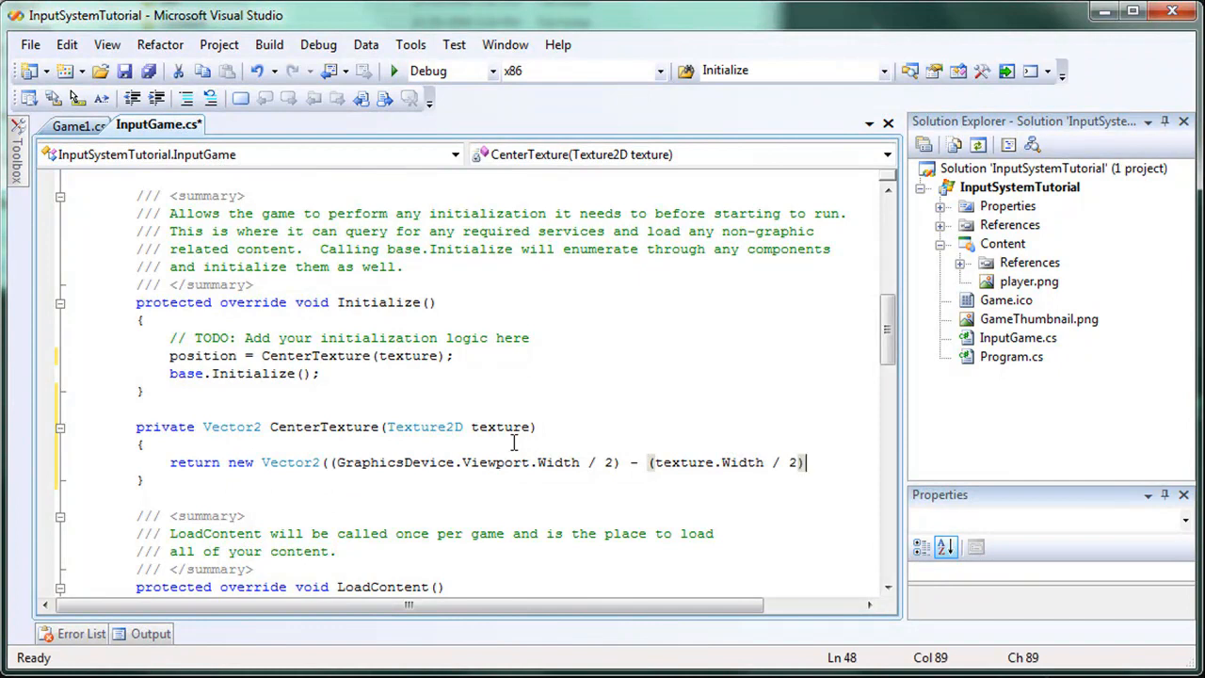
type(",")
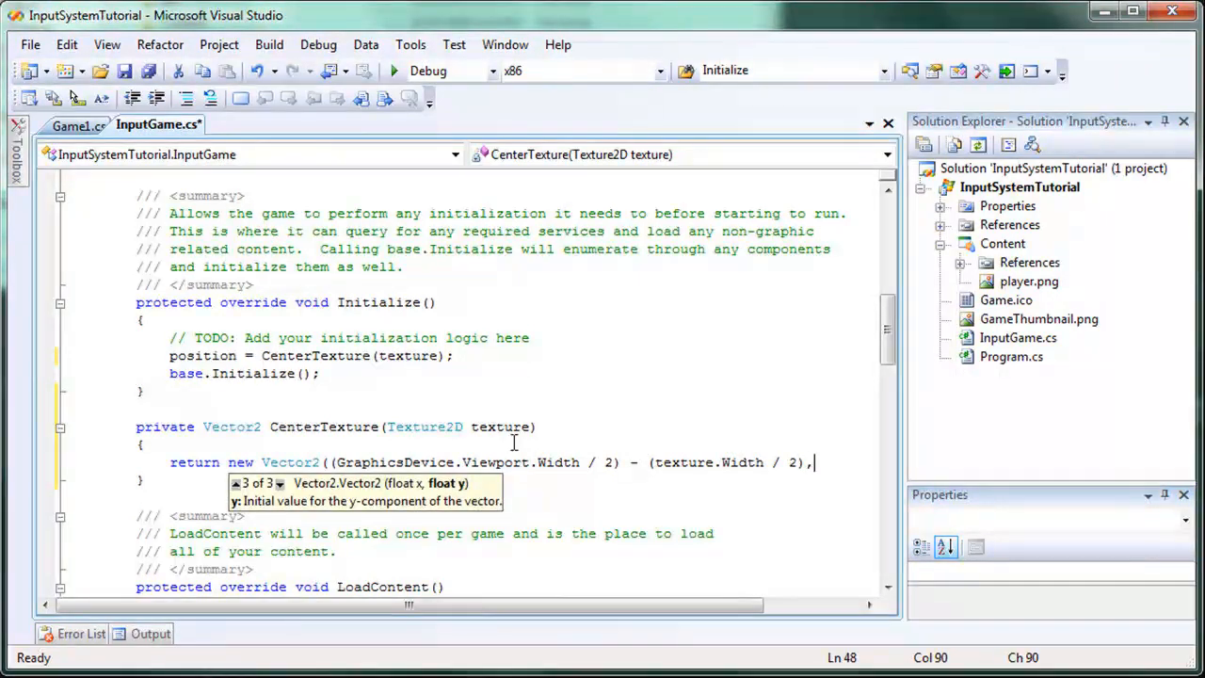
Step: Build the Y coordinate from GraphicsDevice.Viewport.Height / 2 and texture height, closing the return
key("enter")
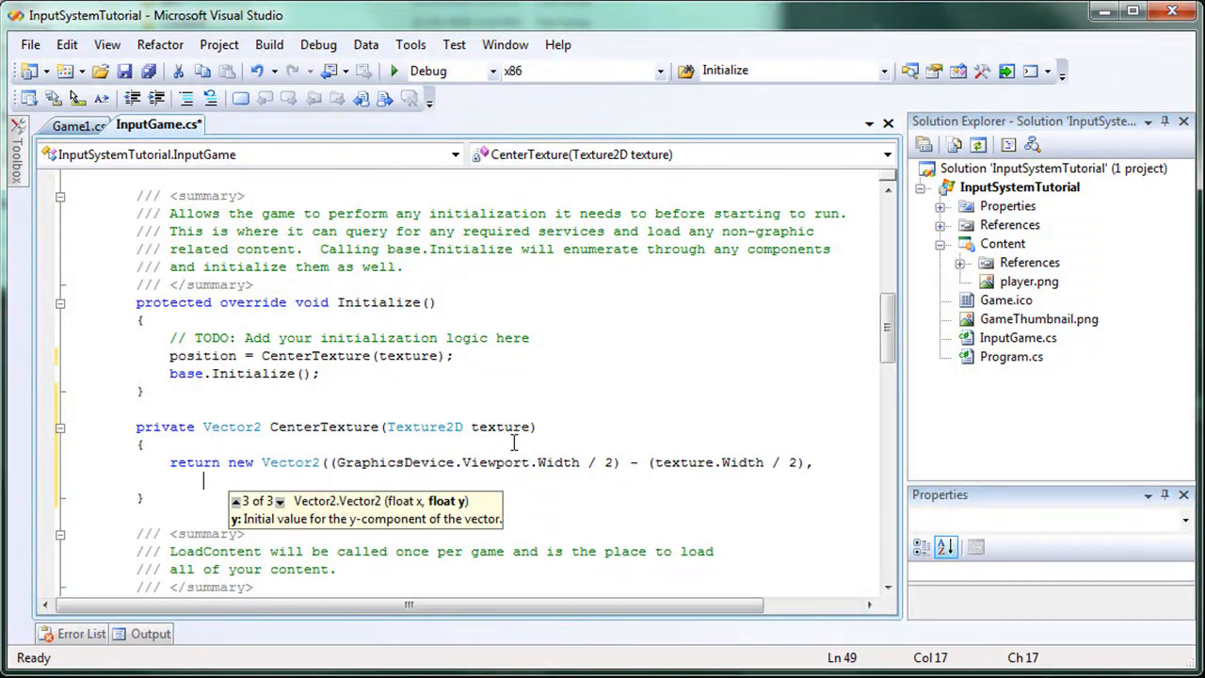
type("(gr")
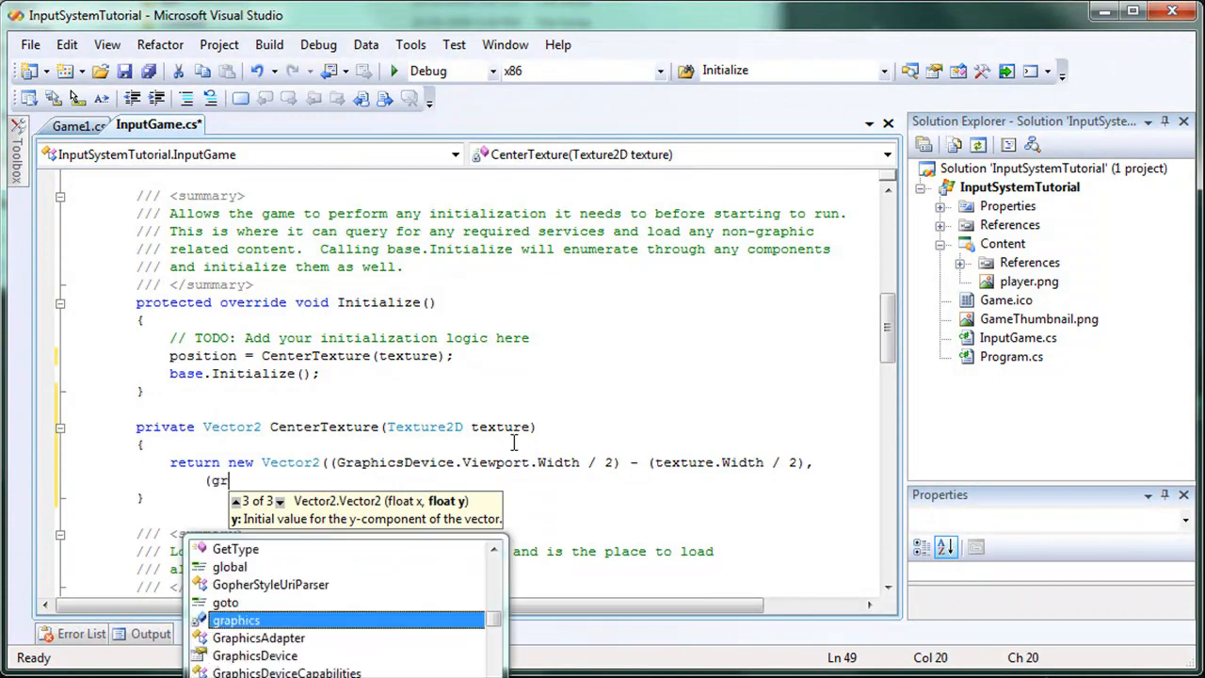
type("GraphicsDevice")
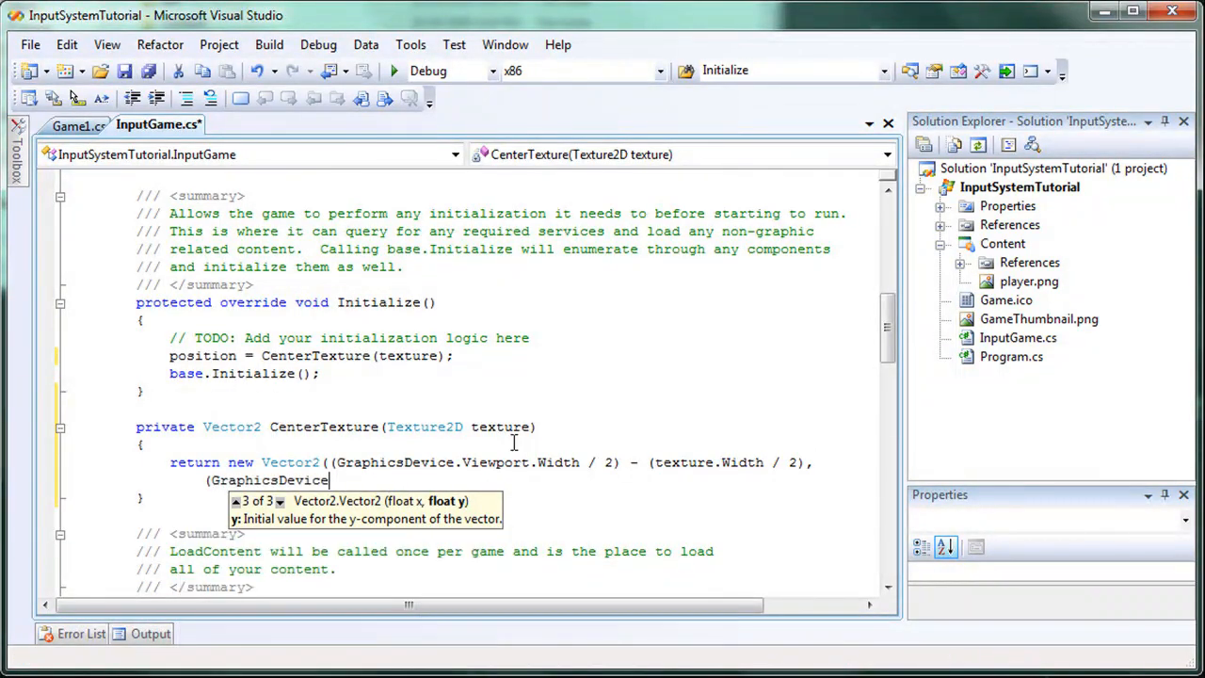
type(".Viewport")
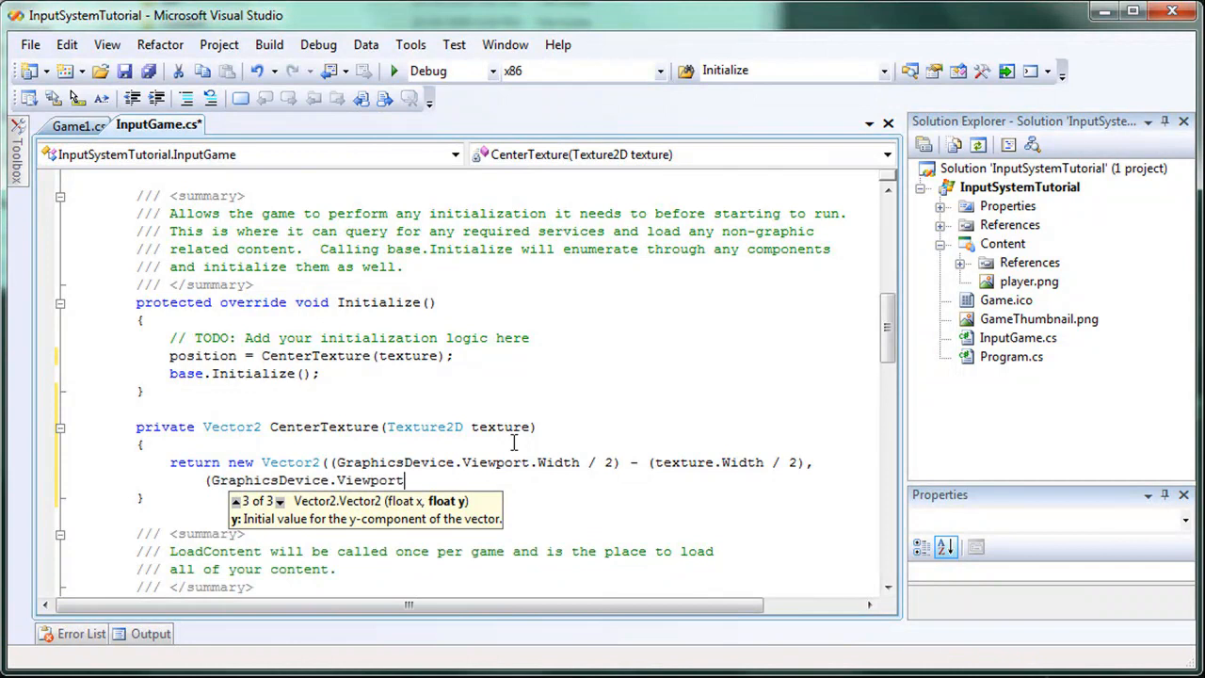
type(".Height / 2) -")
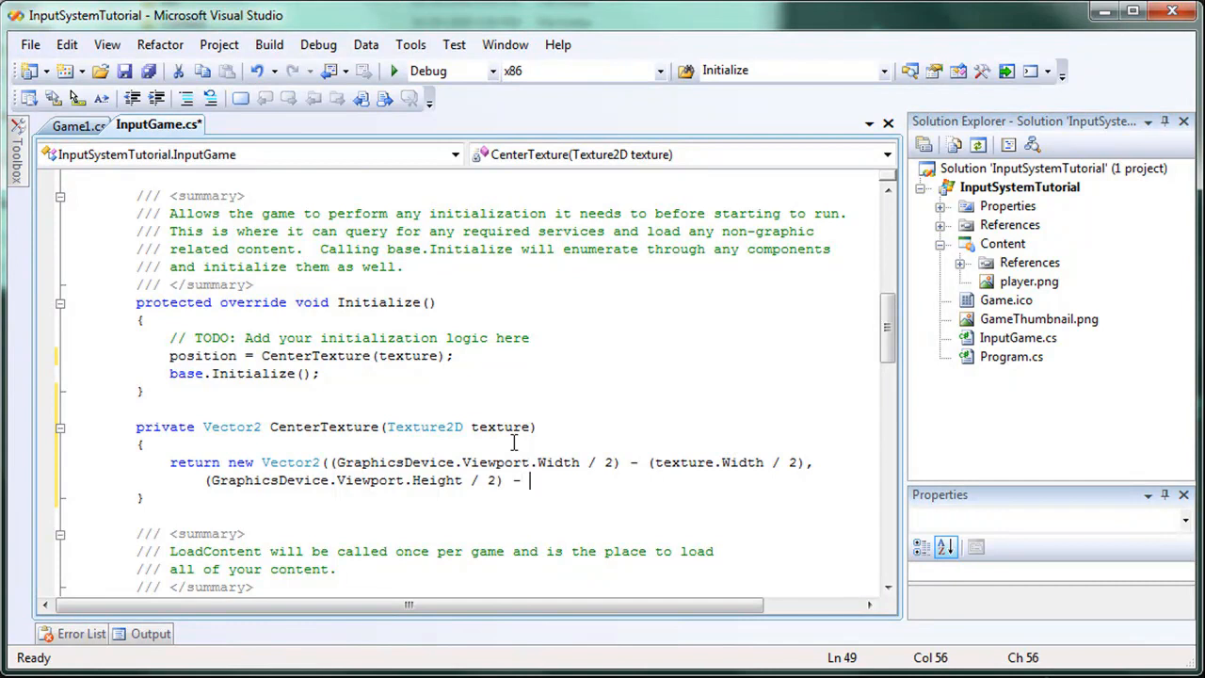
type("(")
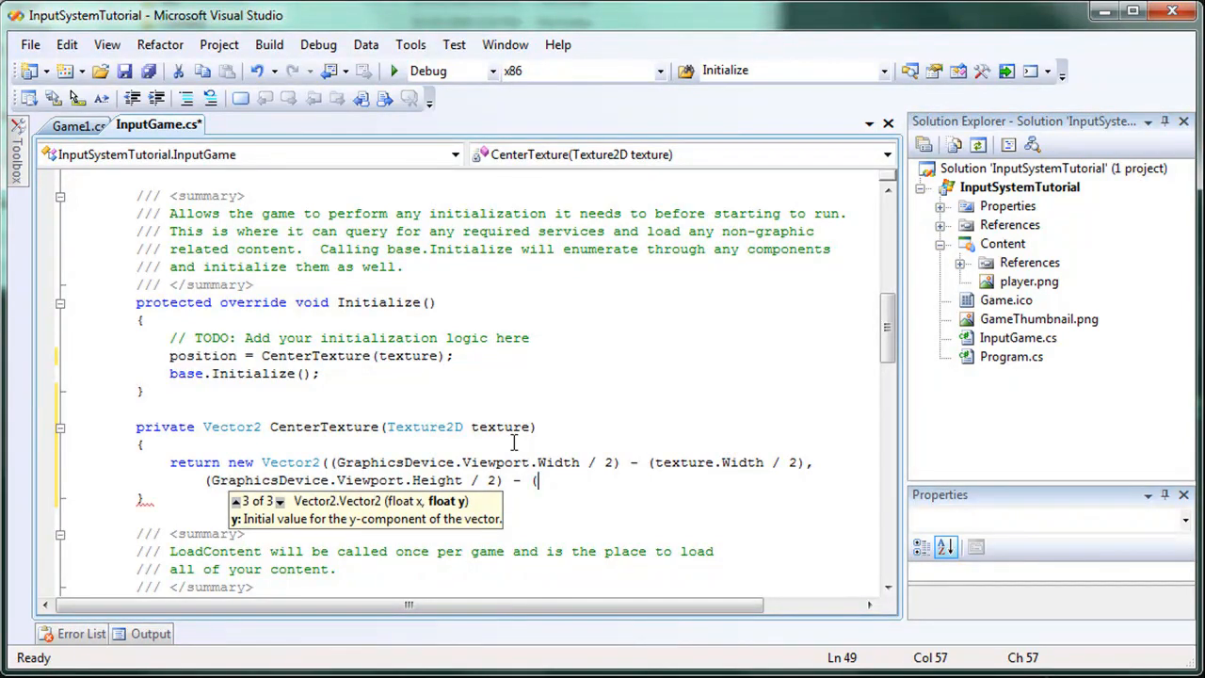
type("texture.h")
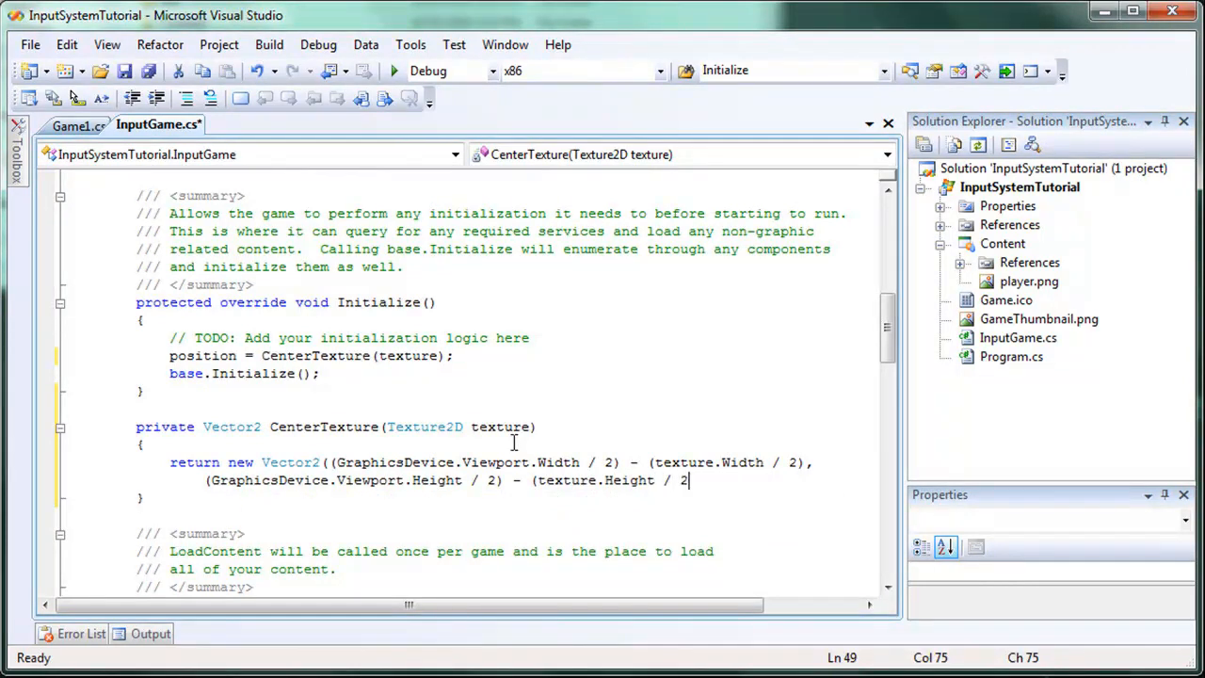
type(")")
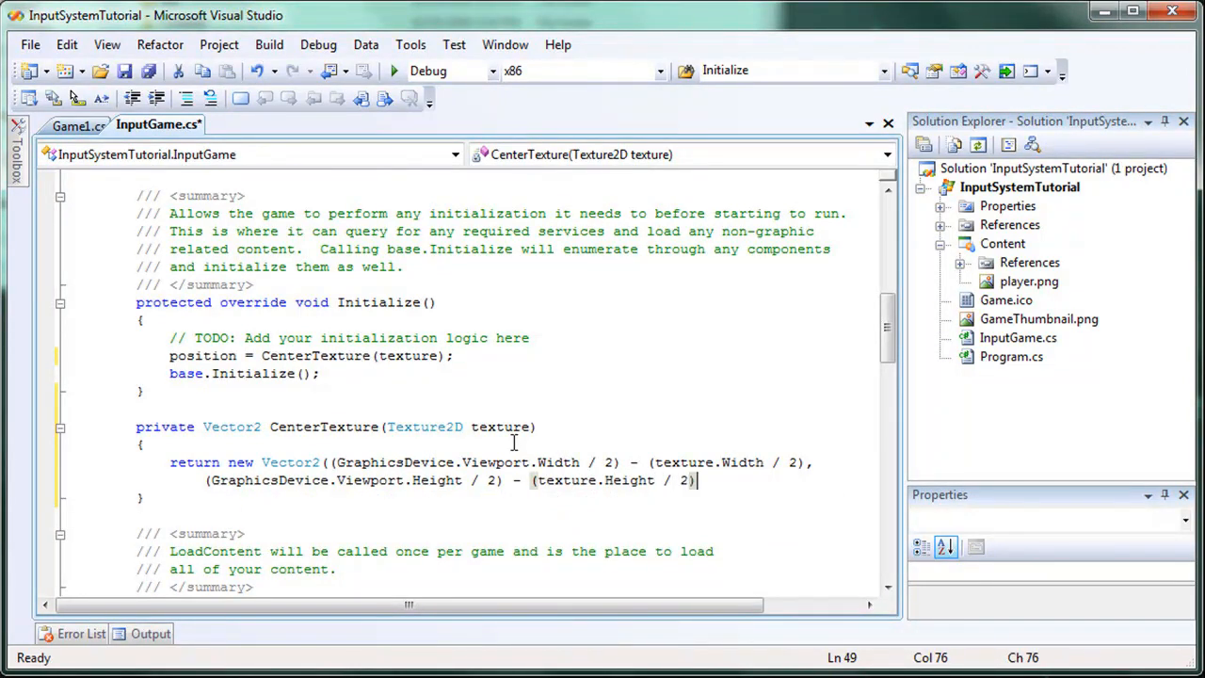
type(");")
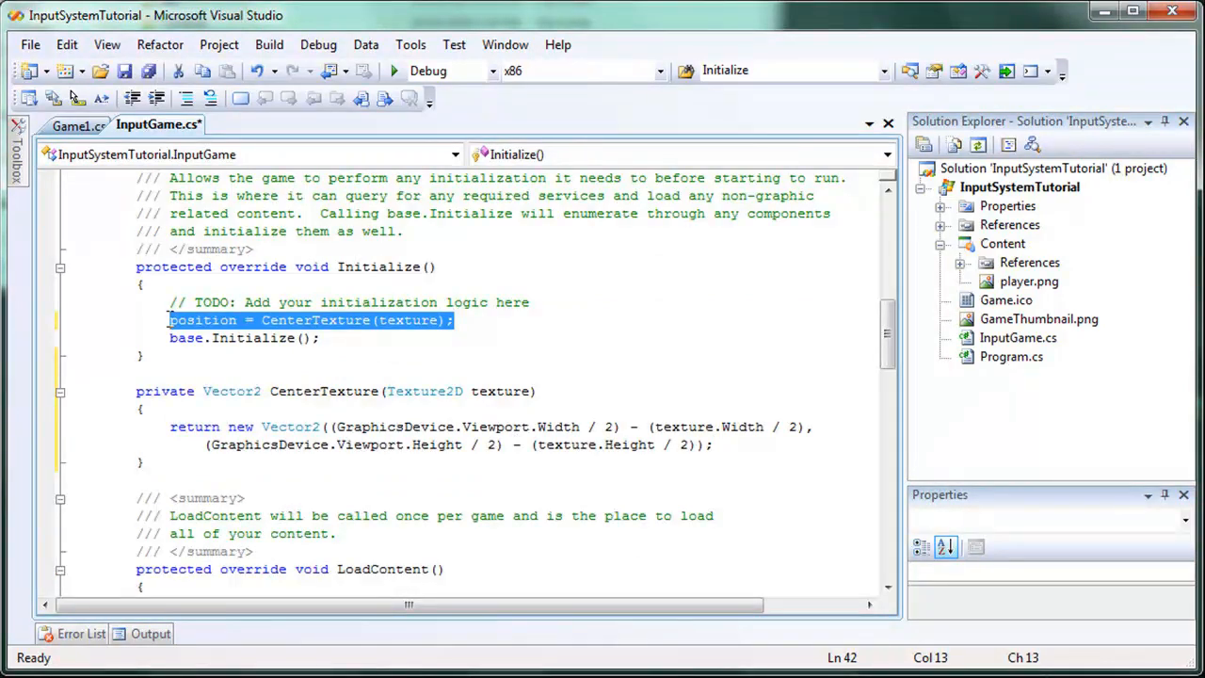
Step: Move position = CenterTexture(texture) into LoadContent and load the "player" texture with Content.Load
key("Delete")
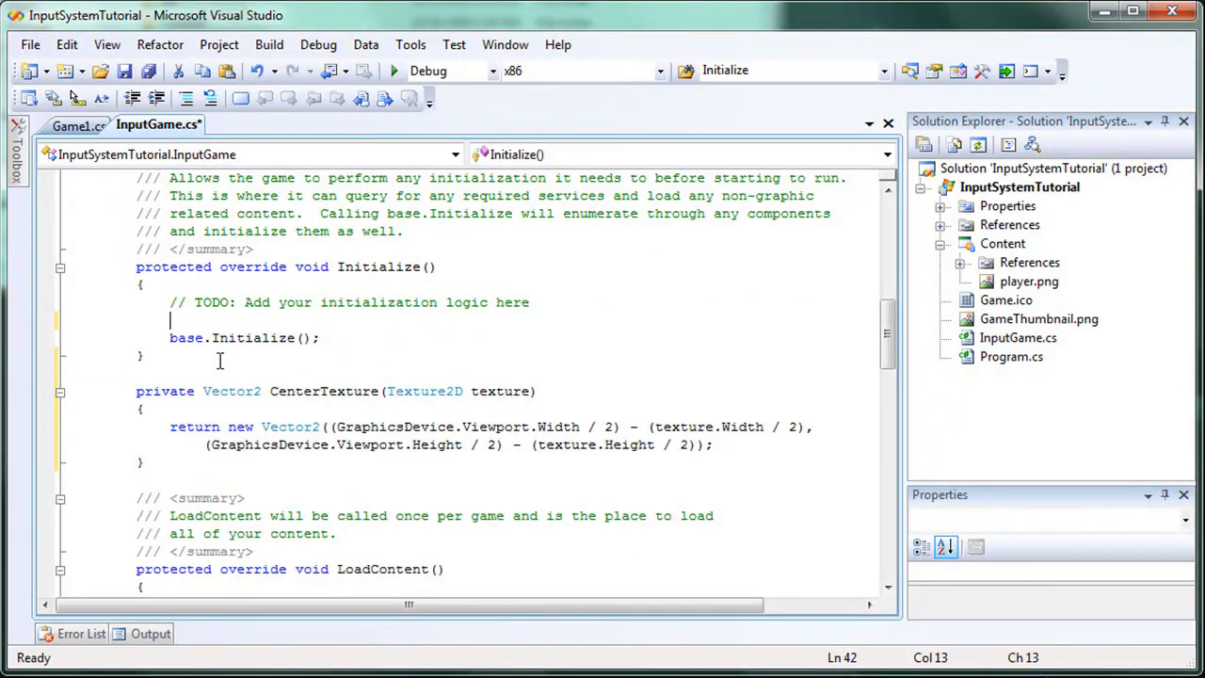
scroll("down", 3)
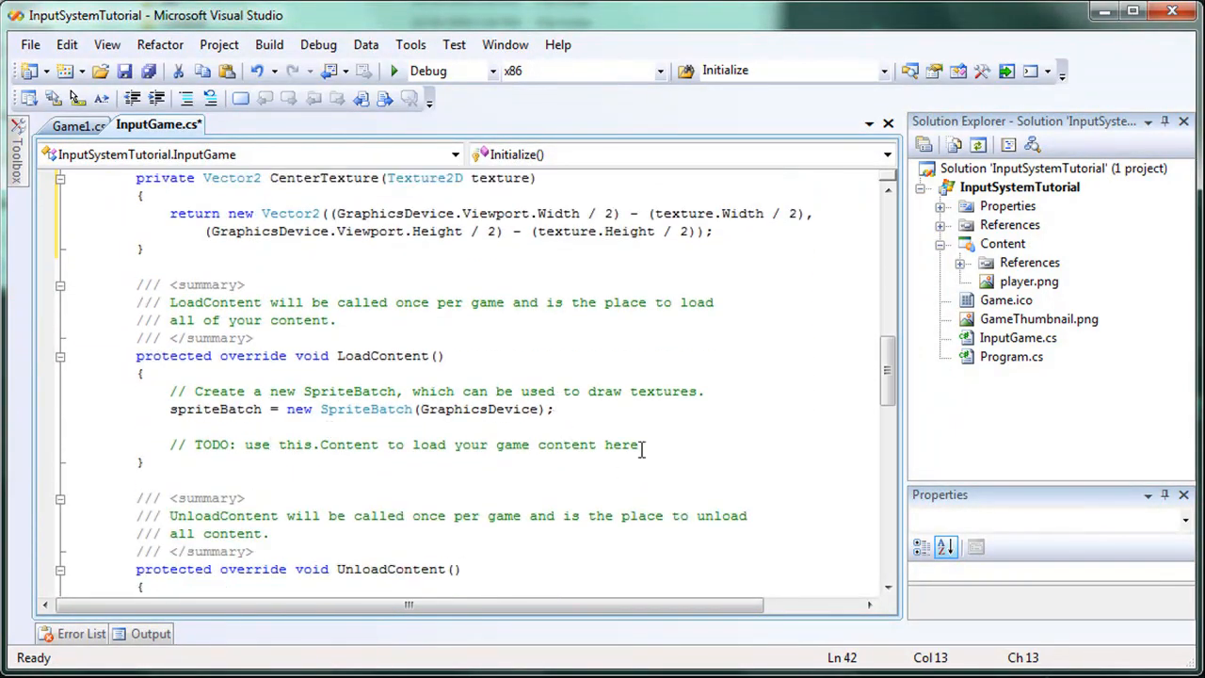
type("position = CenterTexture(texture);")
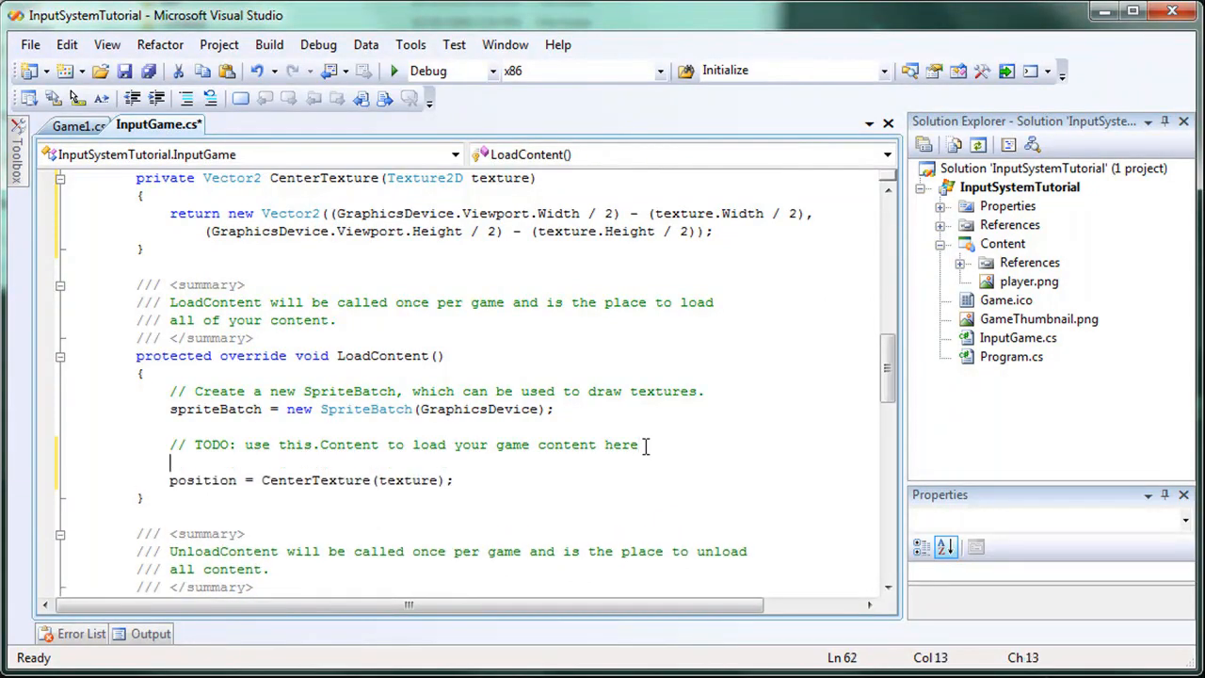
type("texture = Content")
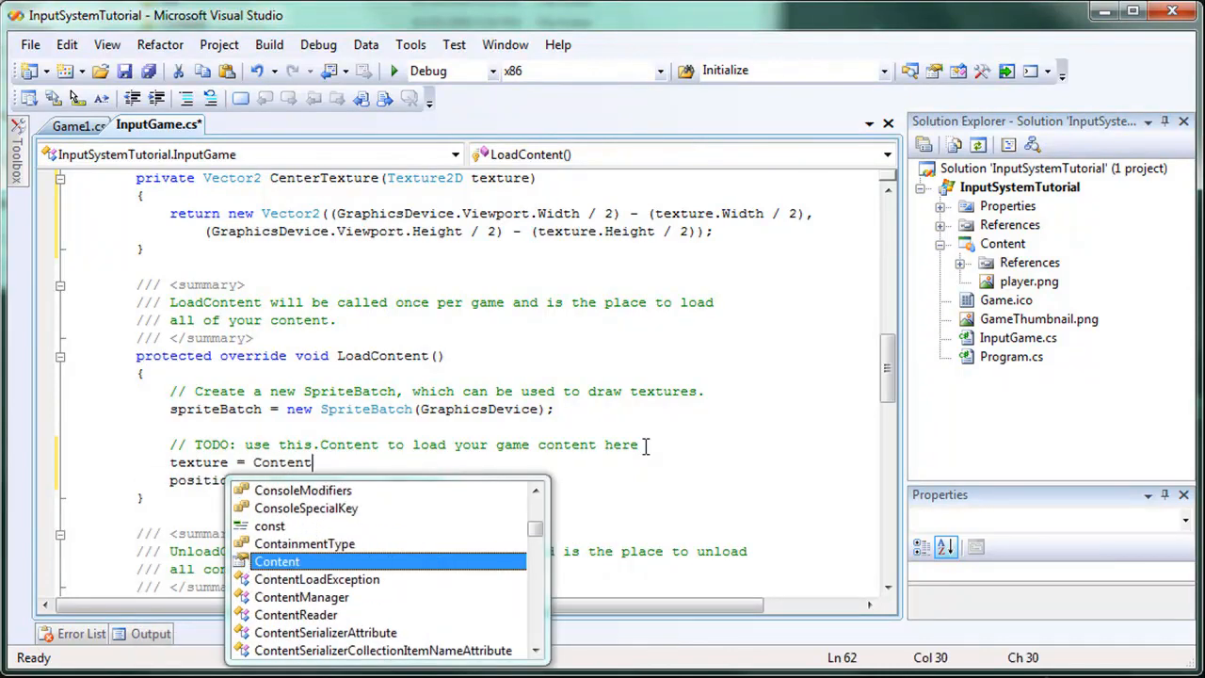
type(".Load<Texture2D>(")
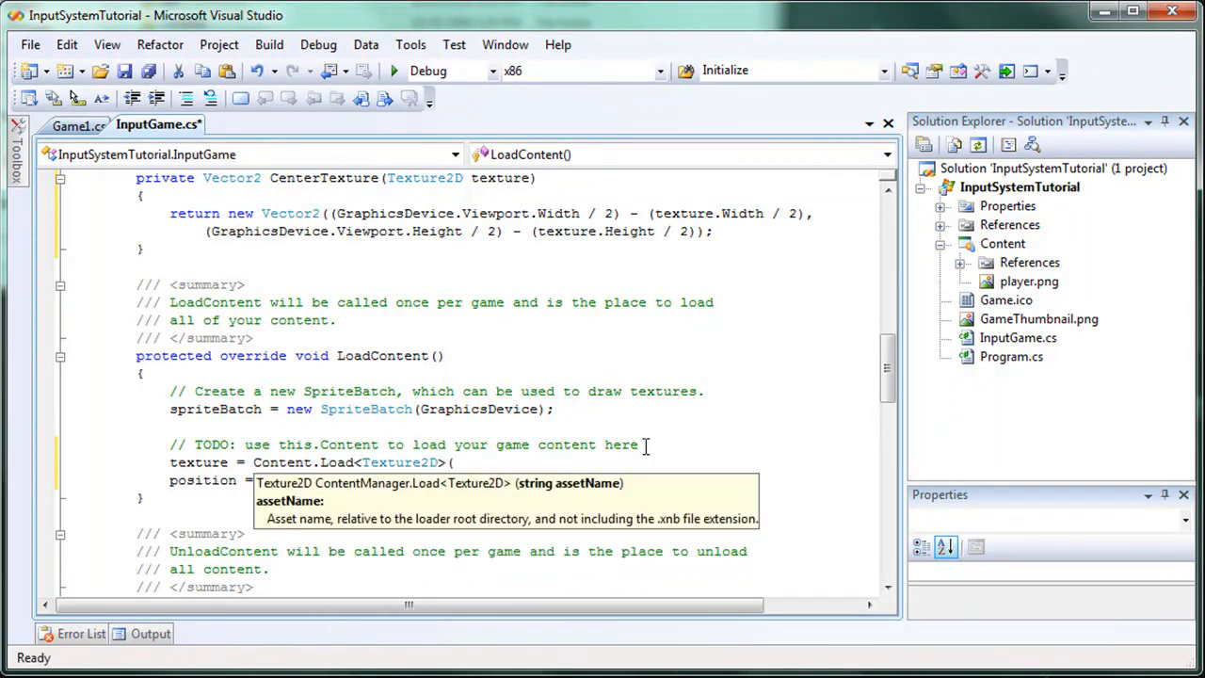
type("\"player")
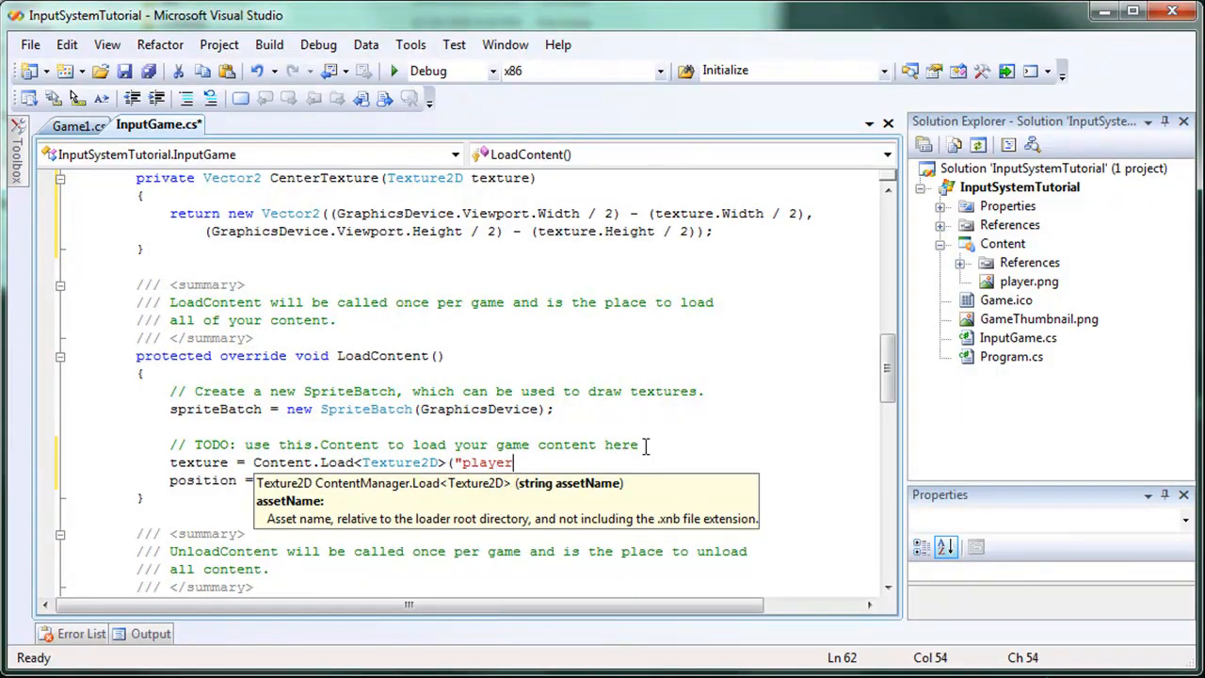
type("\");")
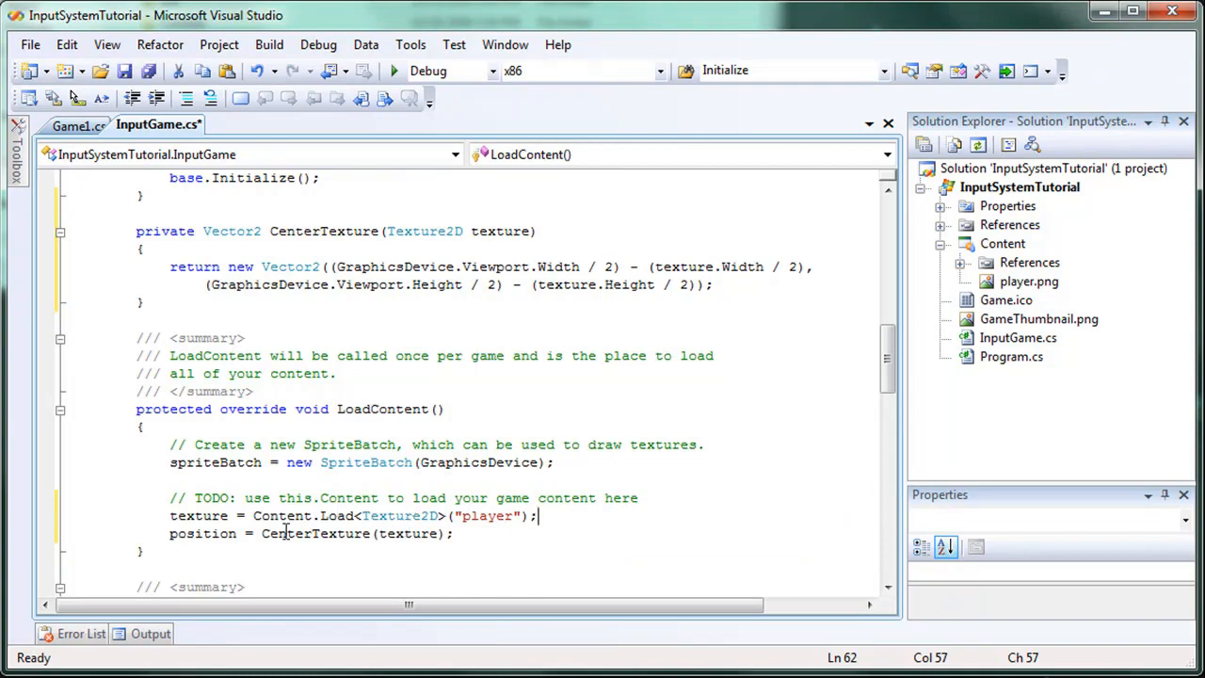
double_click(408, 534)
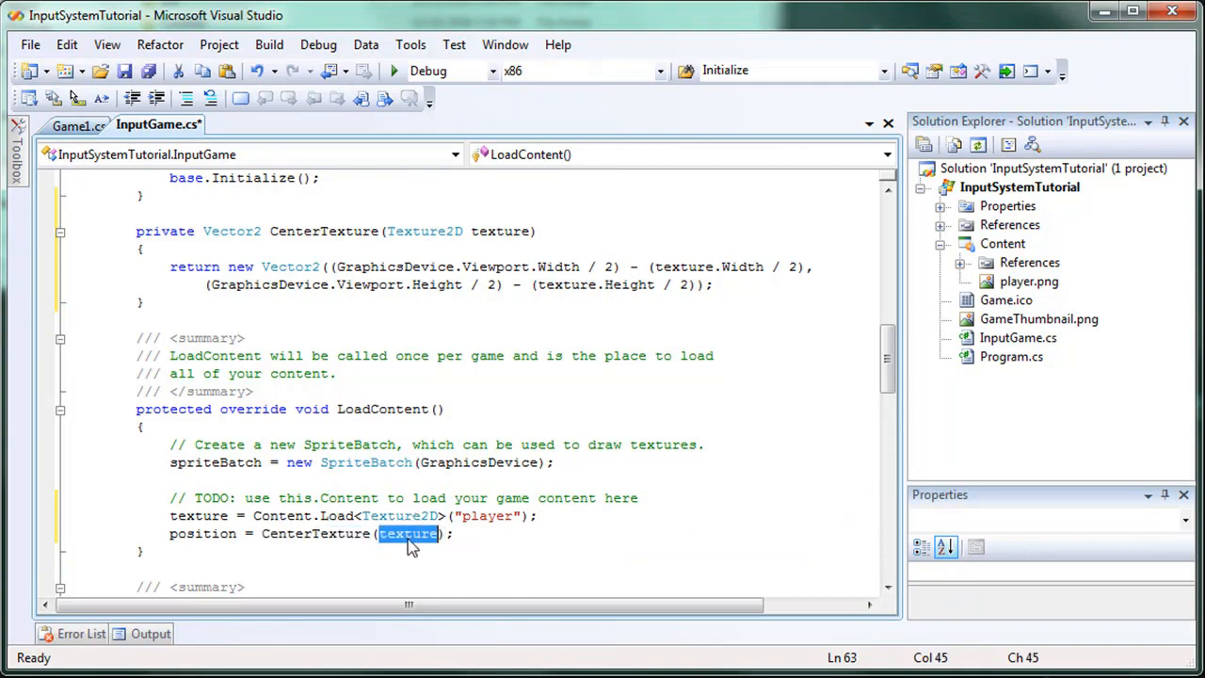
scroll("up", 3)
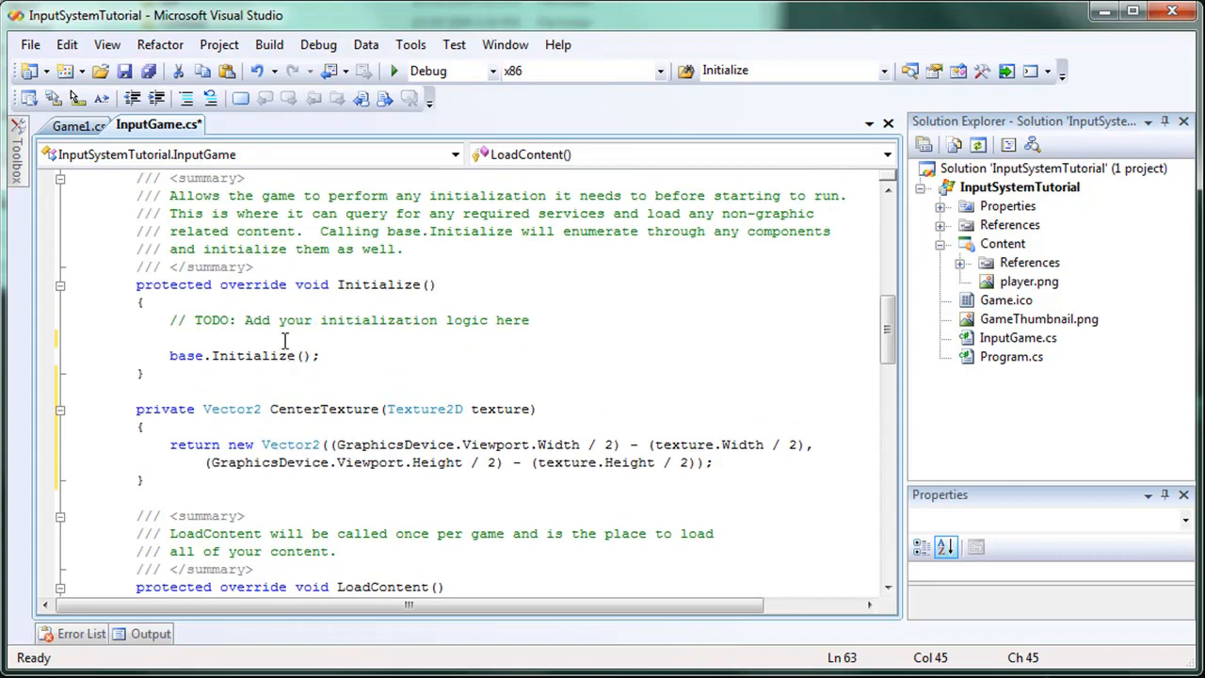
Step: Set speed = 10 in Initialize and move CenterTexture below LoadContent
type("speed = 10;")
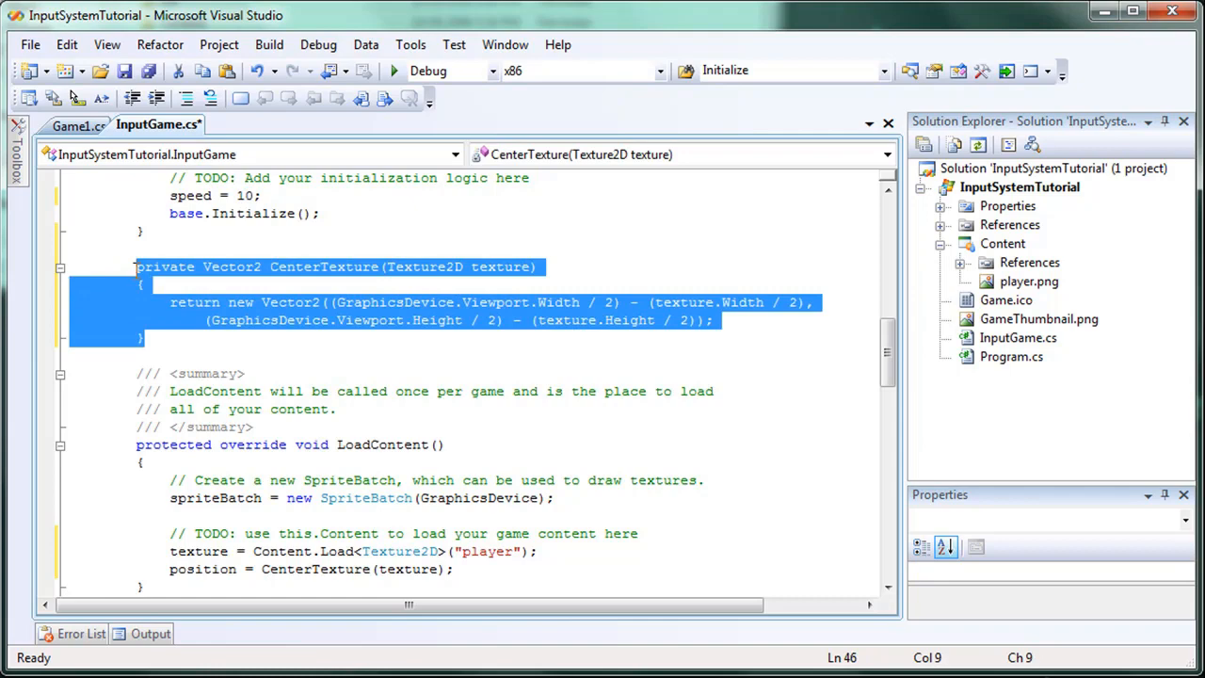
key("Delete")
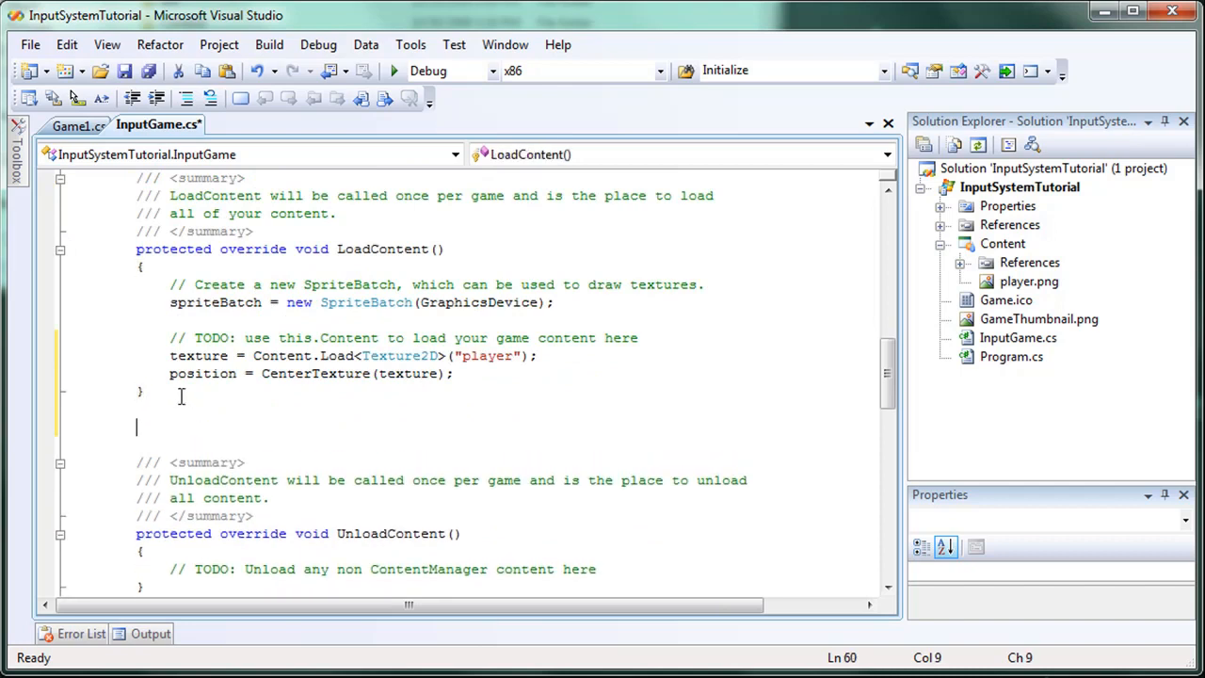
type("private Vector2 CenterTexture(Texture2D texture)")
left_click(508, 445)
type("///")
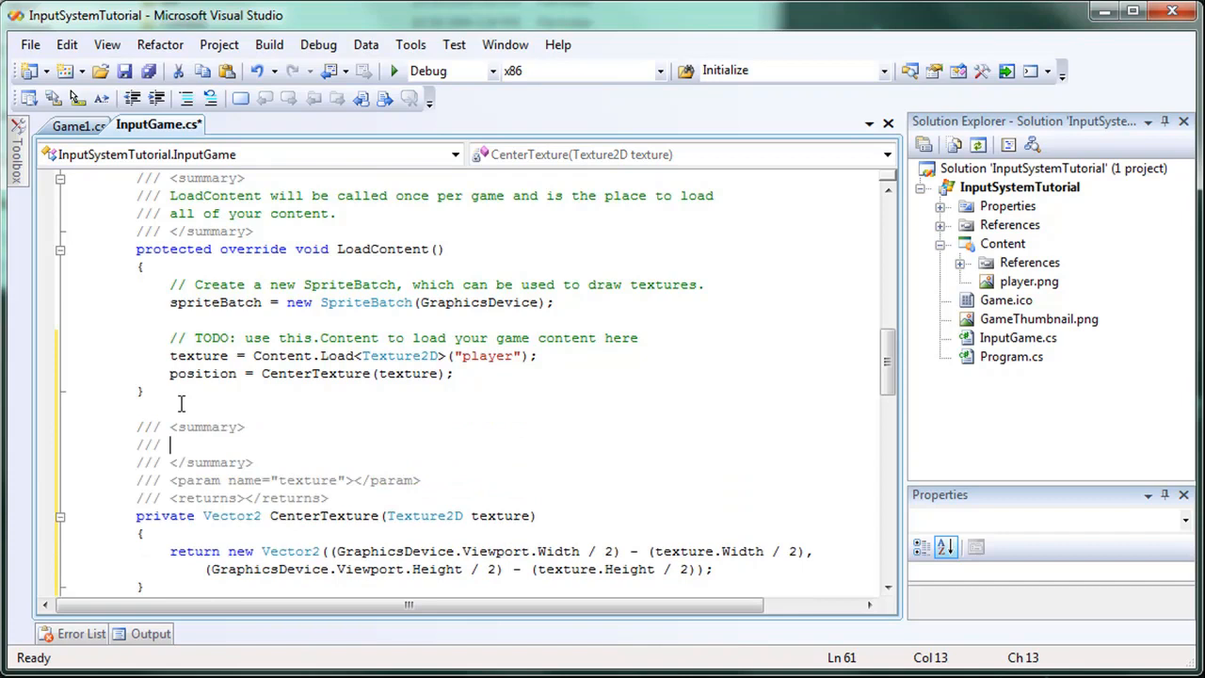
Step: Write the summary "Centers the texture in the game window." and describe the texture parameter
type("Centers the")
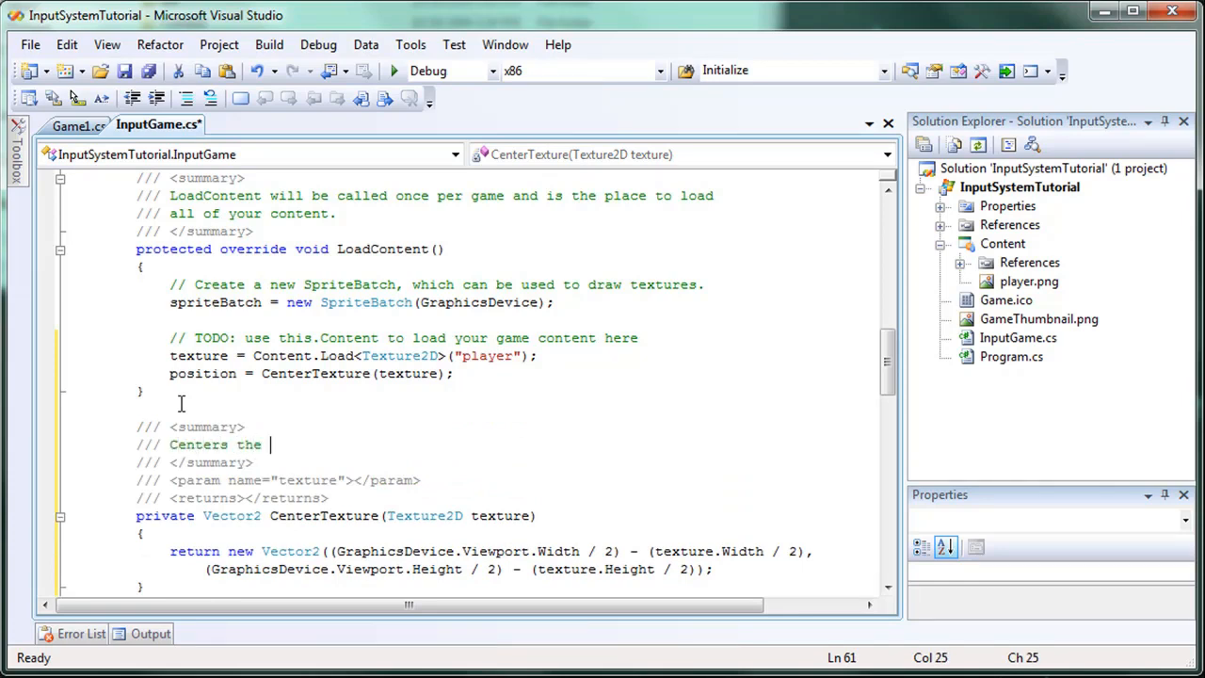
type("texture")
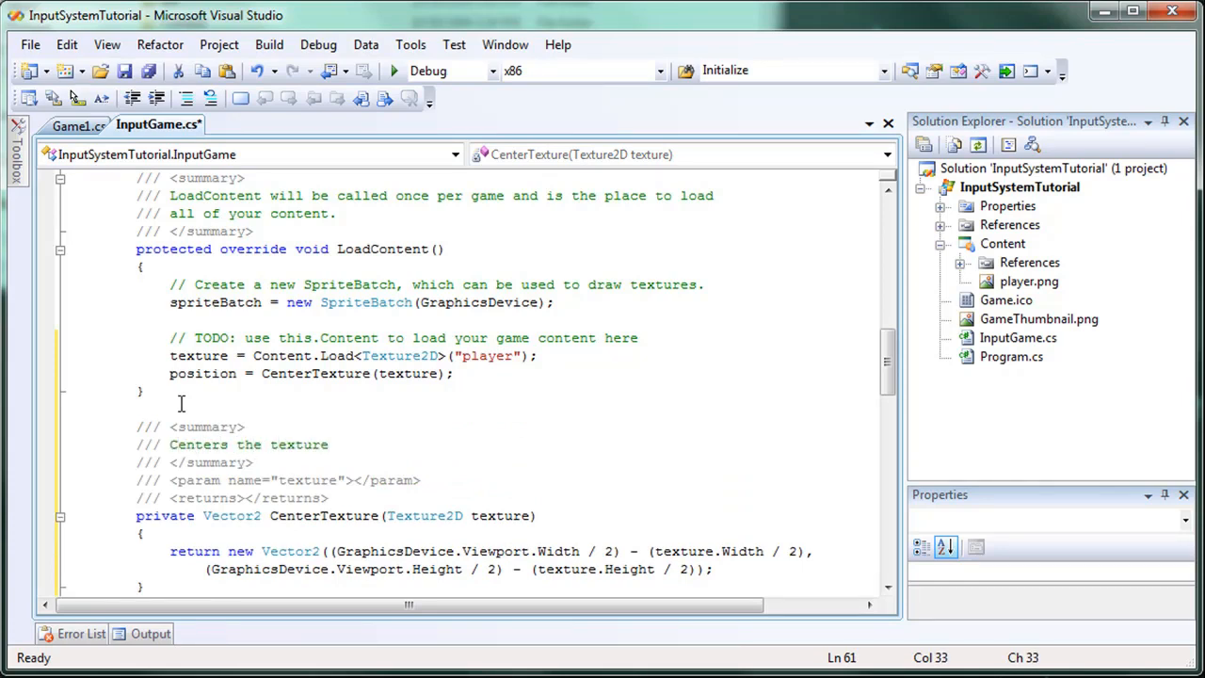
type("in the game wi")
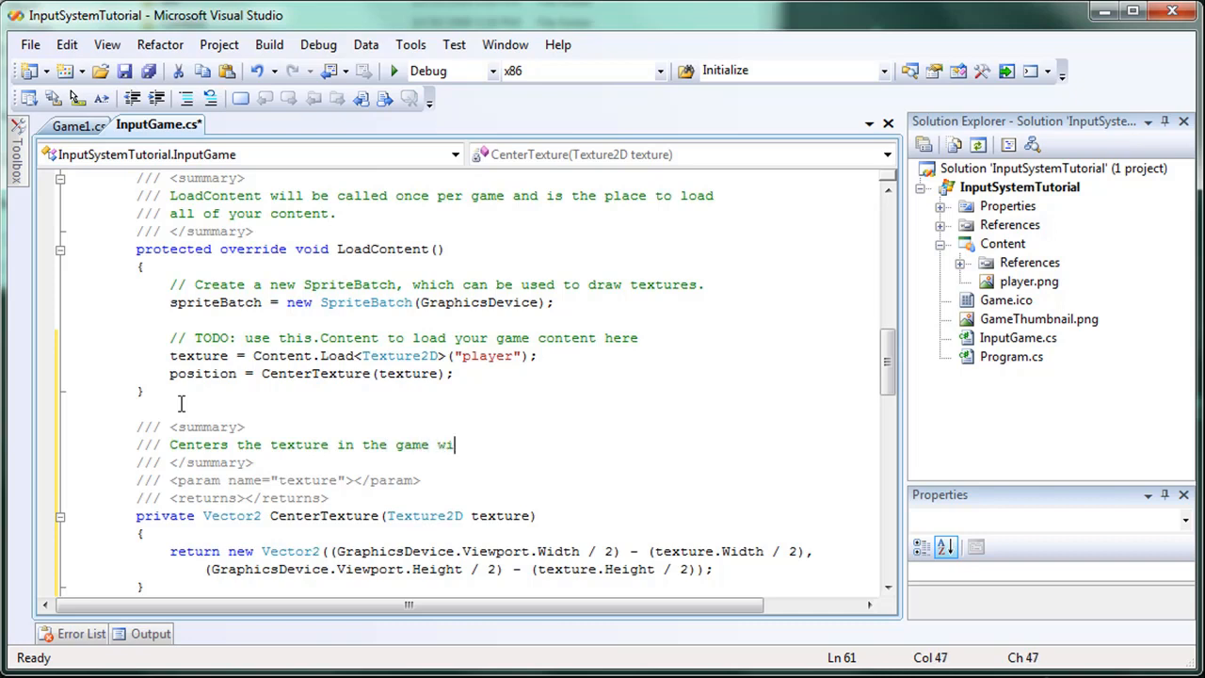
type("ndow.")
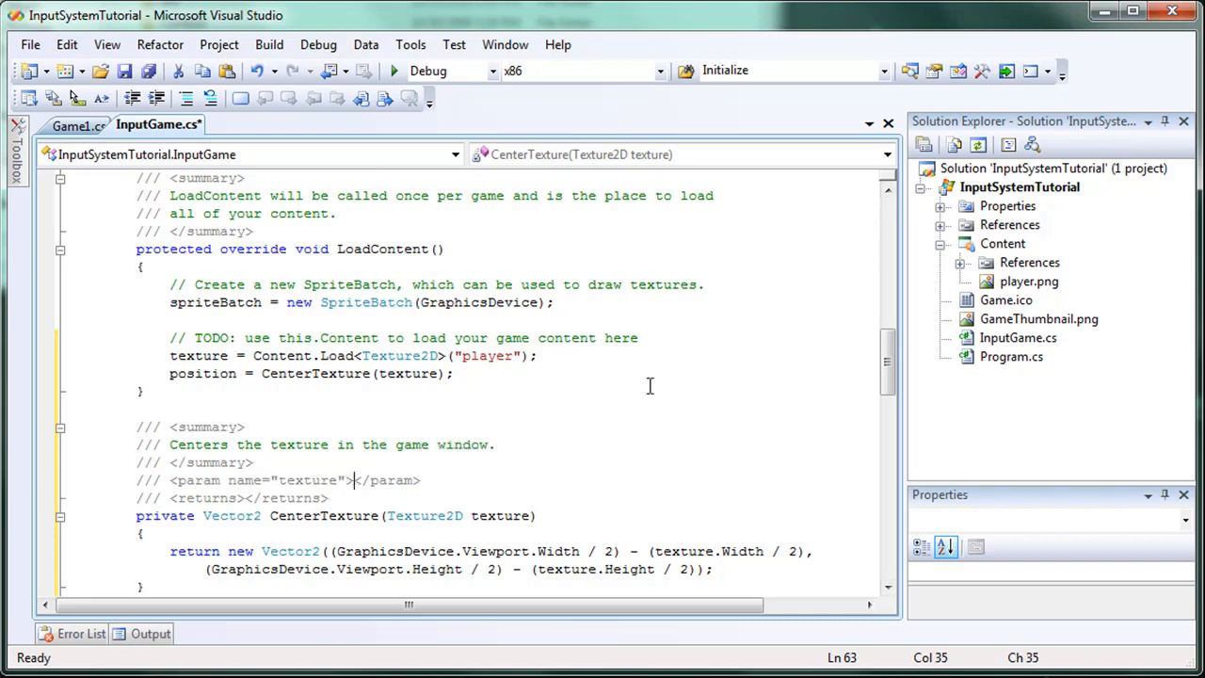
type("The texture you want to center")
left_click(235, 498)
type("Center location")
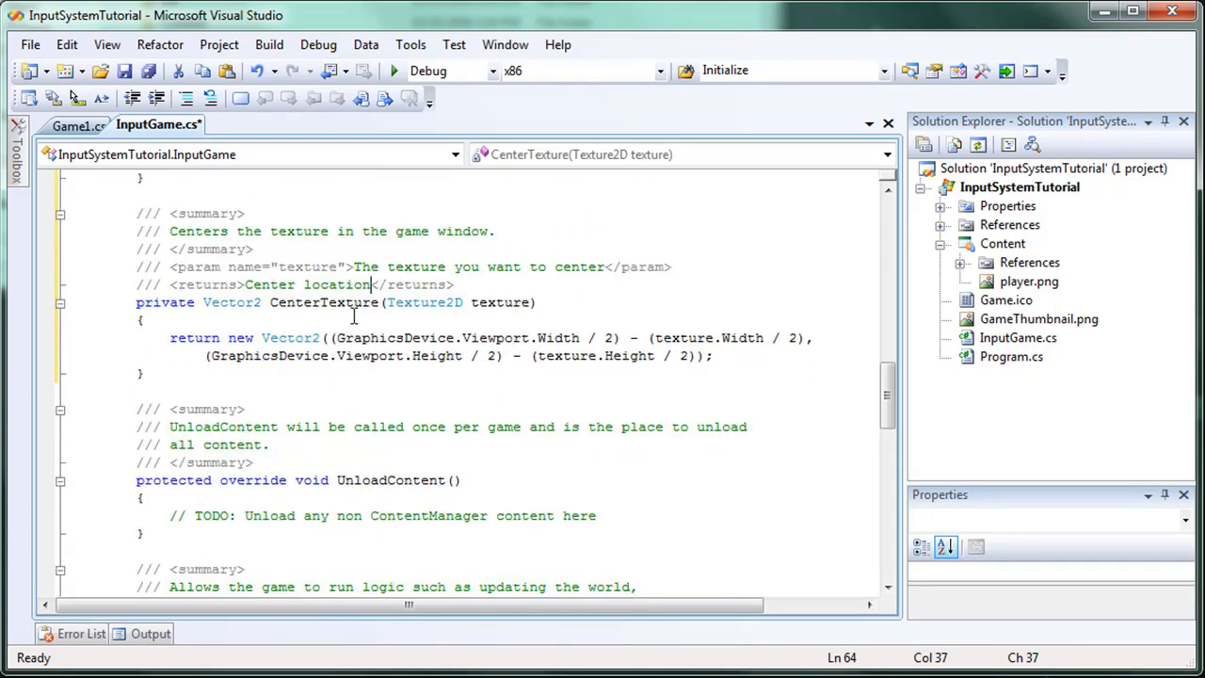
scroll("down", 3)
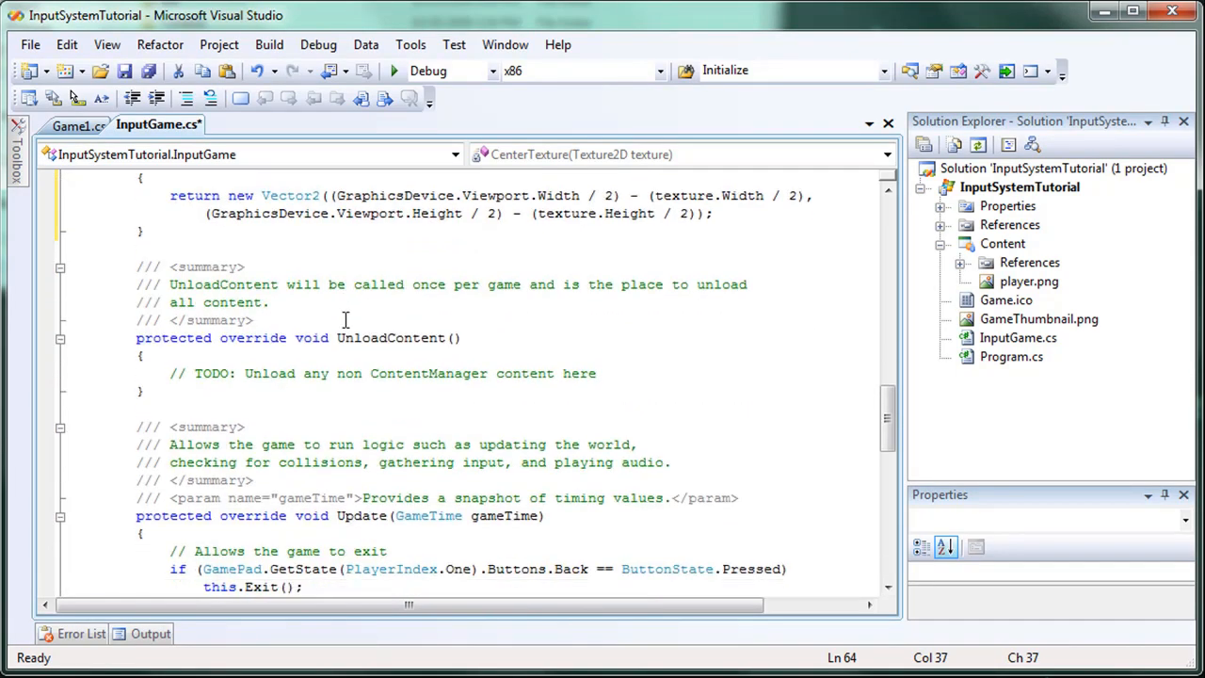
Step: Check Game1's UnloadContent, then set texture = null in InputGame's UnloadContent
scroll("down", 3)
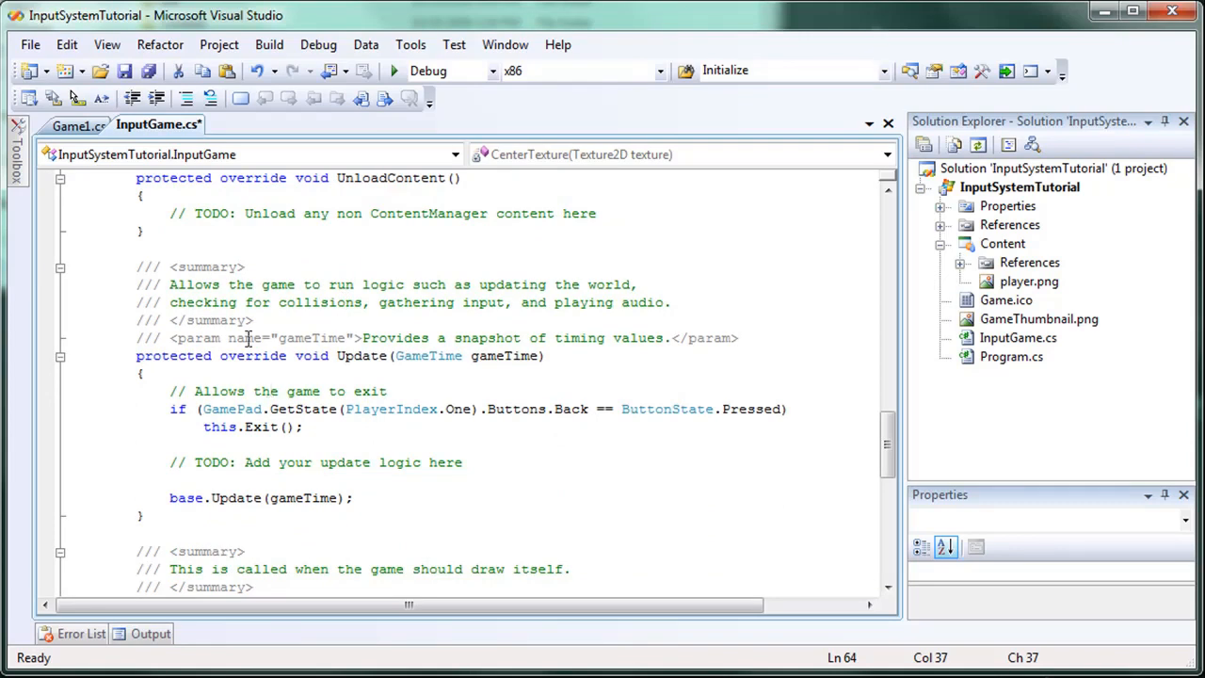
left_click(79, 125)
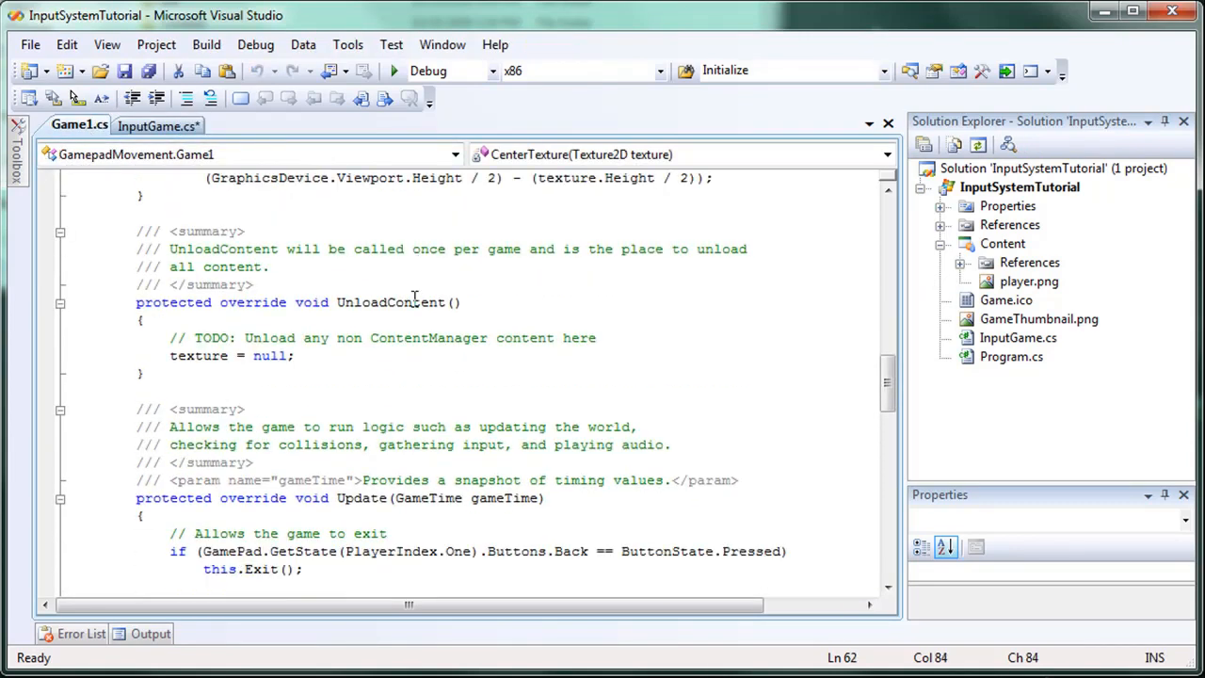
scroll("down", 3)
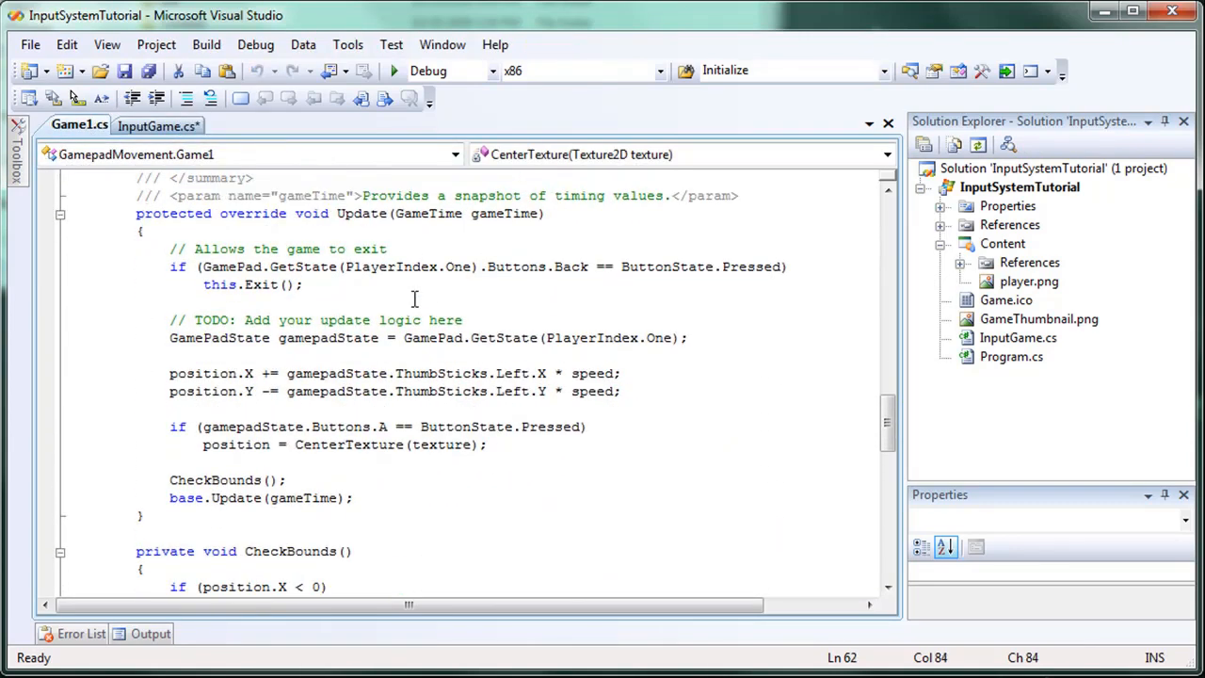
mouse_move(223, 341)
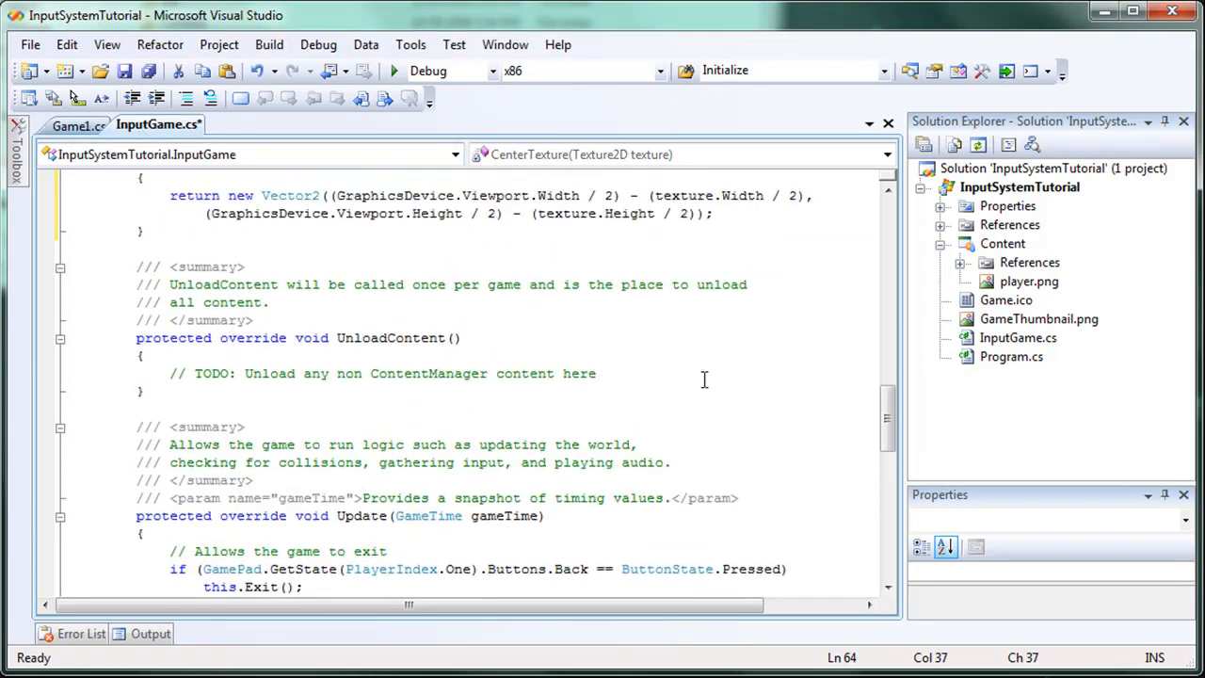
type("twe")
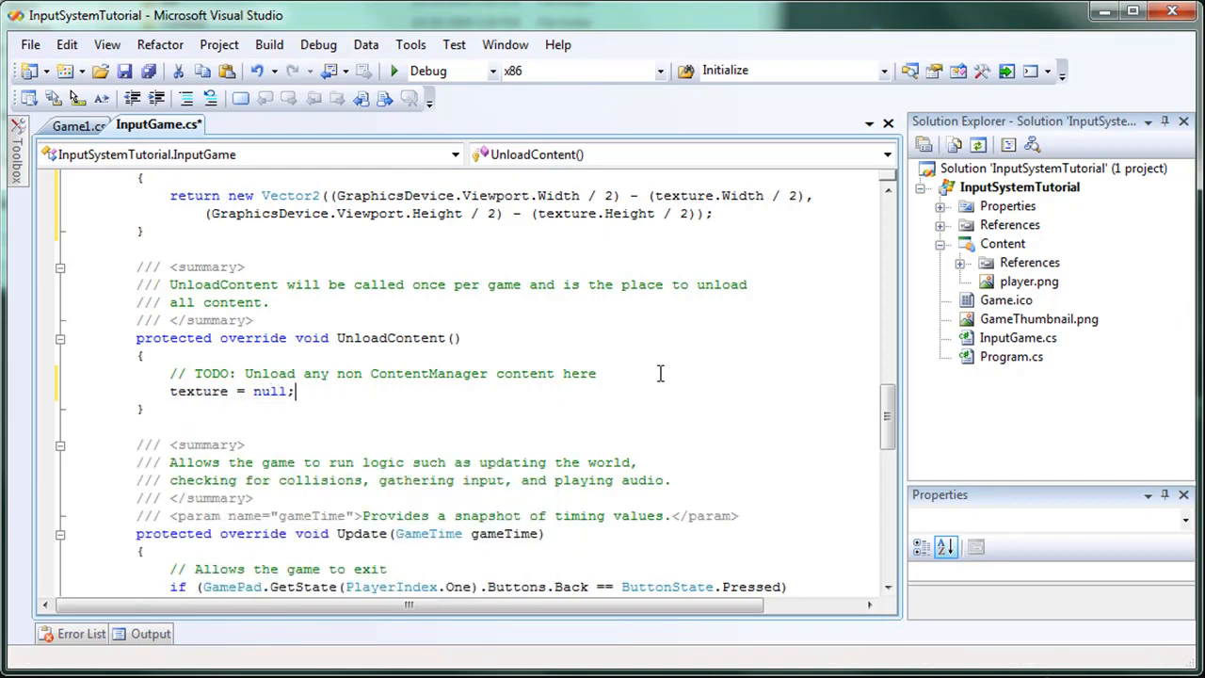
scroll("down", 3)
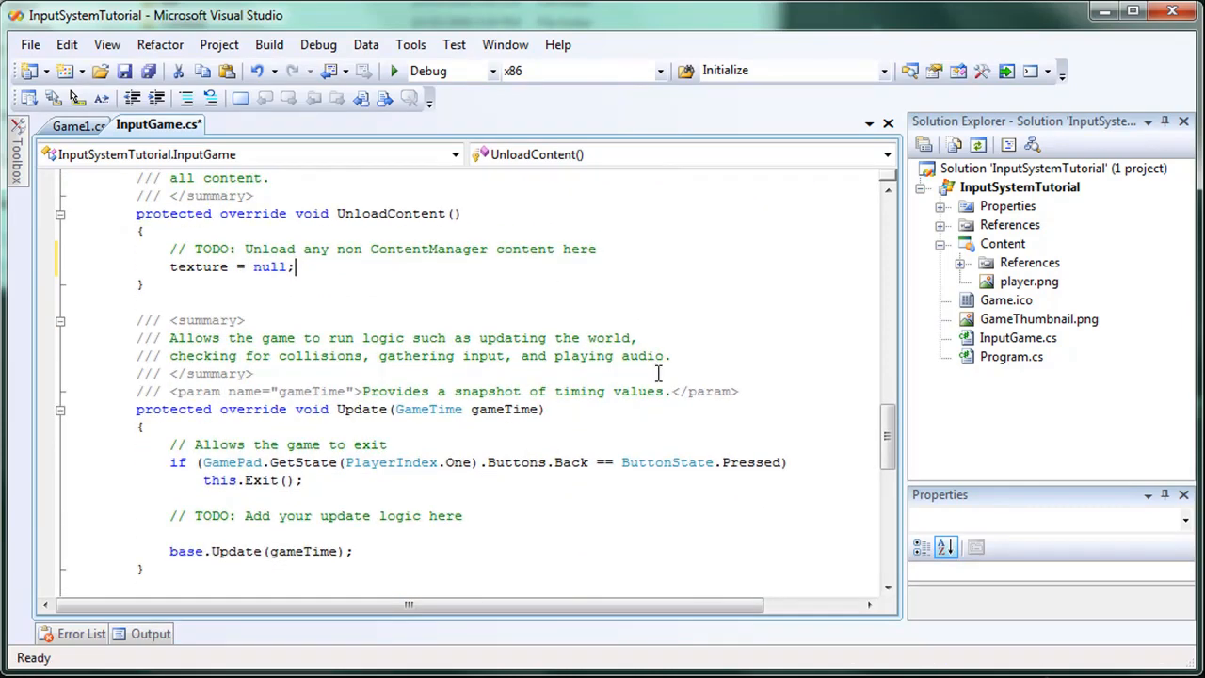
mouse_move(895, 240)
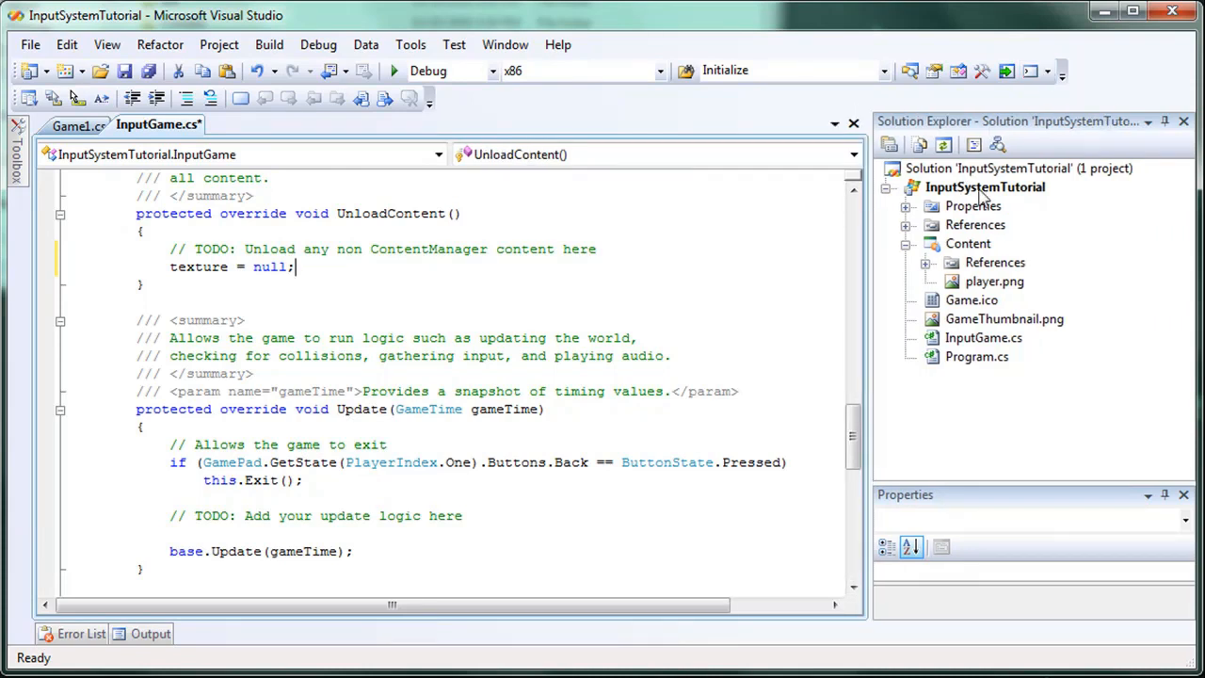
Step: Add a new Class item named InputSystem.cs to the InputSystemTutorial project
right_click(985, 187)
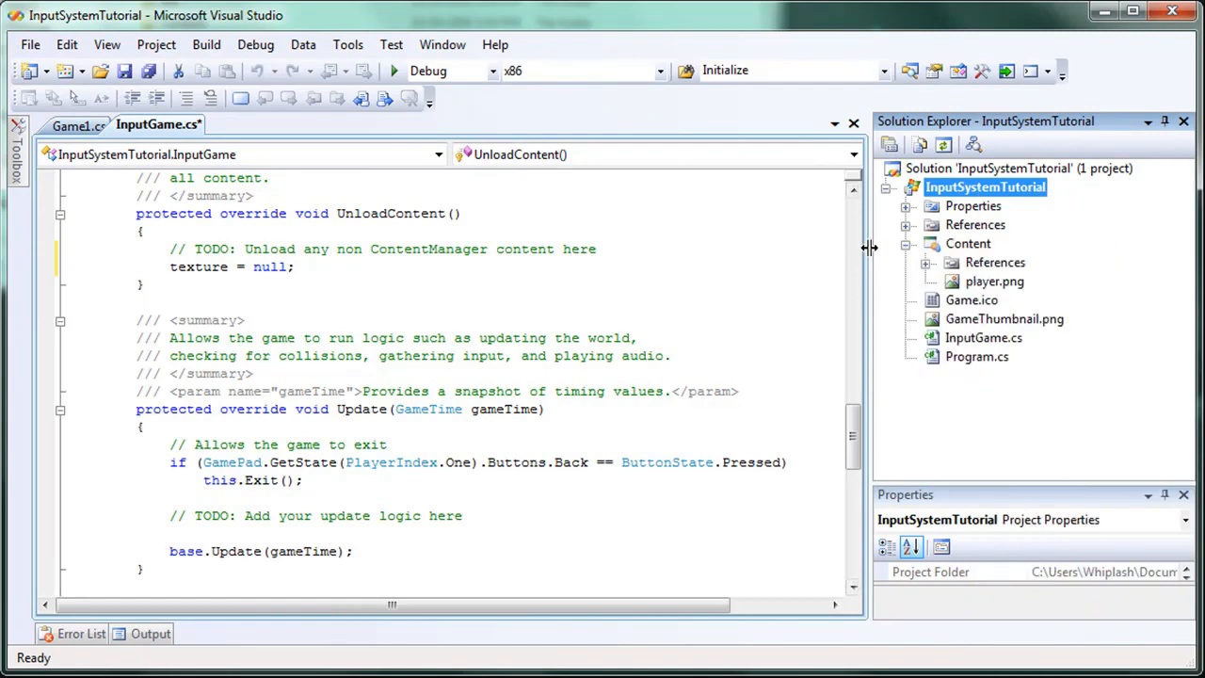
left_click_drag(869, 248, 224, 235)
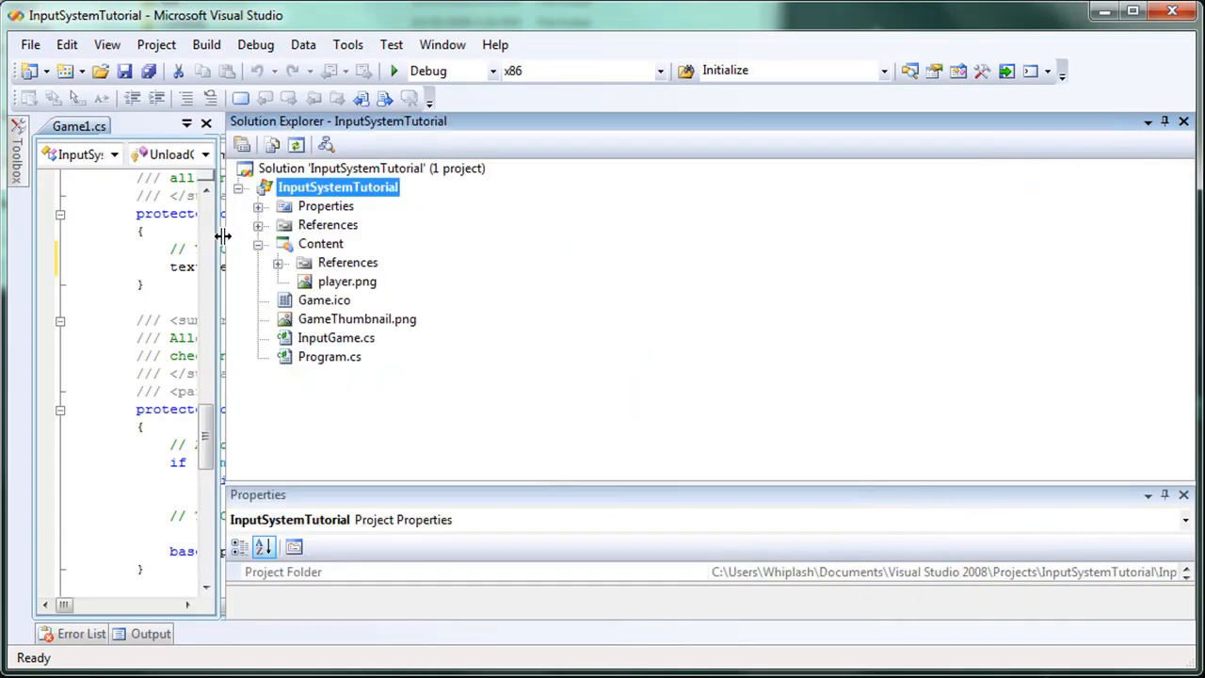
right_click(338, 186)
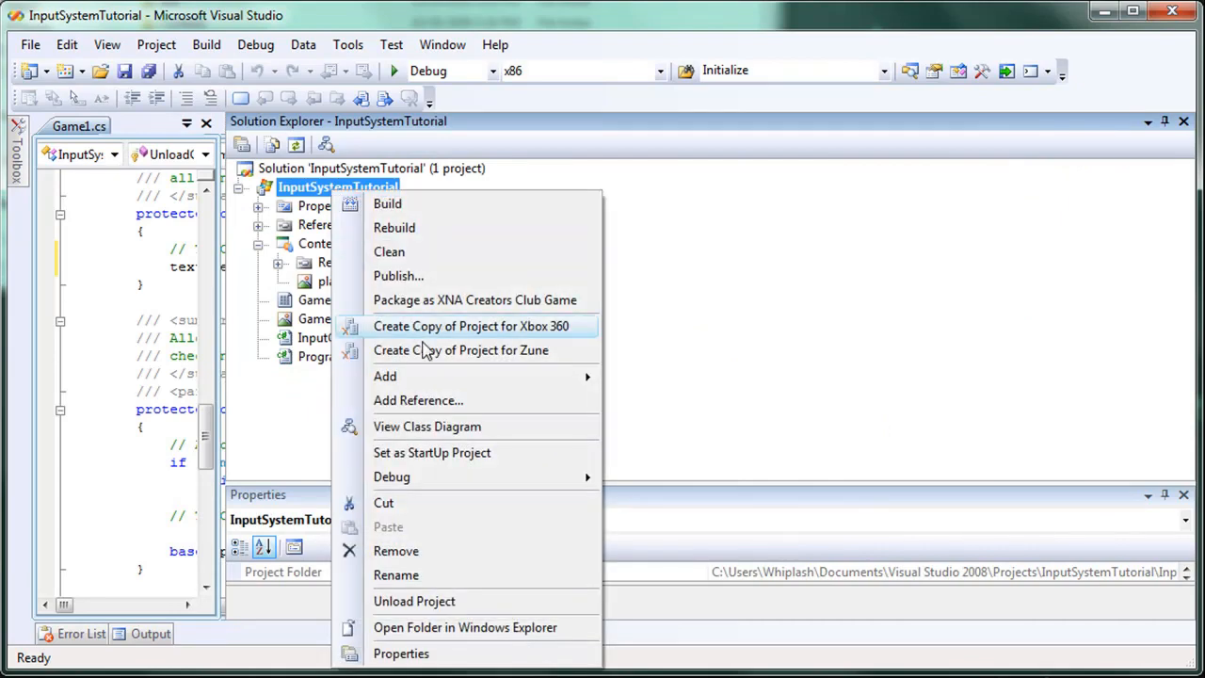
mouse_move(385, 375)
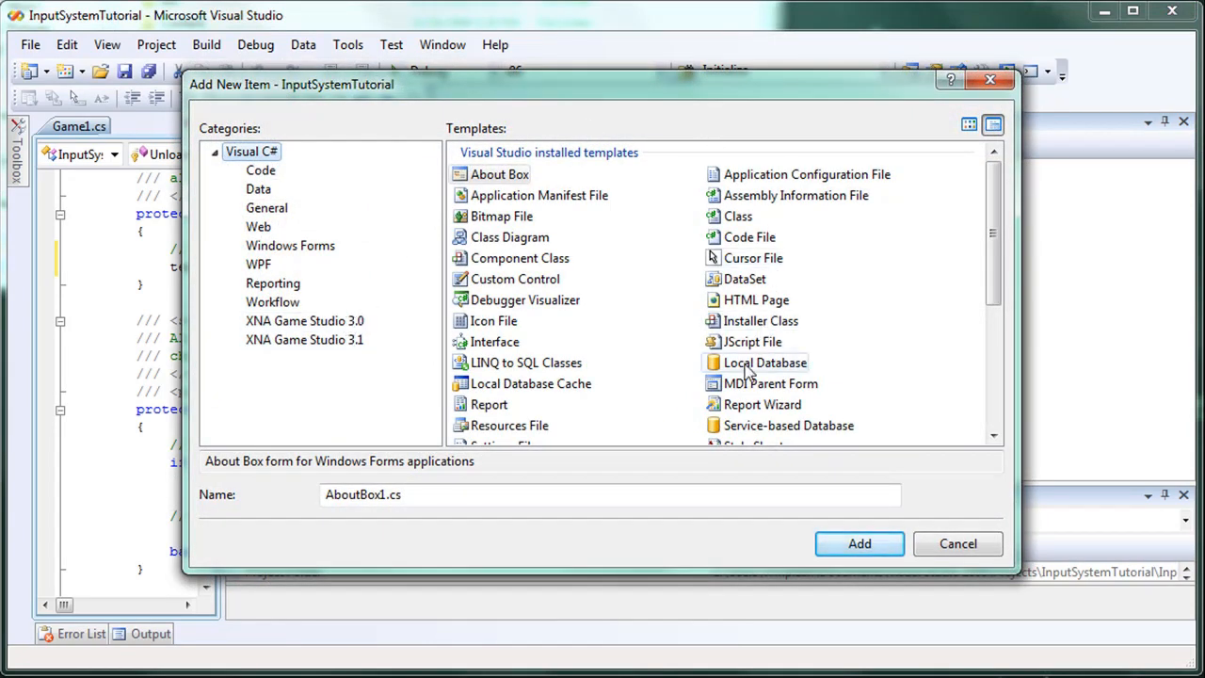
left_click(738, 215)
type("InputSystem")
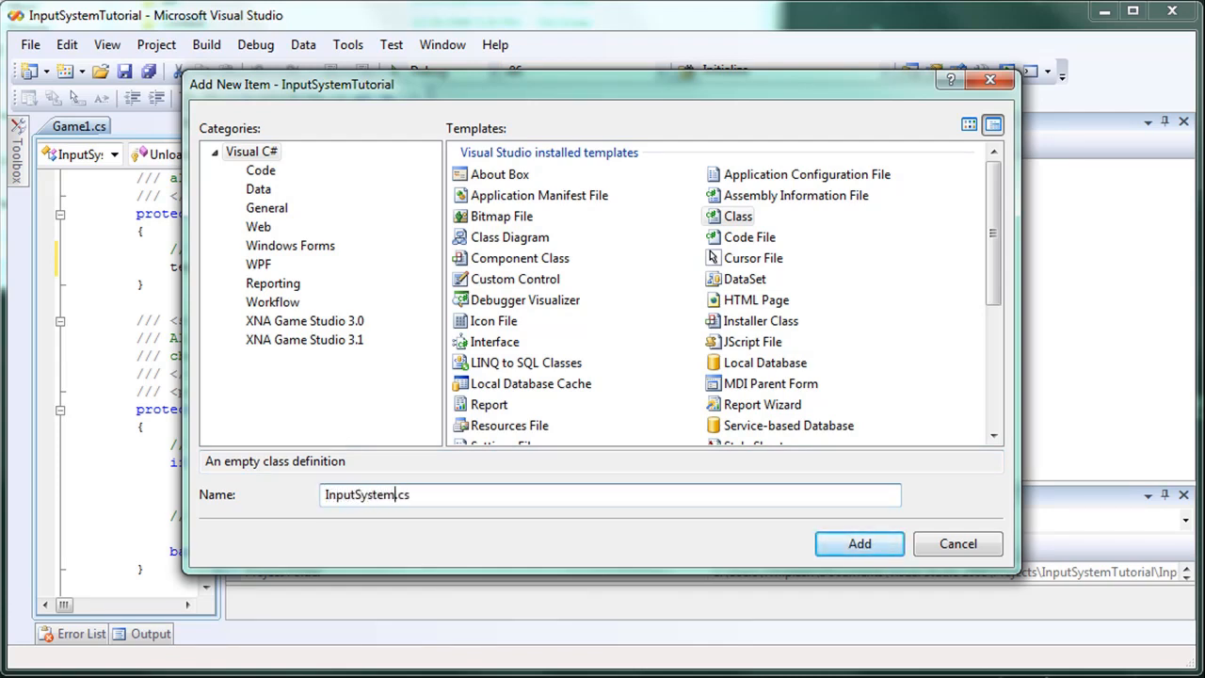
left_click(857, 543)
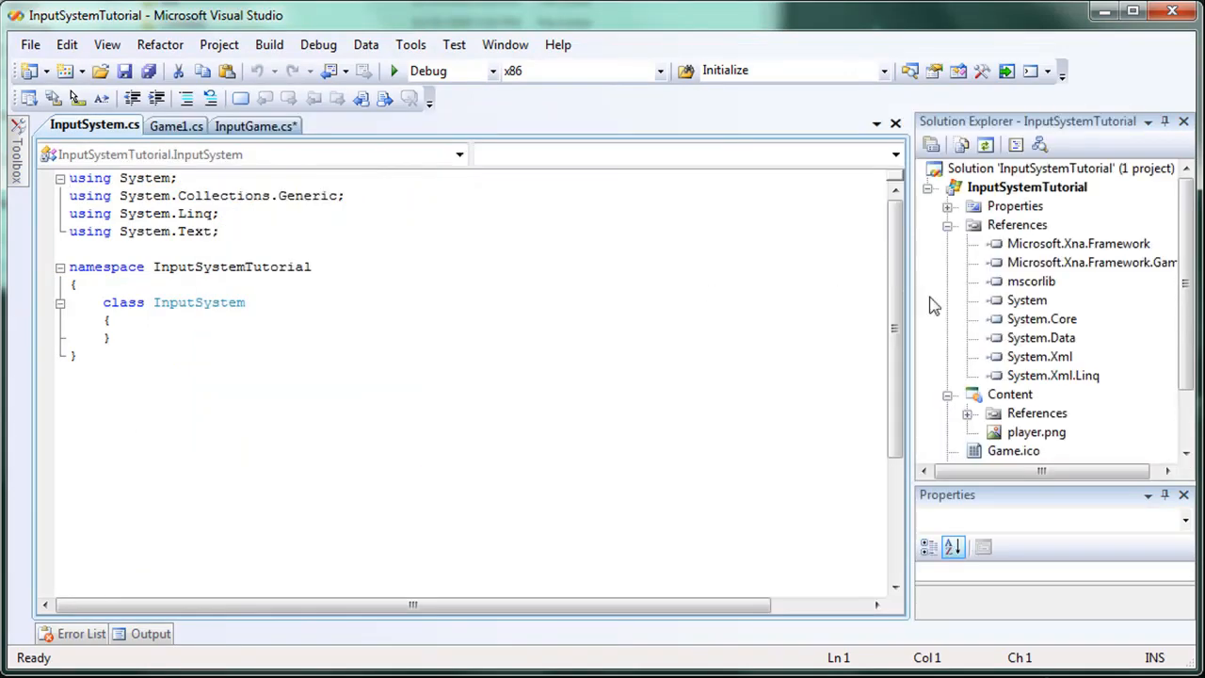
Step: Glance at InputGame.cs, collapse References, then return to InputSystem.cs to declare the class public
left_click(1027, 187)
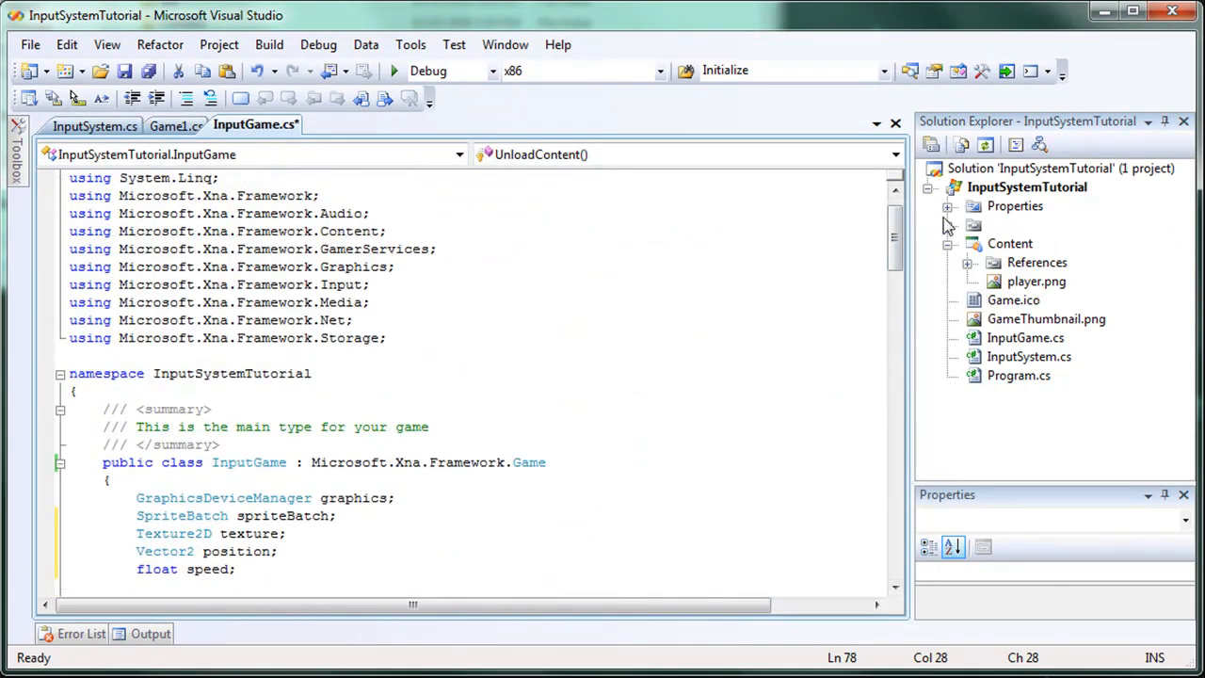
left_click(948, 187)
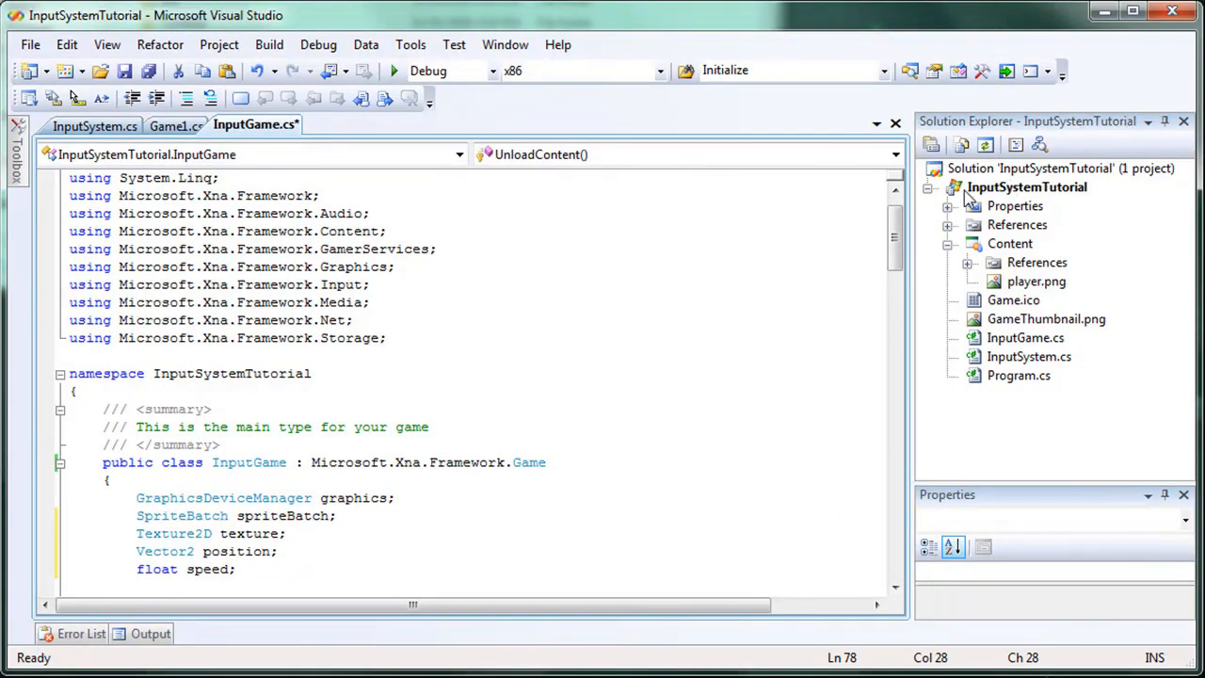
left_click(95, 124)
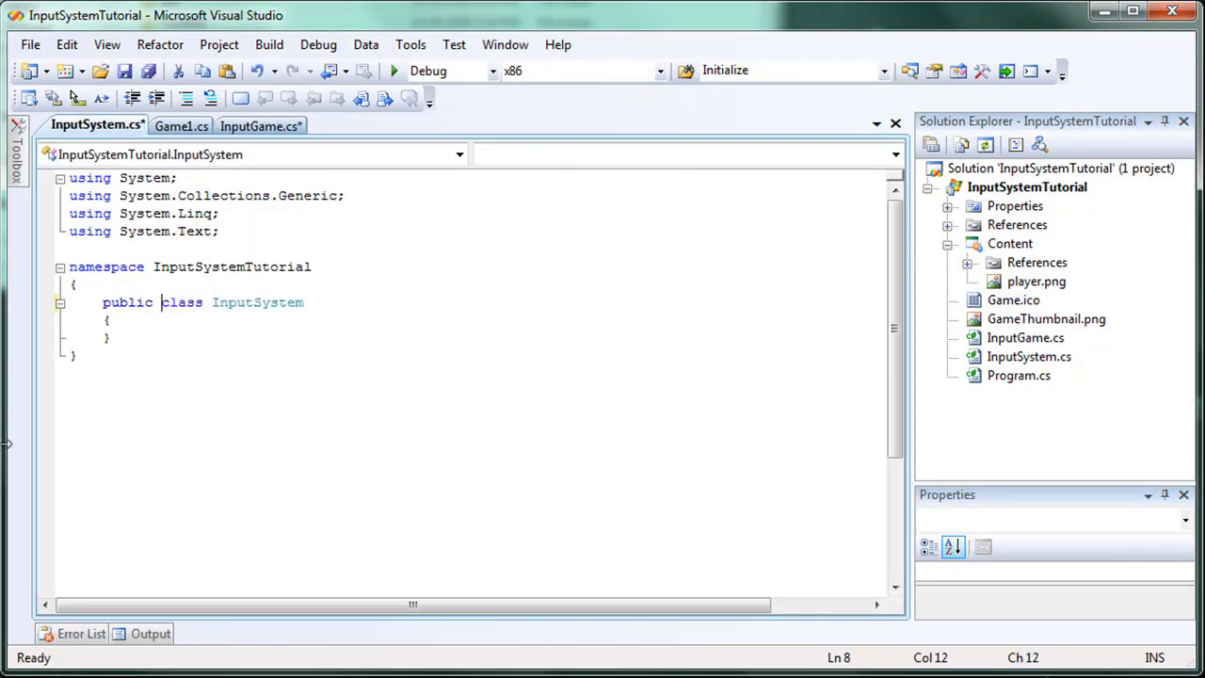
Step: Add a Fields #region with a KeyboardState entry and import Microsoft.Xna.Framework.Input
key("enter")
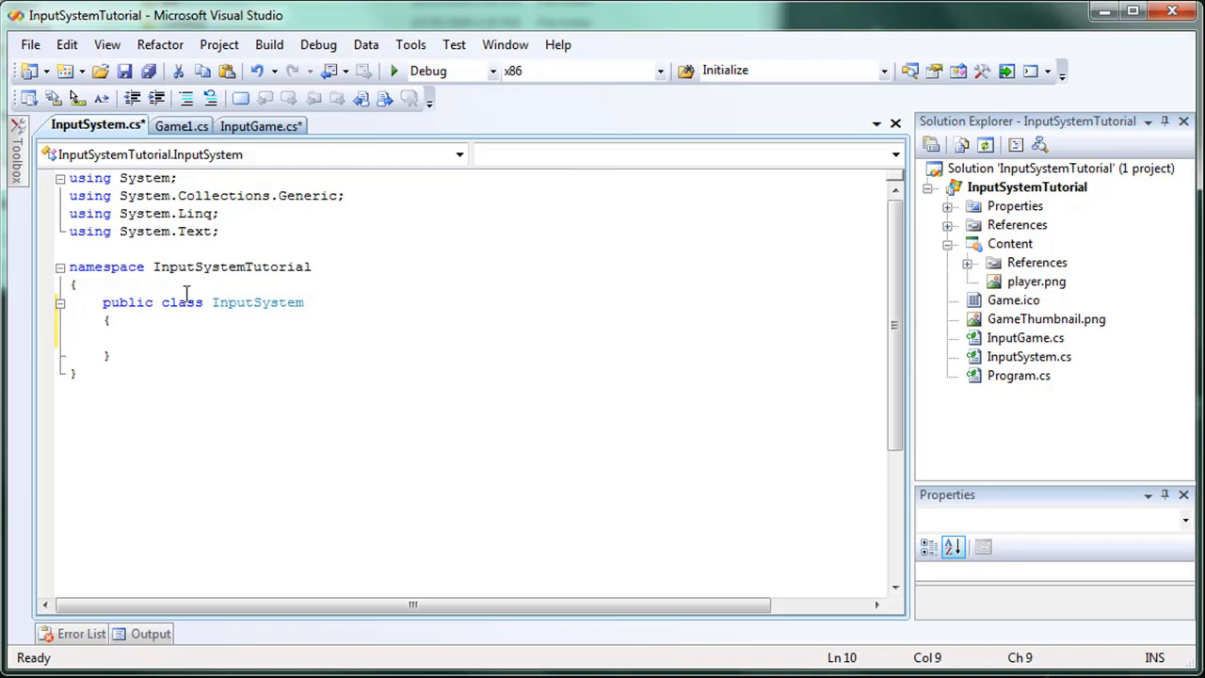
type("#region Fi")
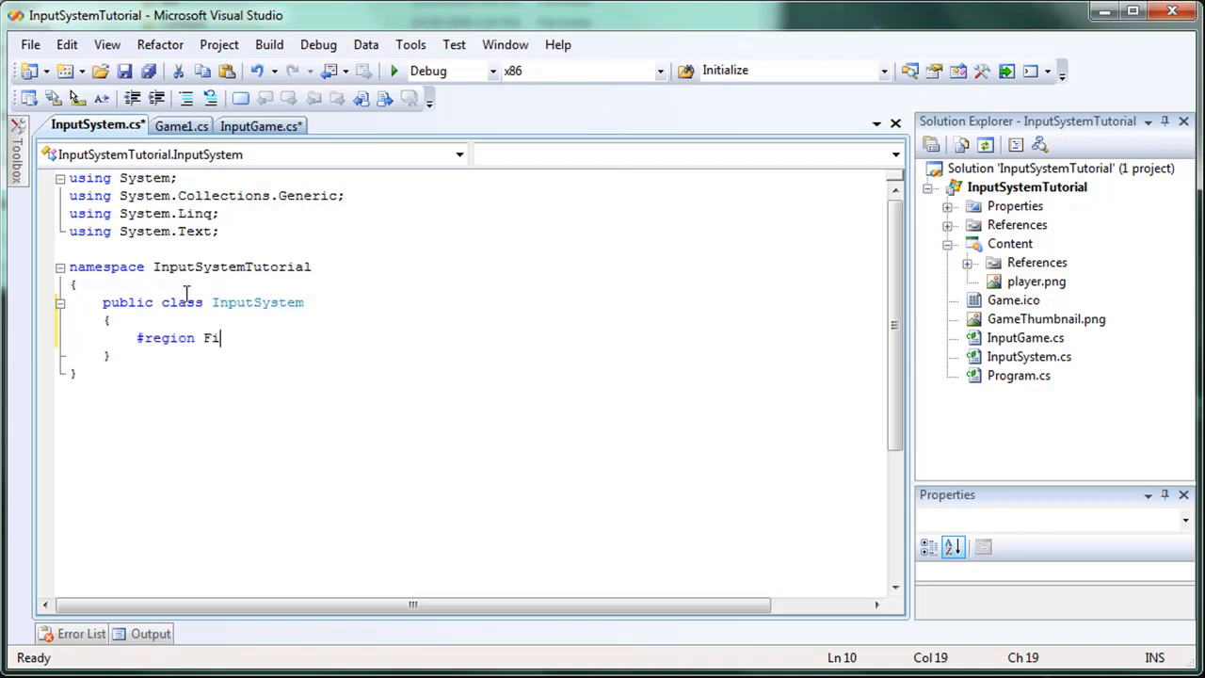
type("elds")
type("#")
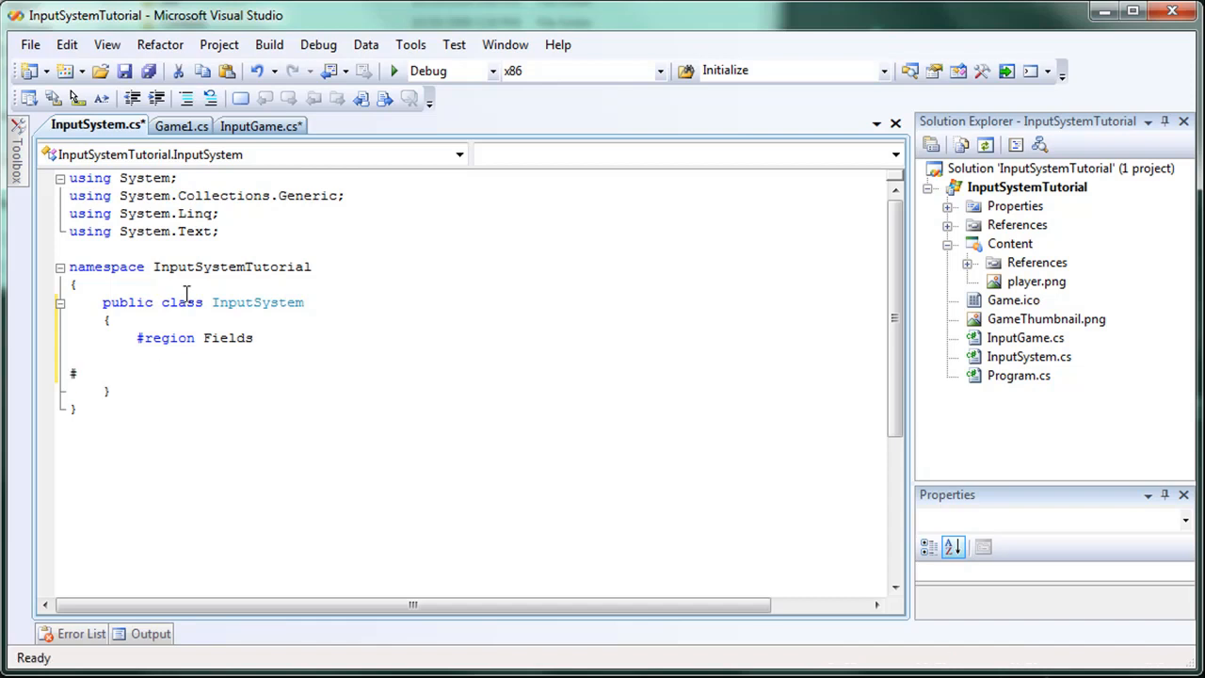
type("endregion")
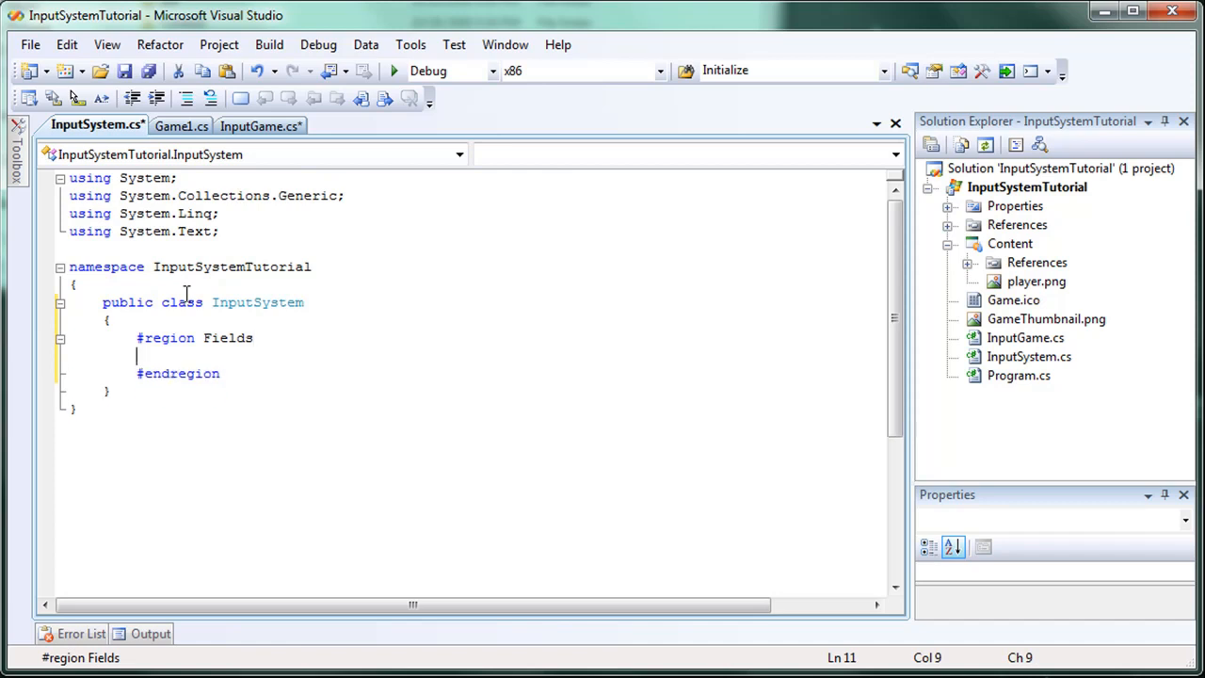
type("Key")
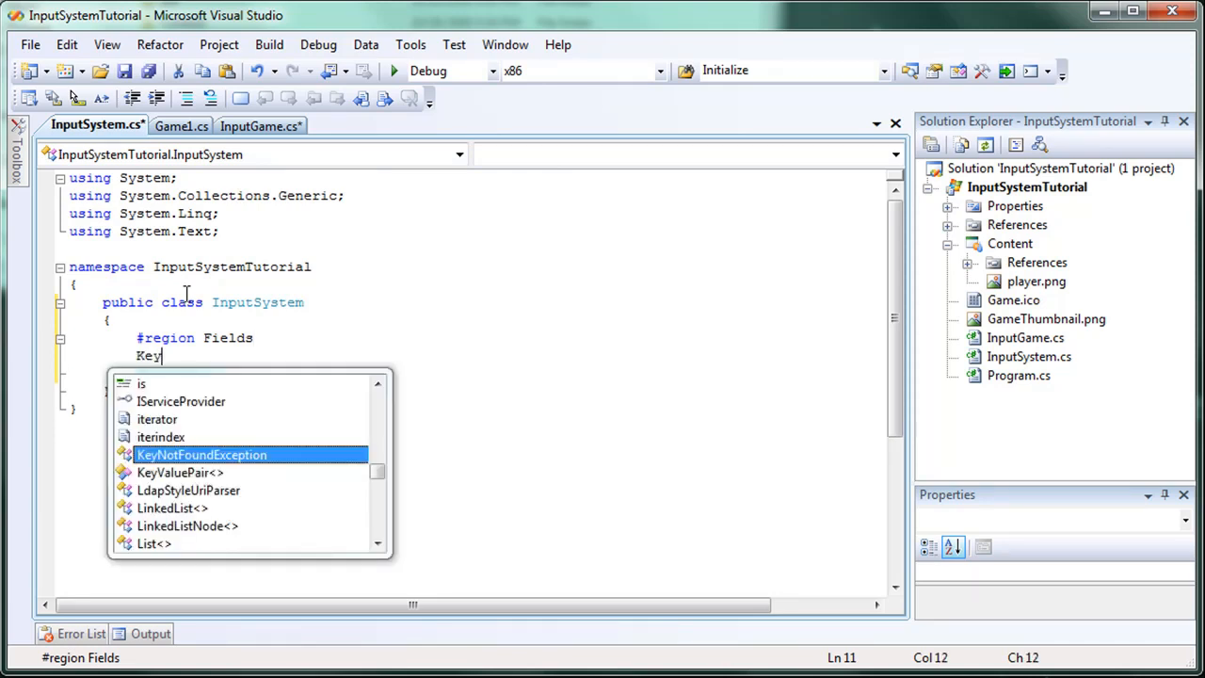
type("boardState")
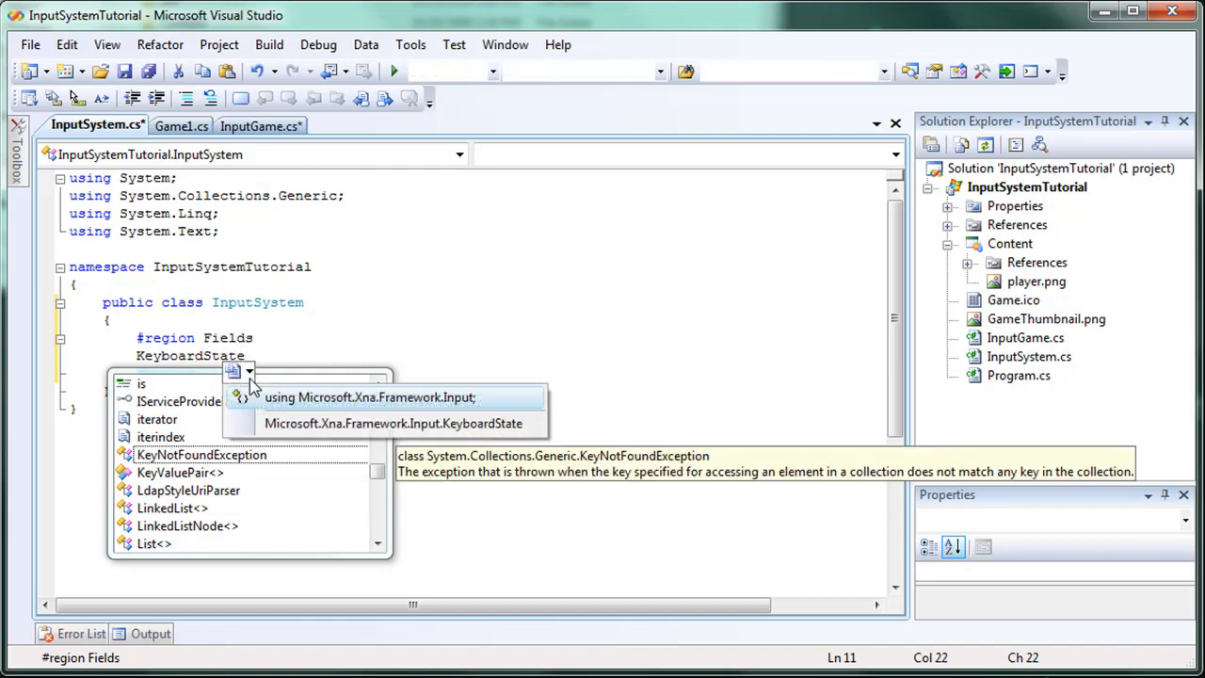
mouse_move(288, 410)
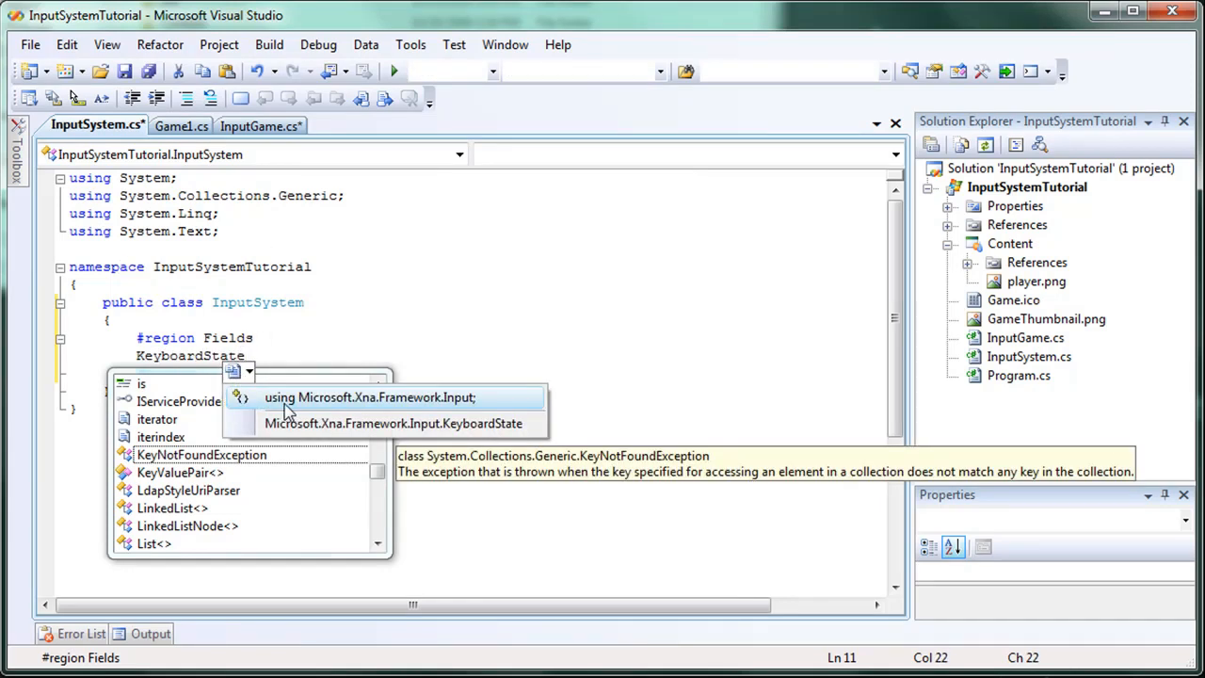
left_click(369, 396)
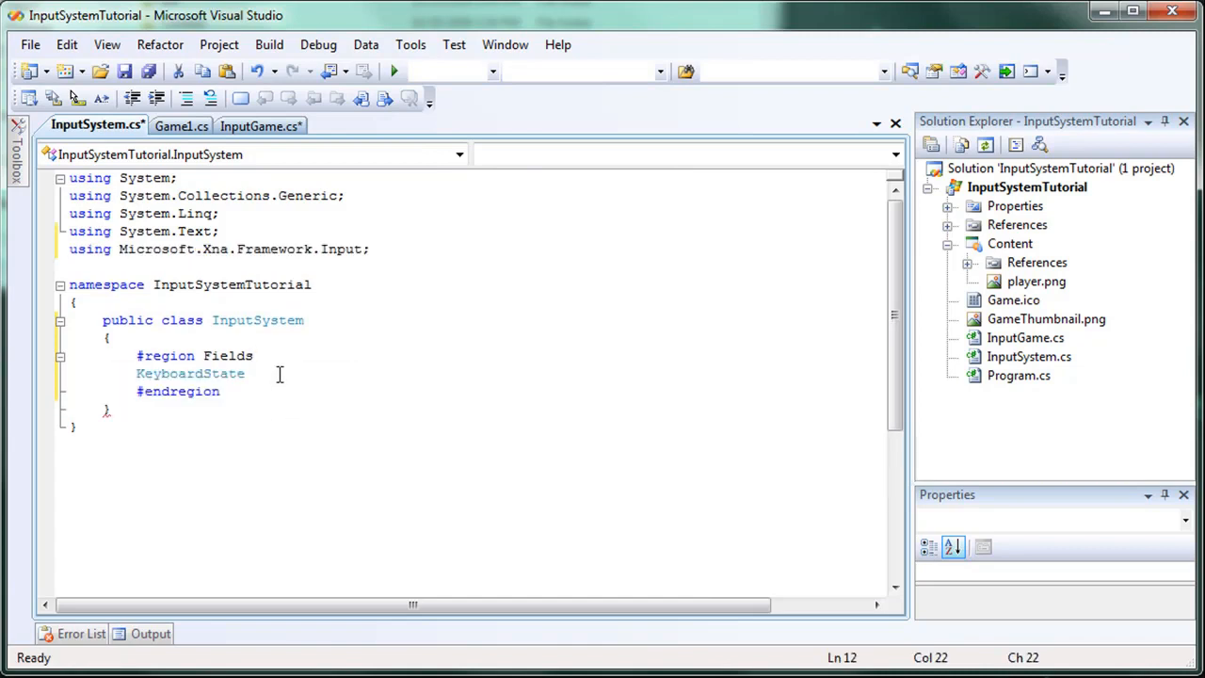
Step: Declare KeyboardState fields previousState and currentState
type("pre")
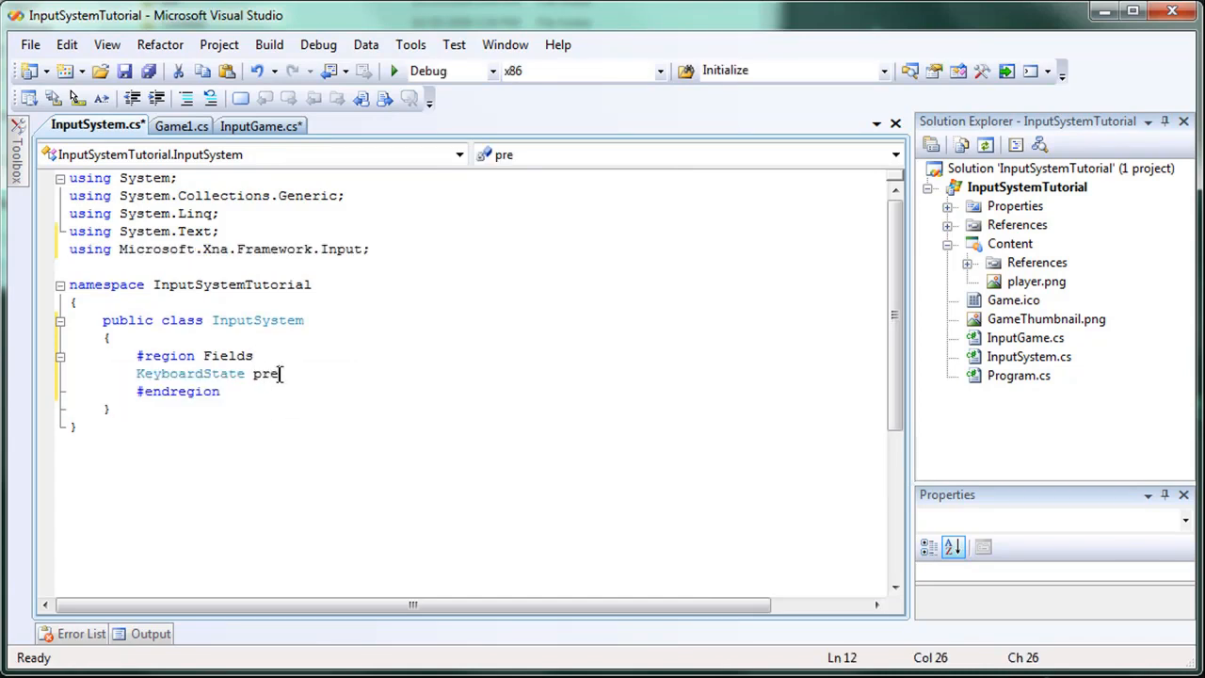
type("vious")
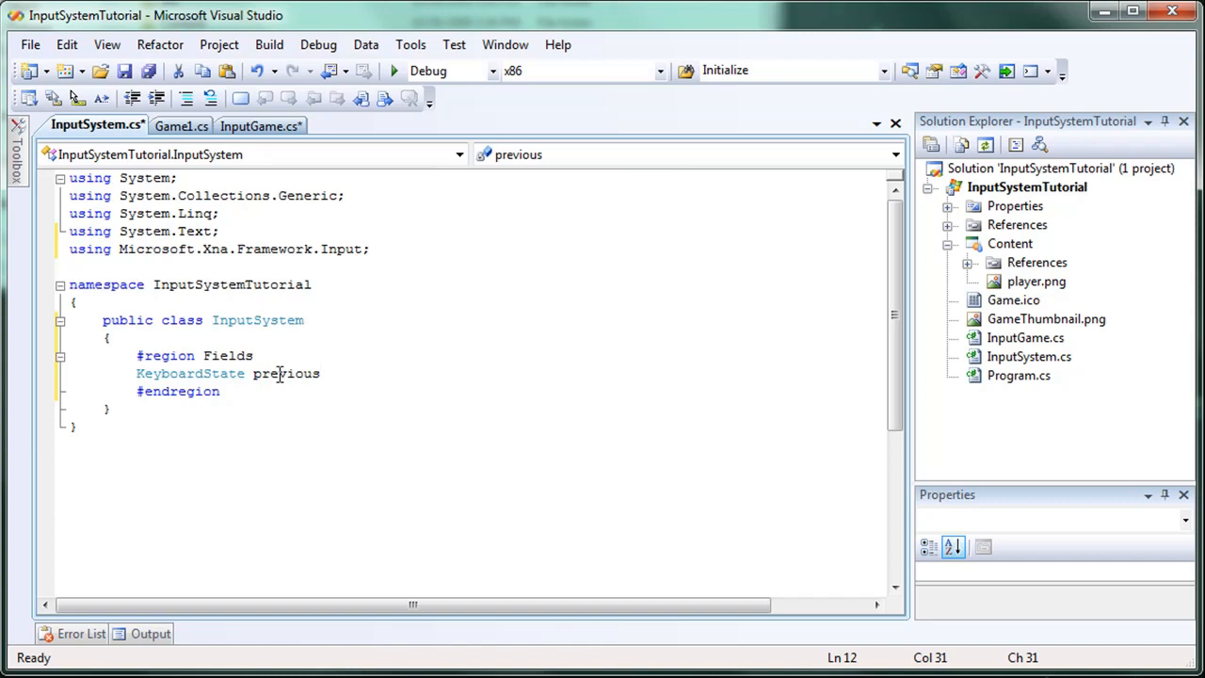
type("State, cu")
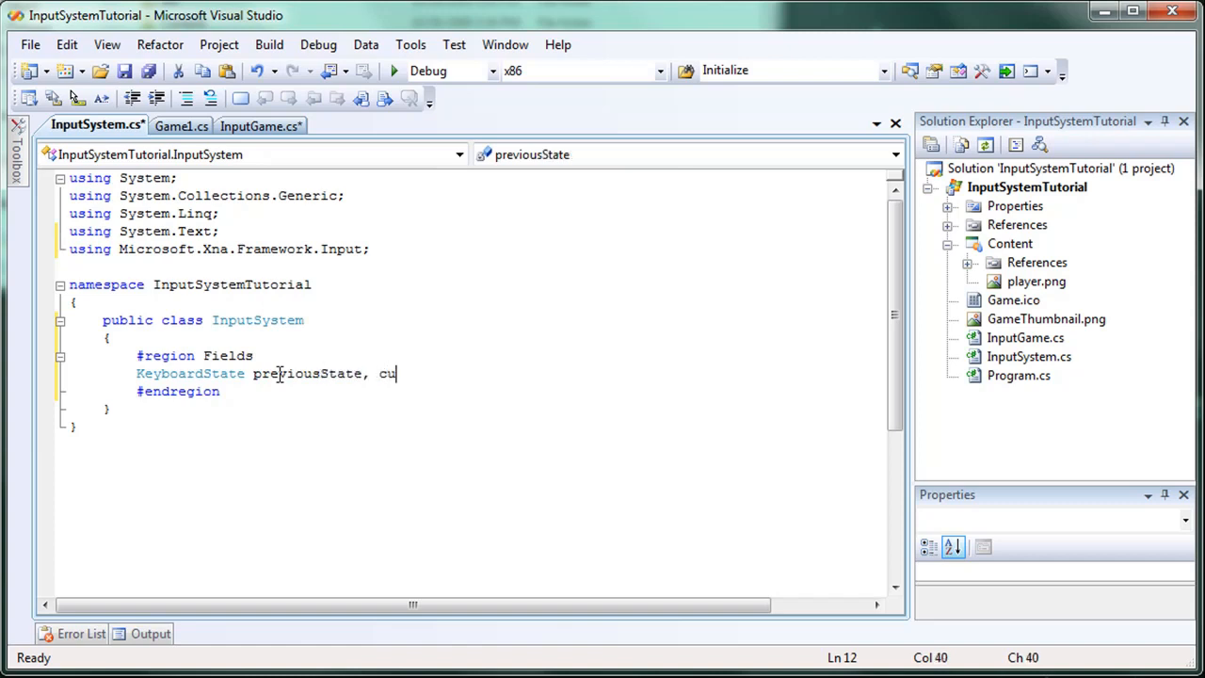
type("rrentState;")
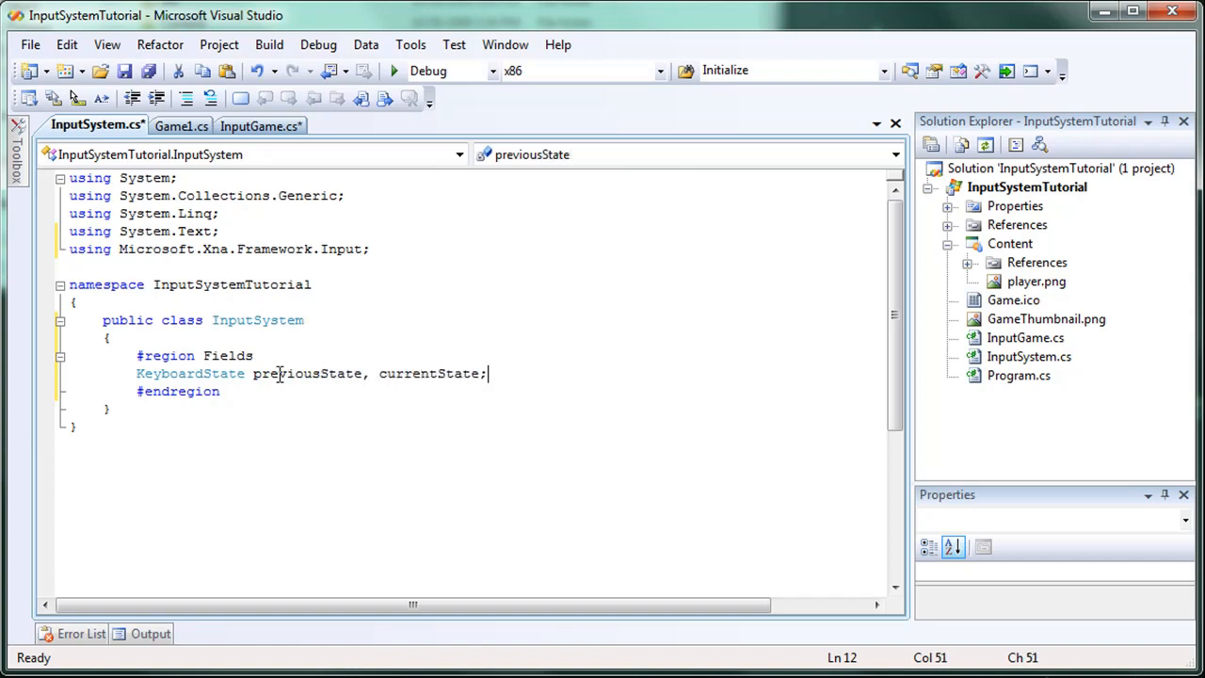
Step: Declare GamePadState fields previousGState and currentGState on a new line
key("enter")
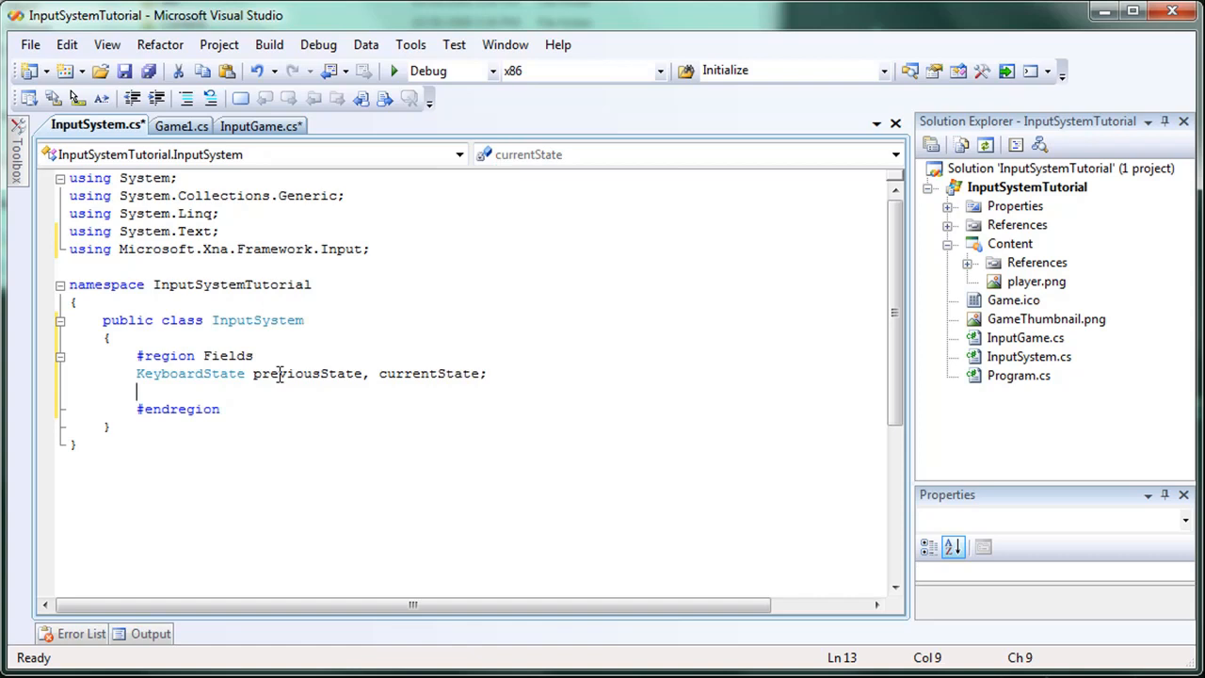
type("T")
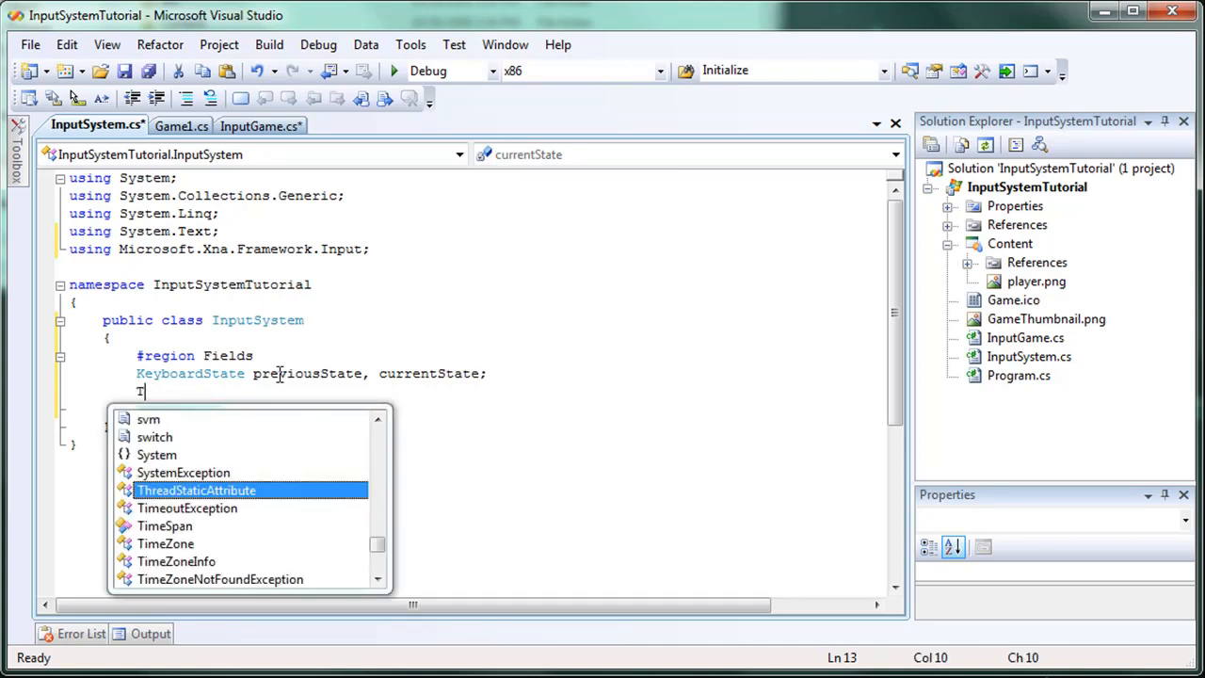
type("GamePad")
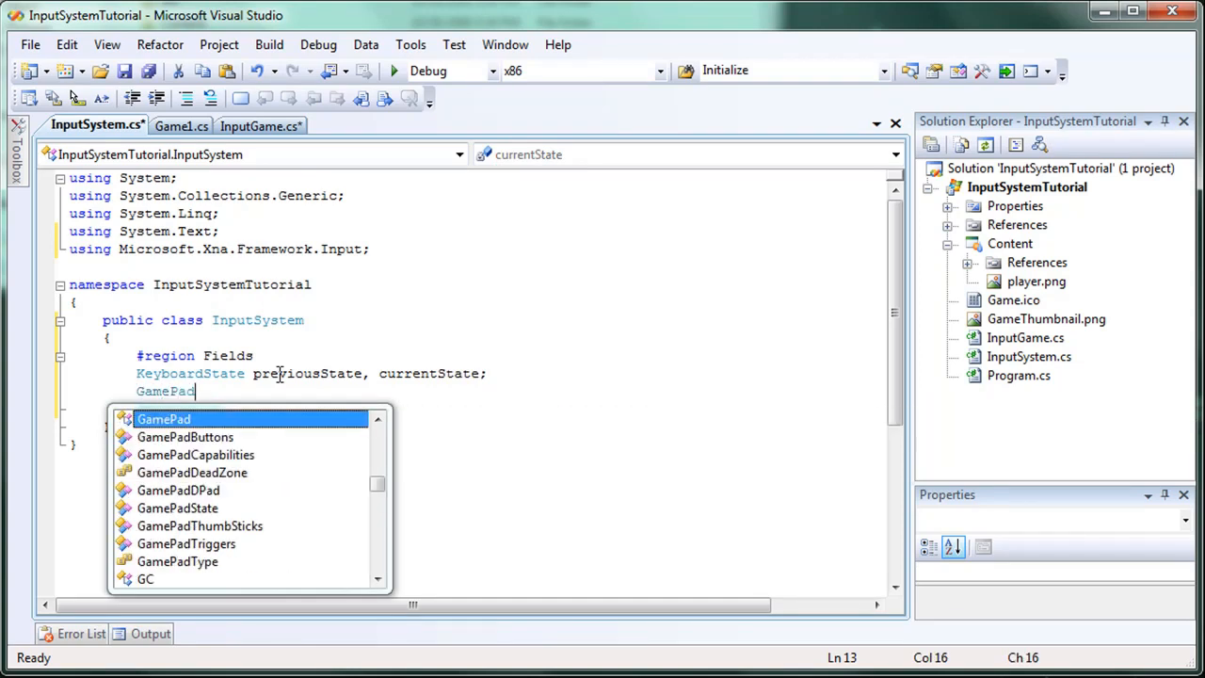
type("State")
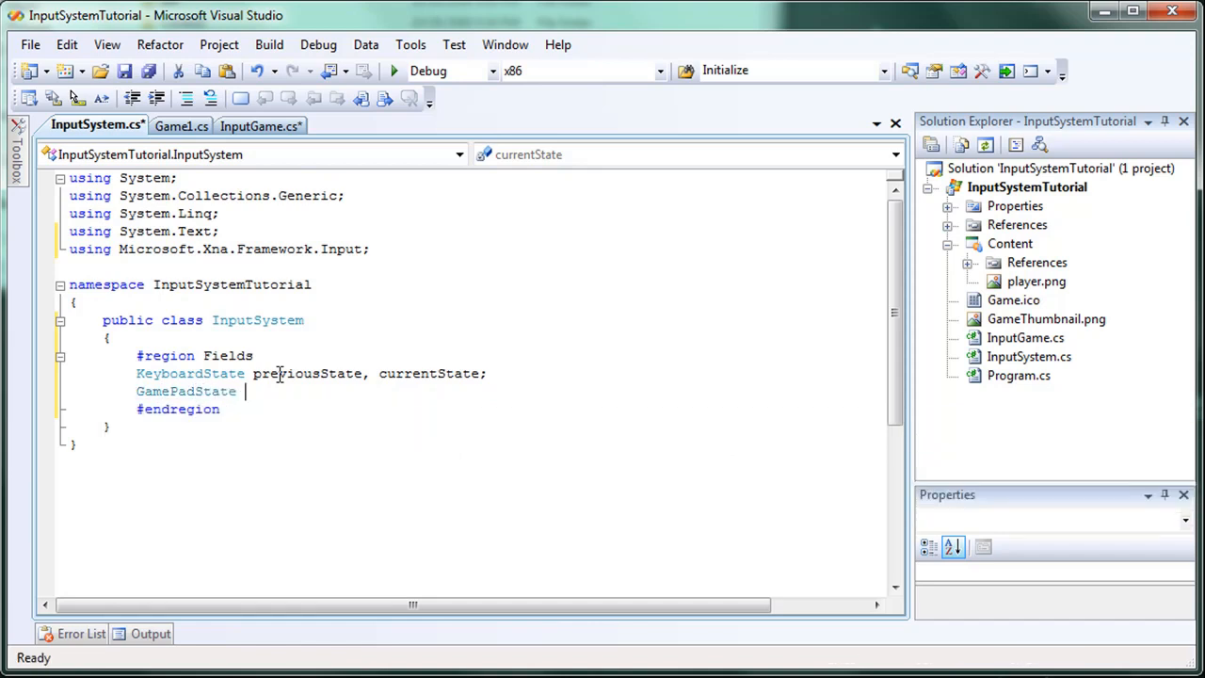
type("previous")
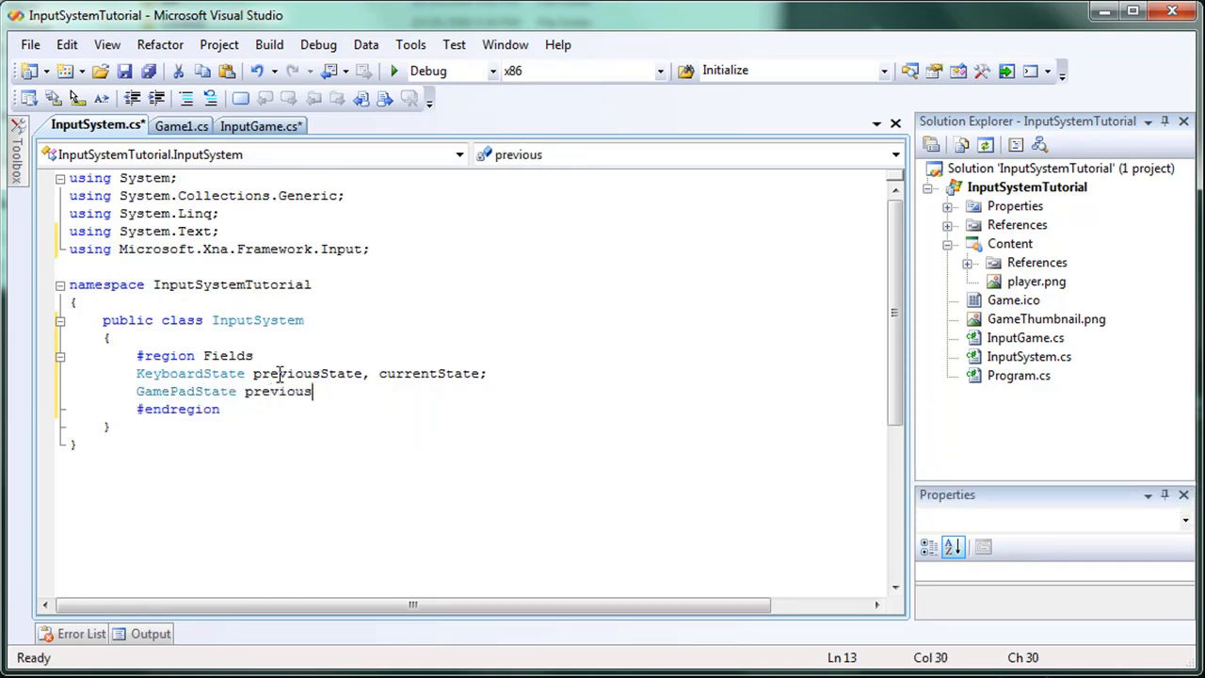
type("GState")
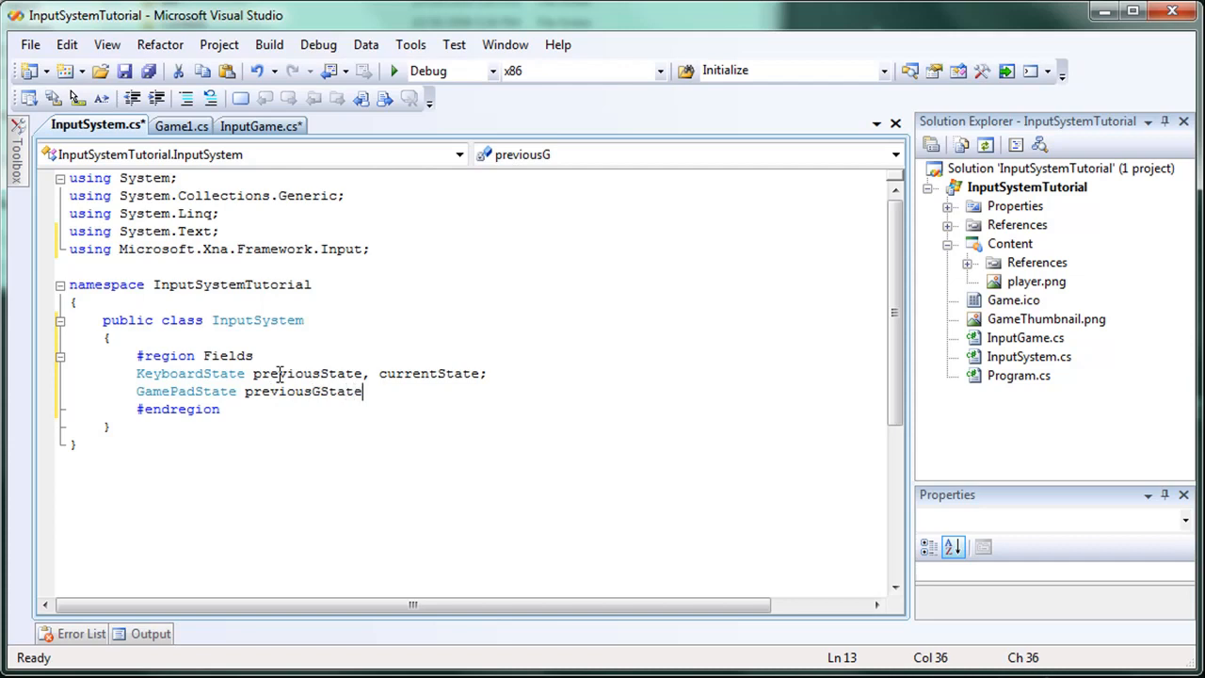
type(", current")
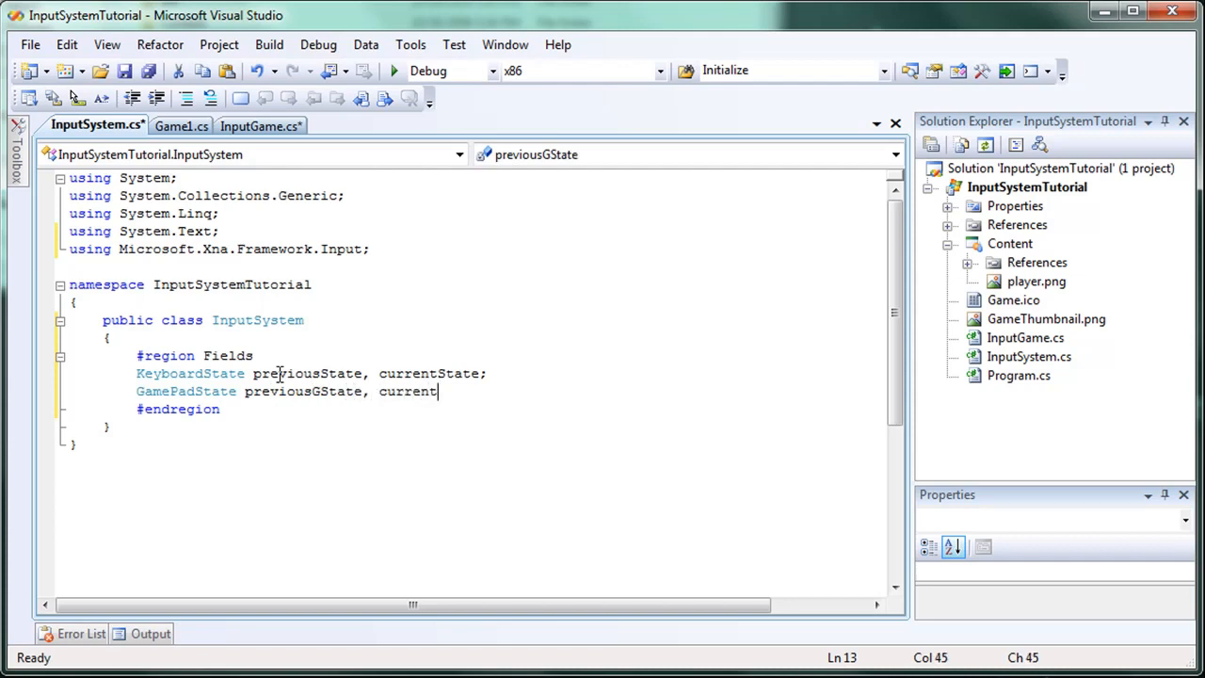
type("GState;")
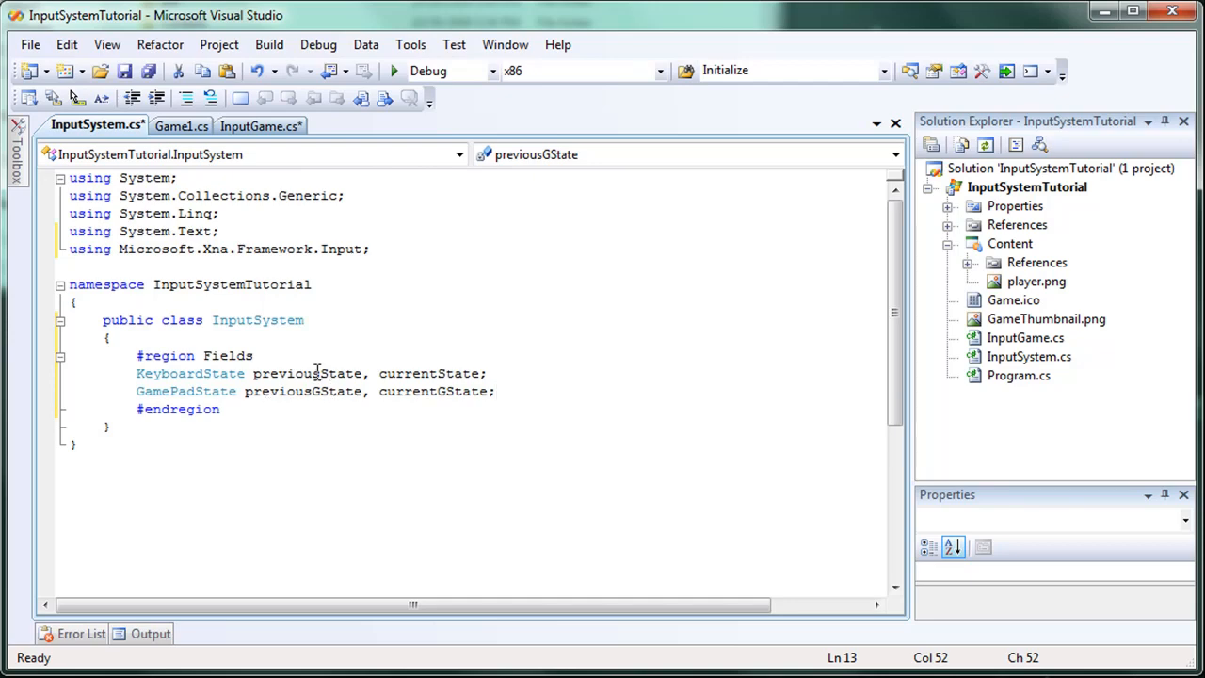
left_click(307, 372)
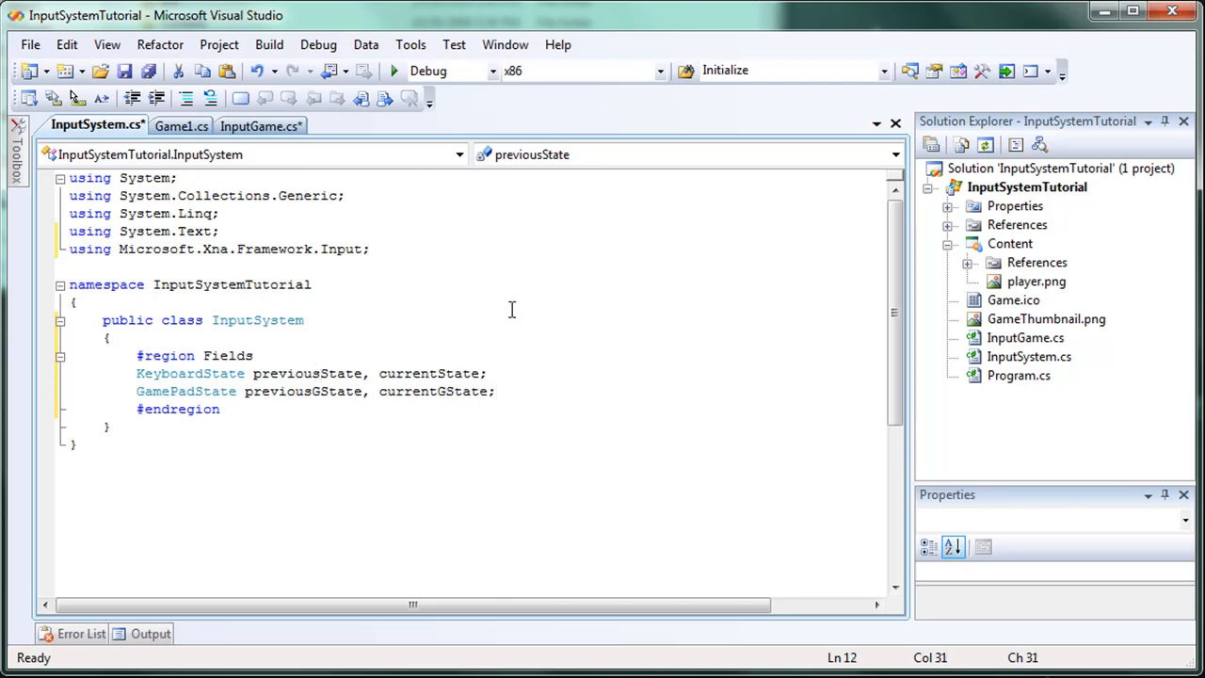